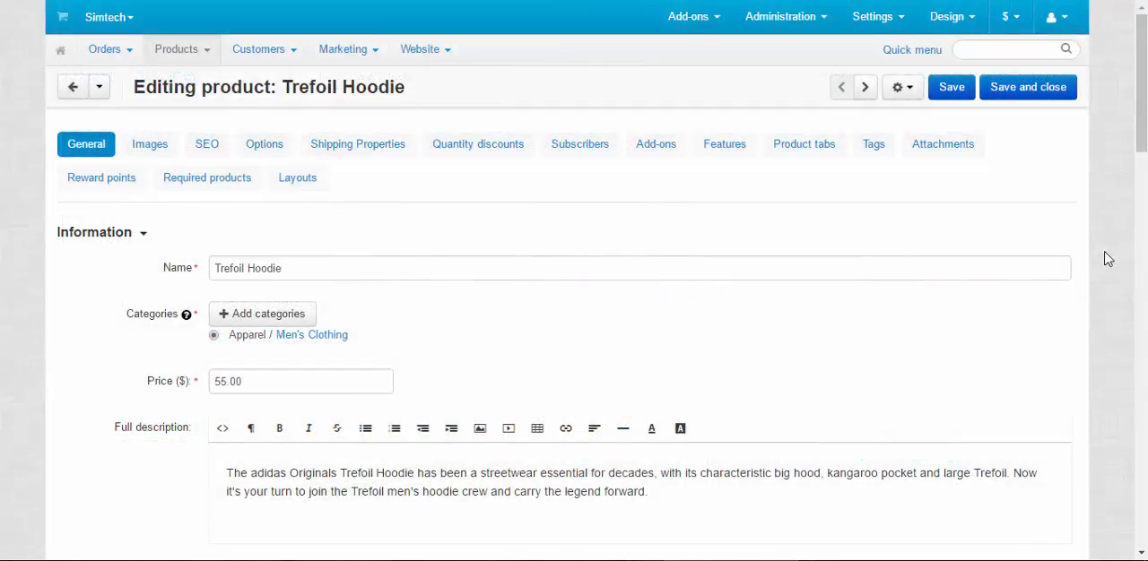
Show the Trefoil Hoodie's Images tab and scroll through its additional hoodie images
scroll(down, 3)
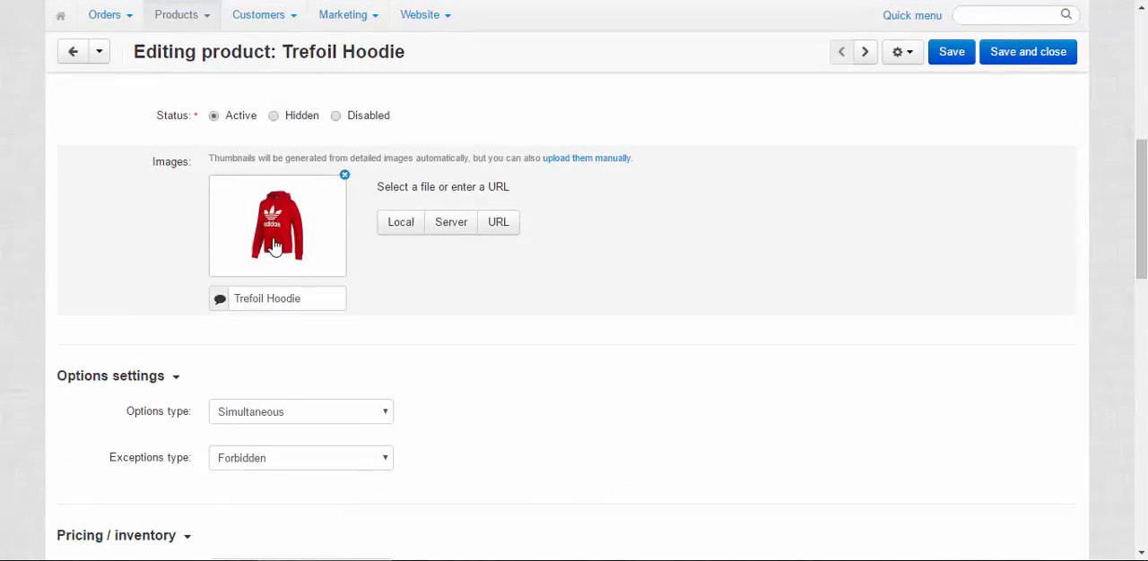
mouse_move(1067, 215)
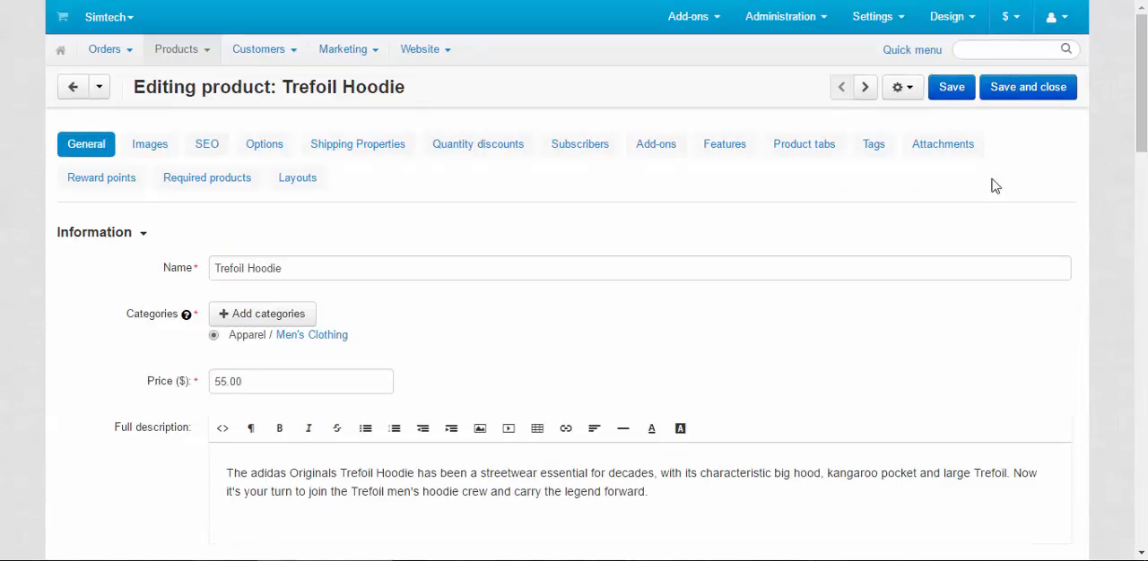
mouse_move(149, 143)
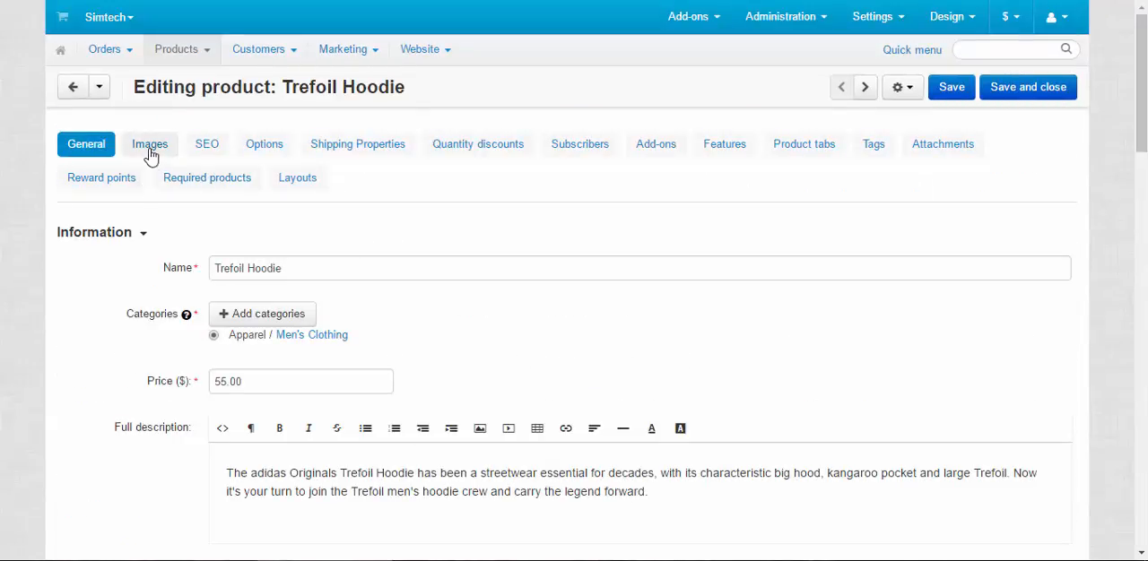
click(150, 143)
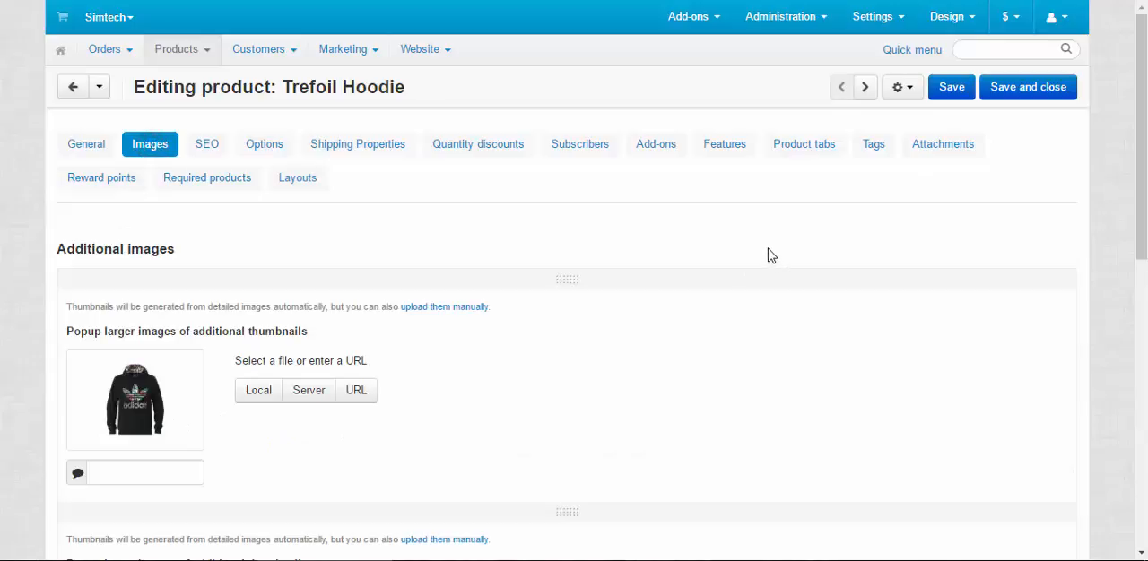
mouse_move(763, 238)
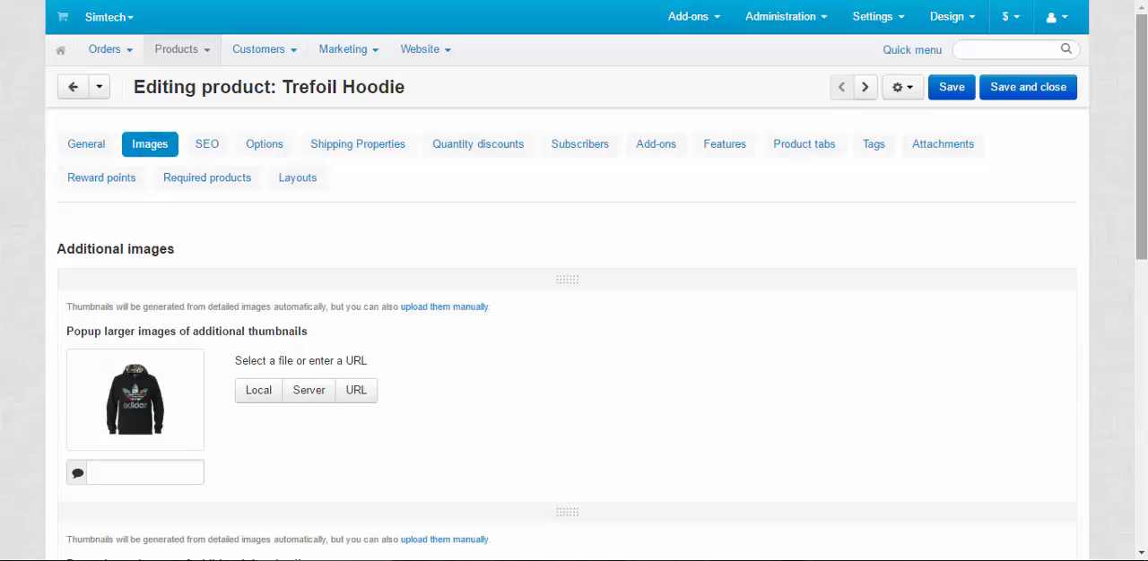
scroll(down, 3)
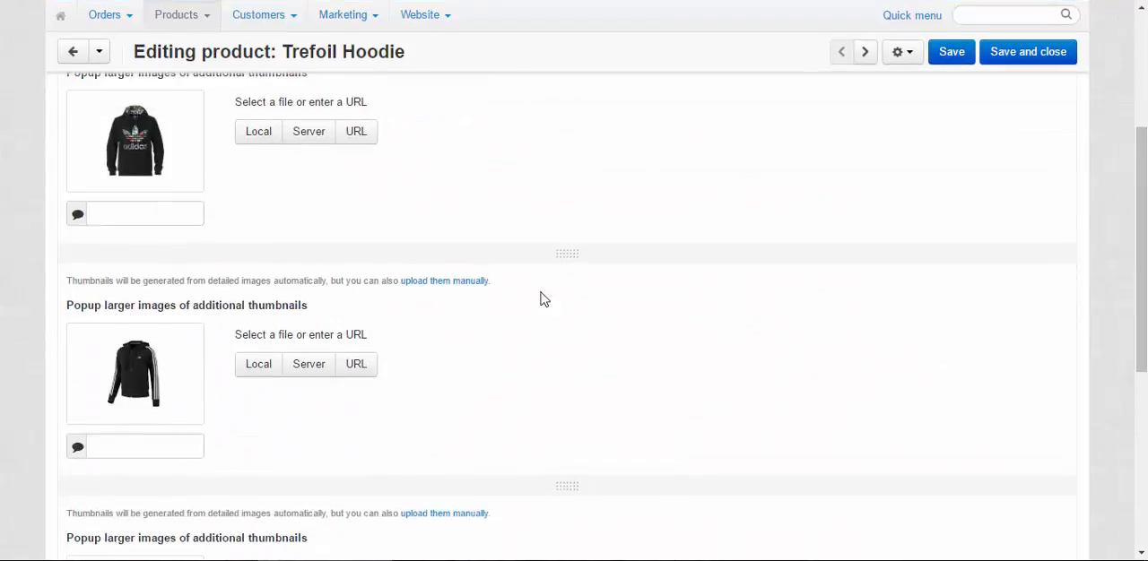
mouse_move(852, 165)
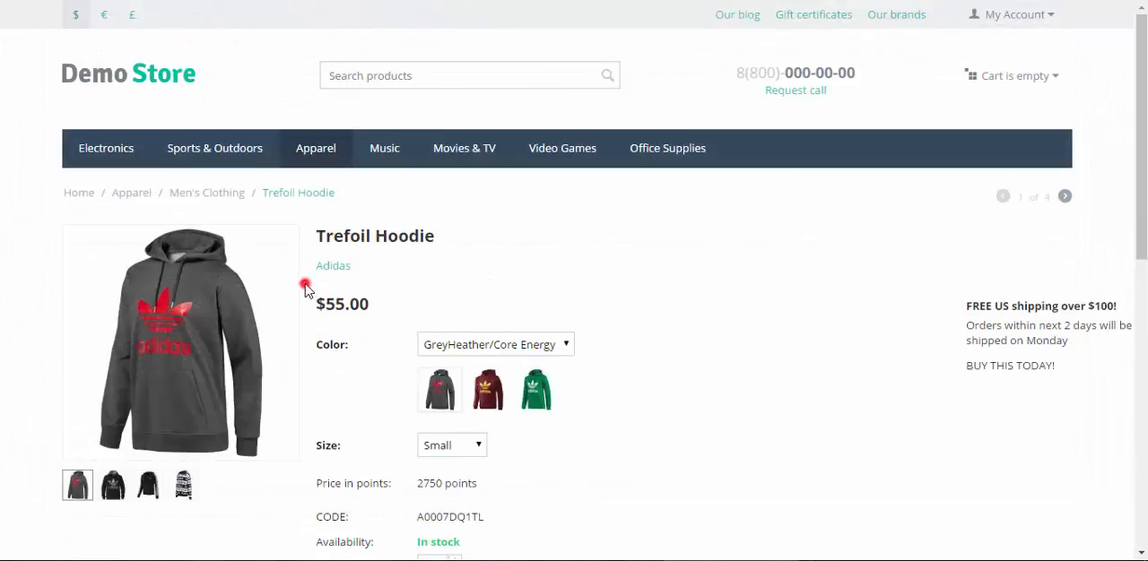
mouse_move(184, 485)
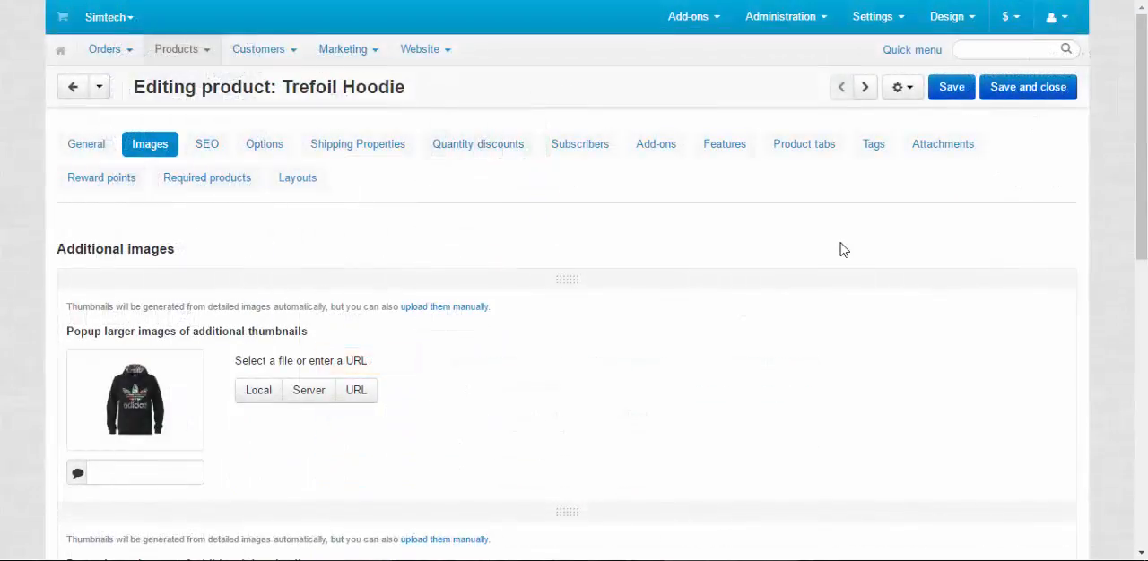
scroll(down, 3)
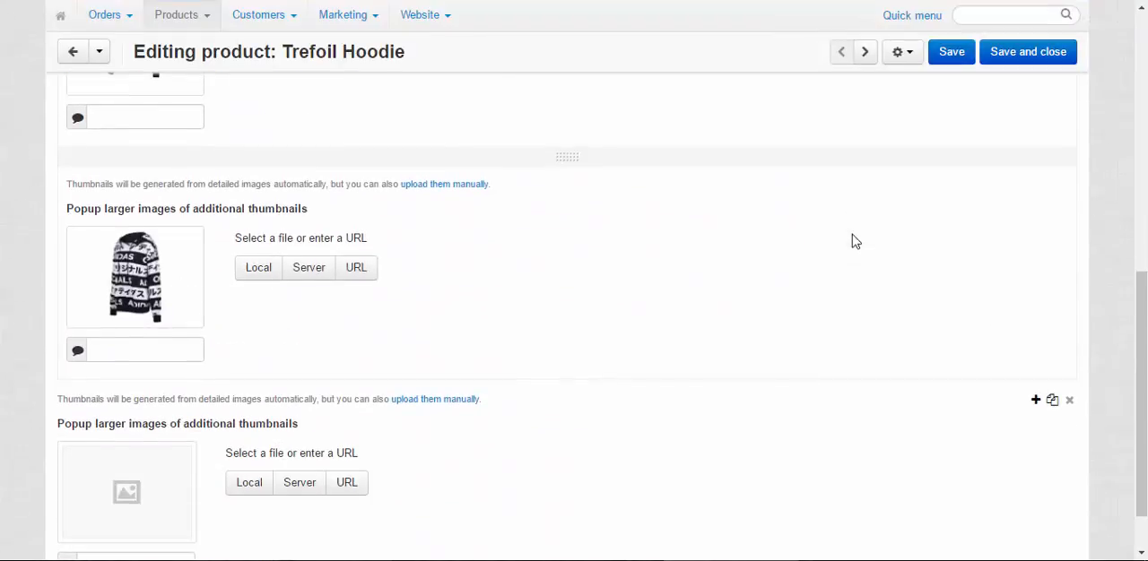
mouse_move(1034, 400)
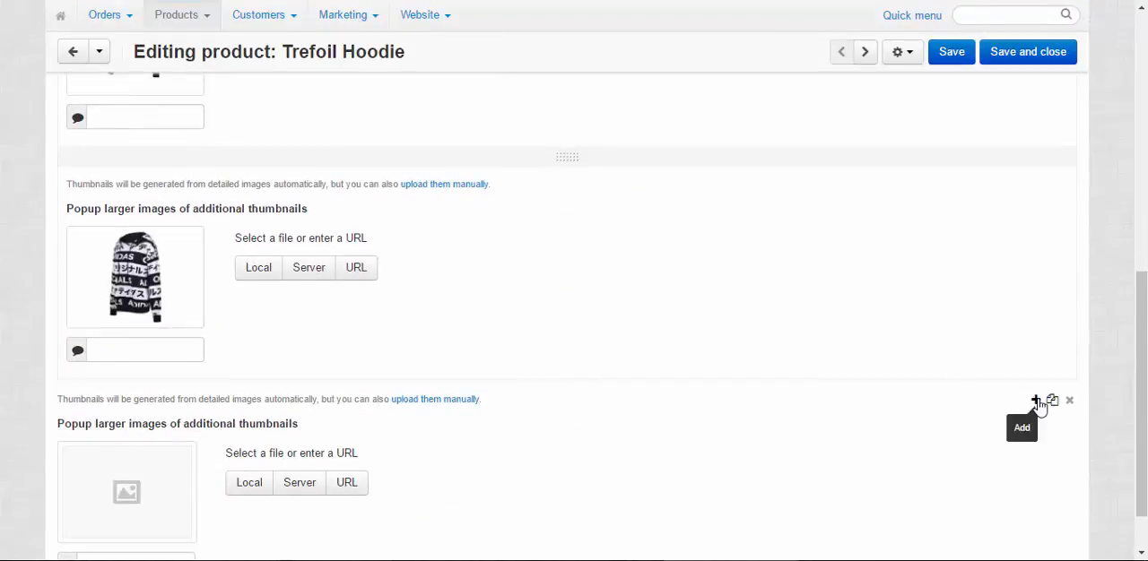
mouse_move(1051, 401)
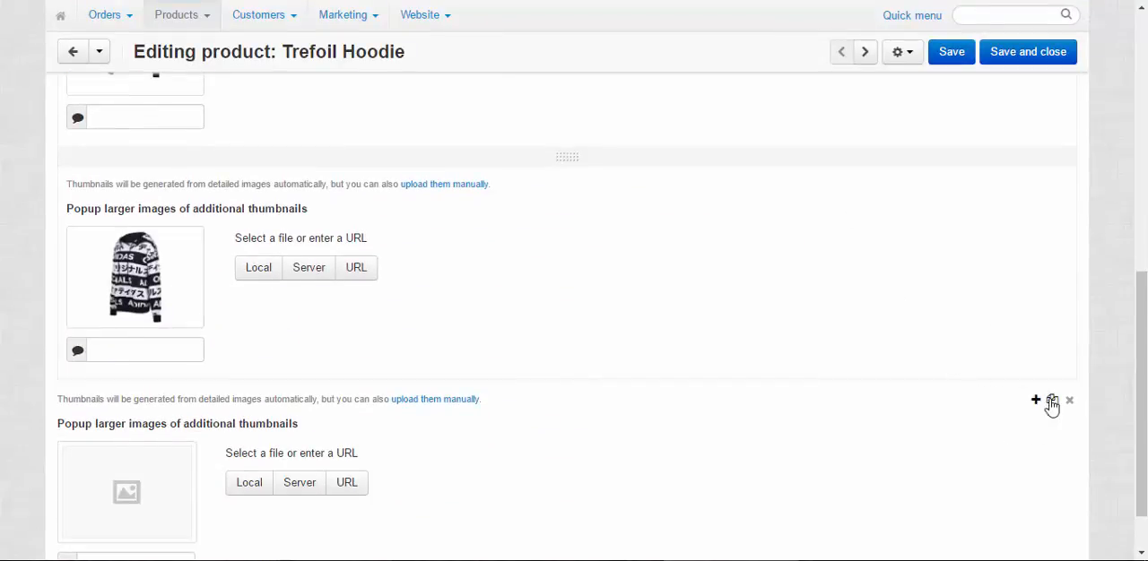
mouse_move(1052, 400)
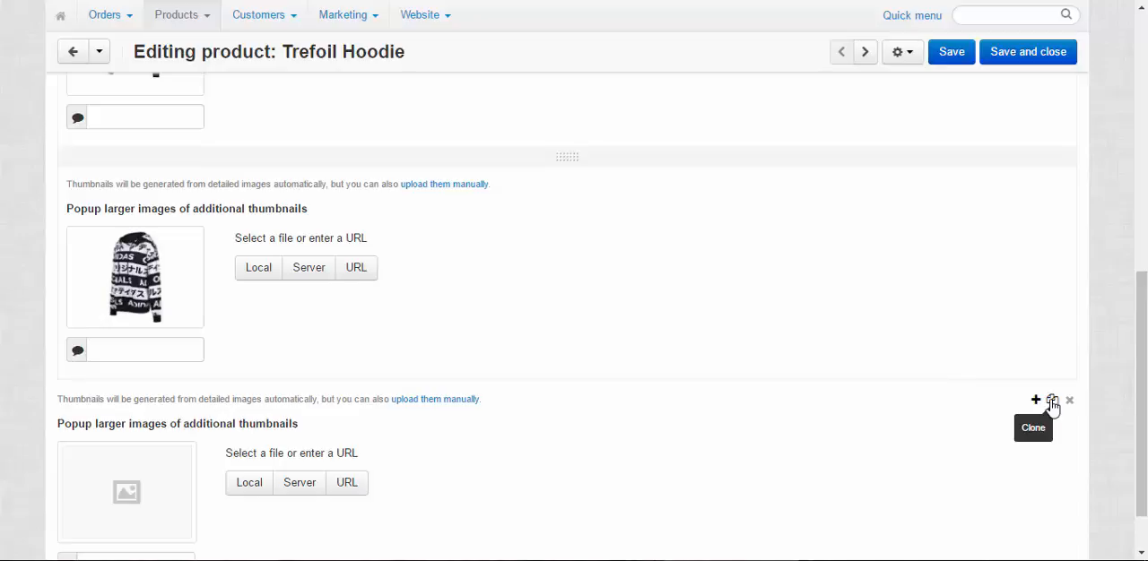
mouse_move(1069, 401)
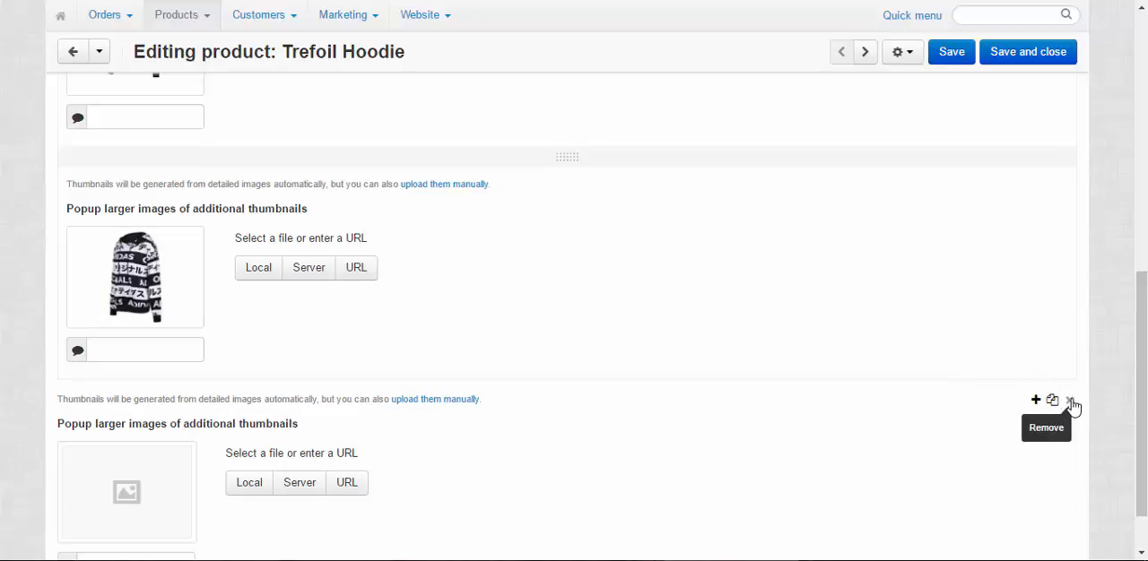
mouse_move(202, 231)
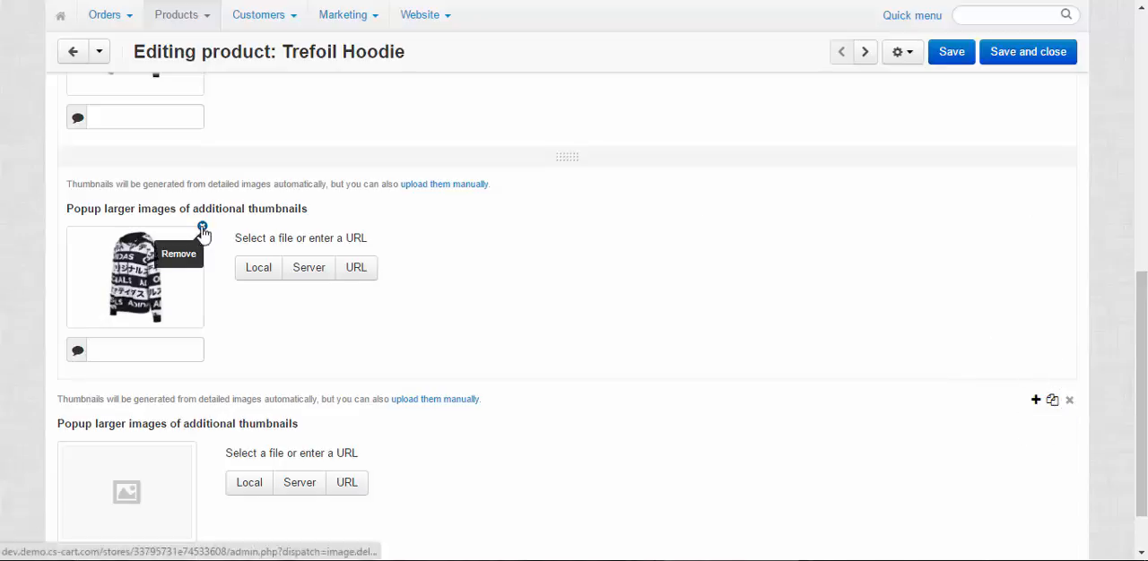
scroll(down, 3)
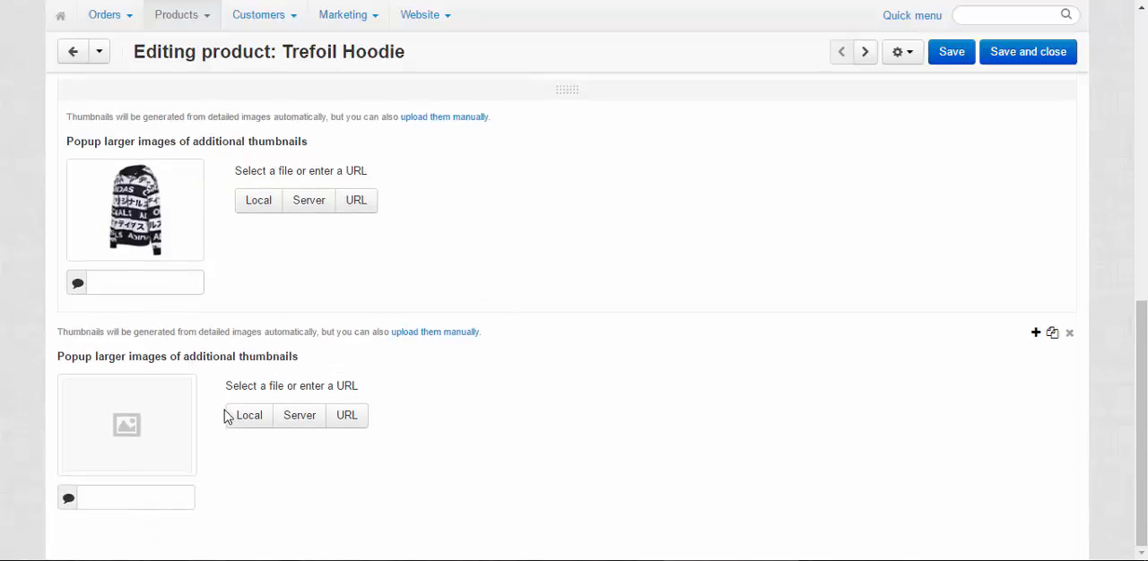
Upload 1.jpg from C:\Images as an additional Trefoil Hoodie image
click(247, 415)
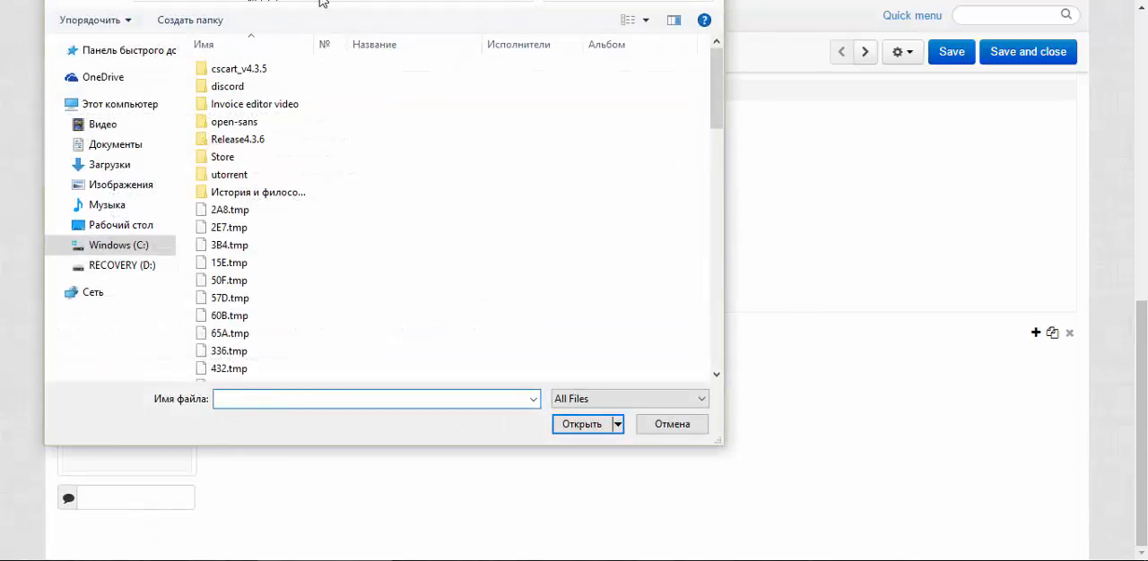
click(118, 245)
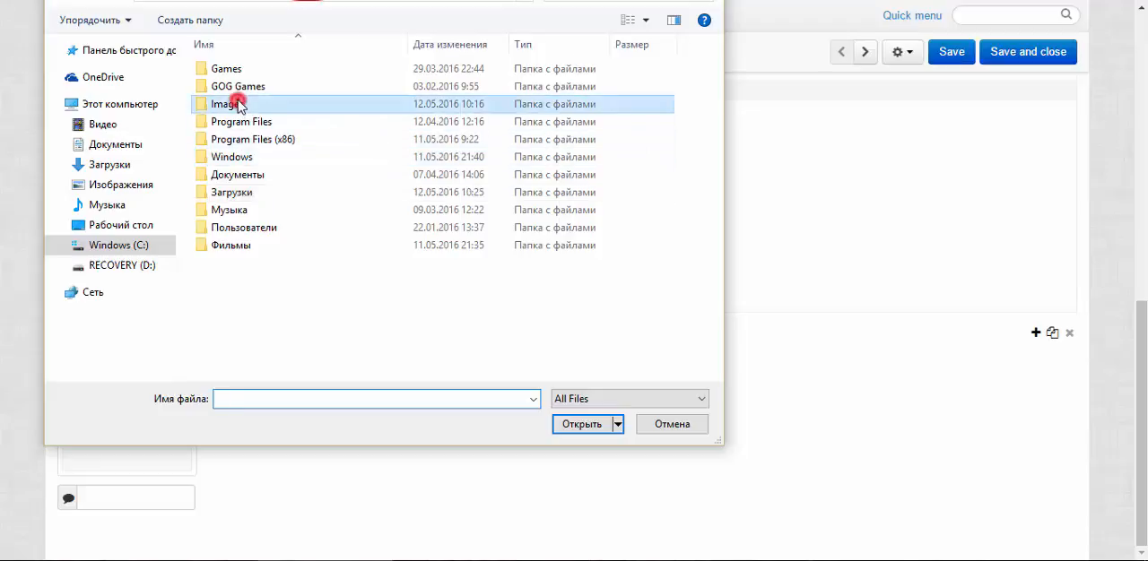
double_click(224, 103)
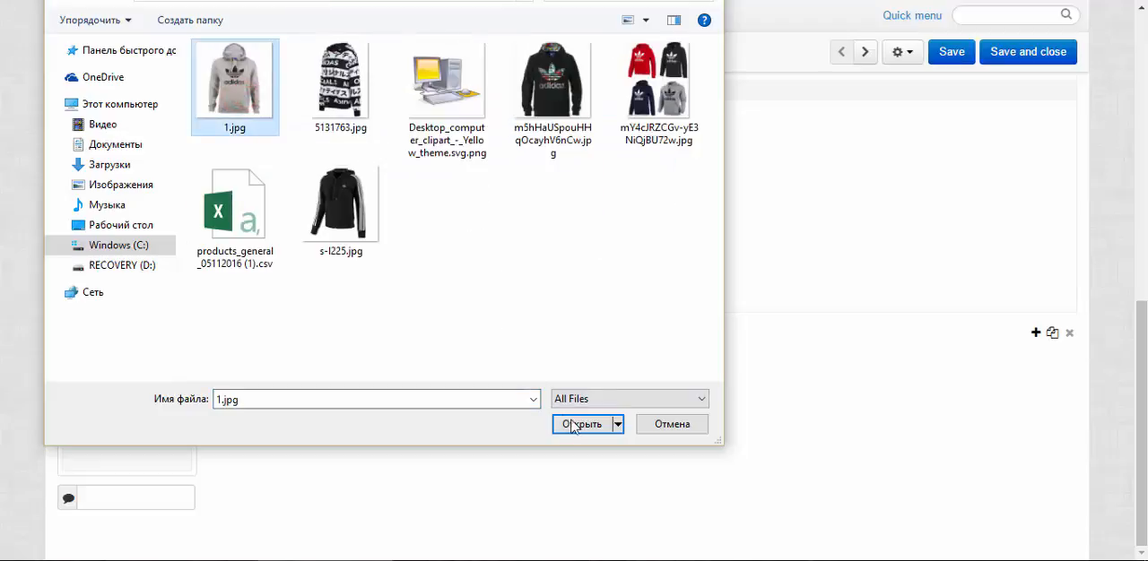
click(579, 425)
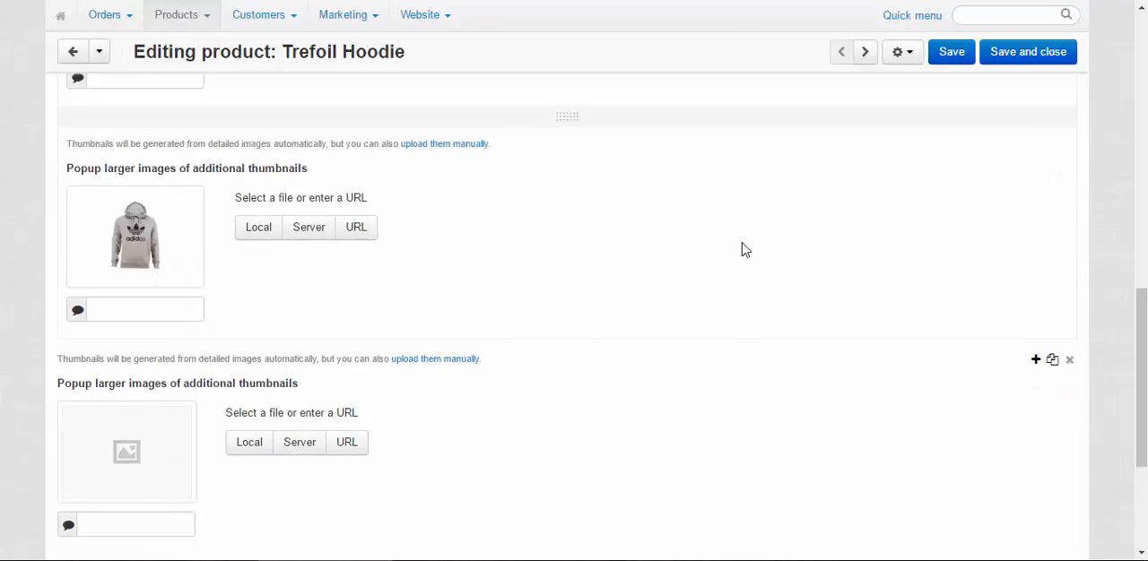
scroll(down, 3)
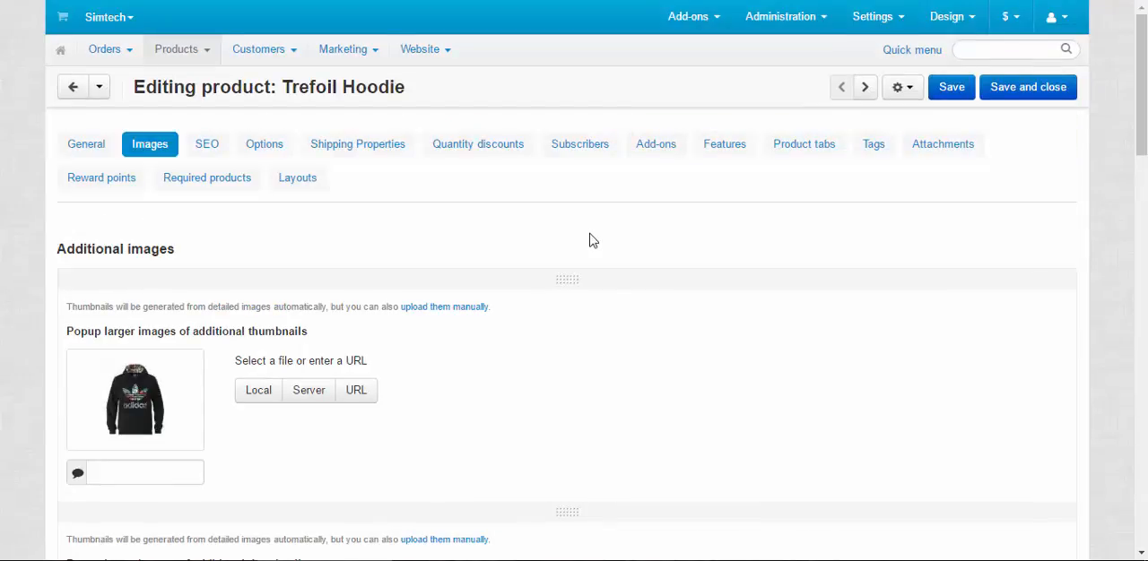
mouse_move(791, 315)
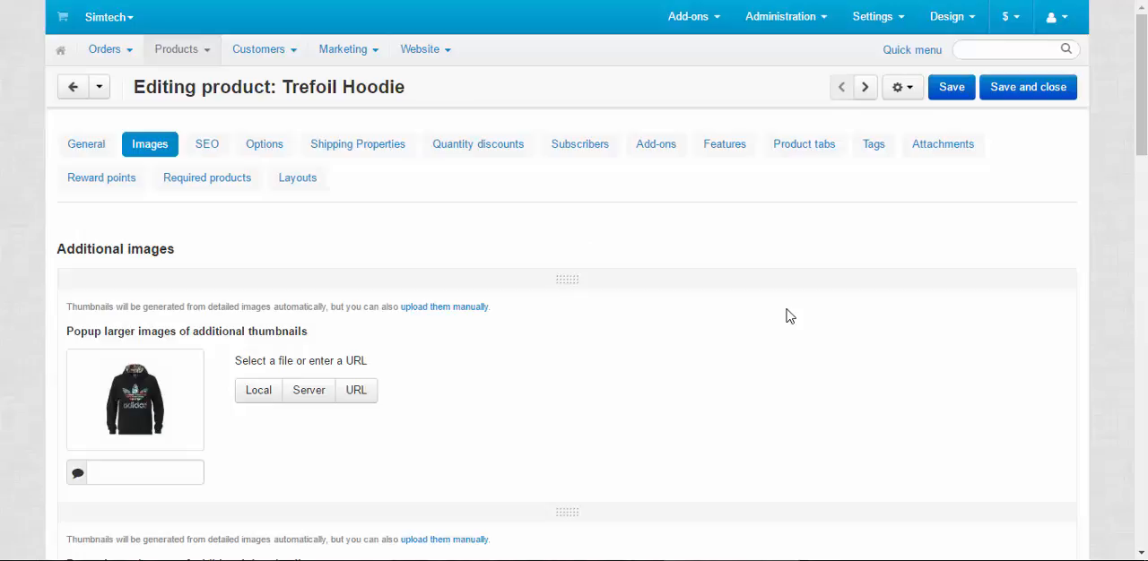
mouse_move(285, 326)
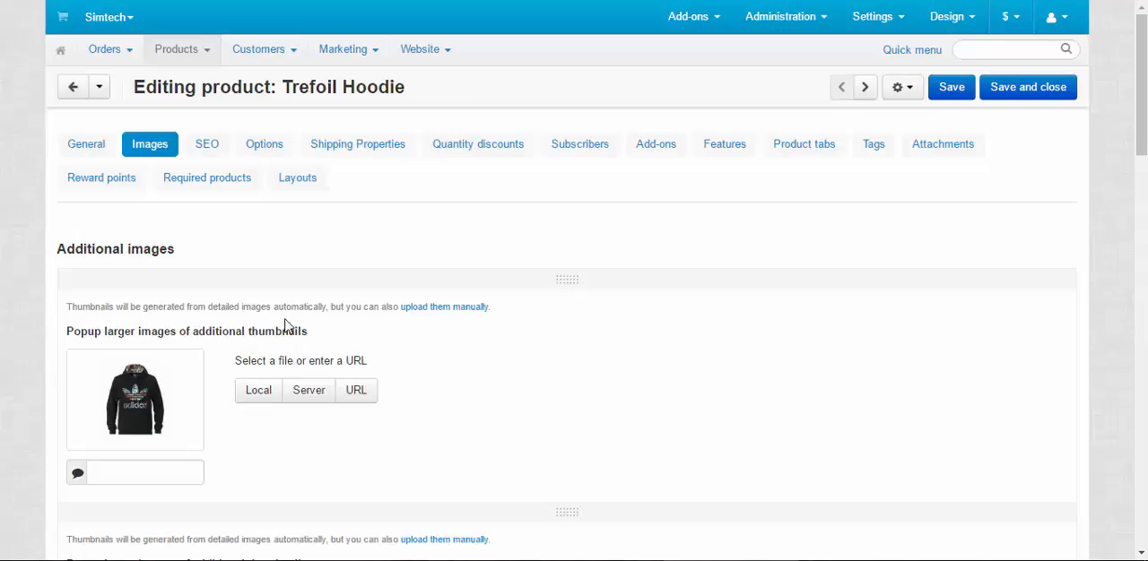
mouse_move(448, 313)
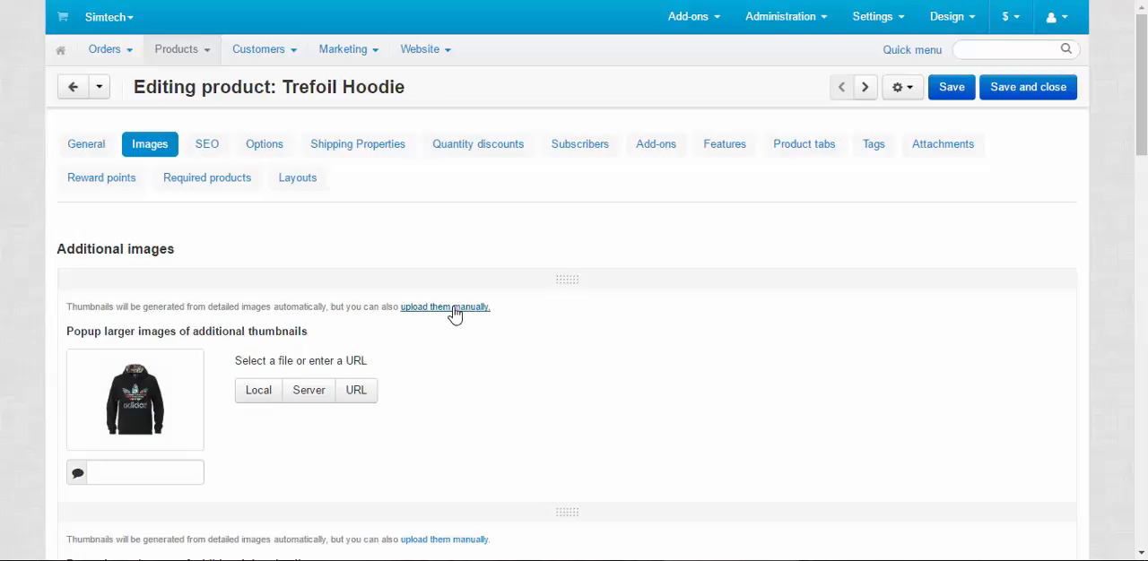
click(85, 145)
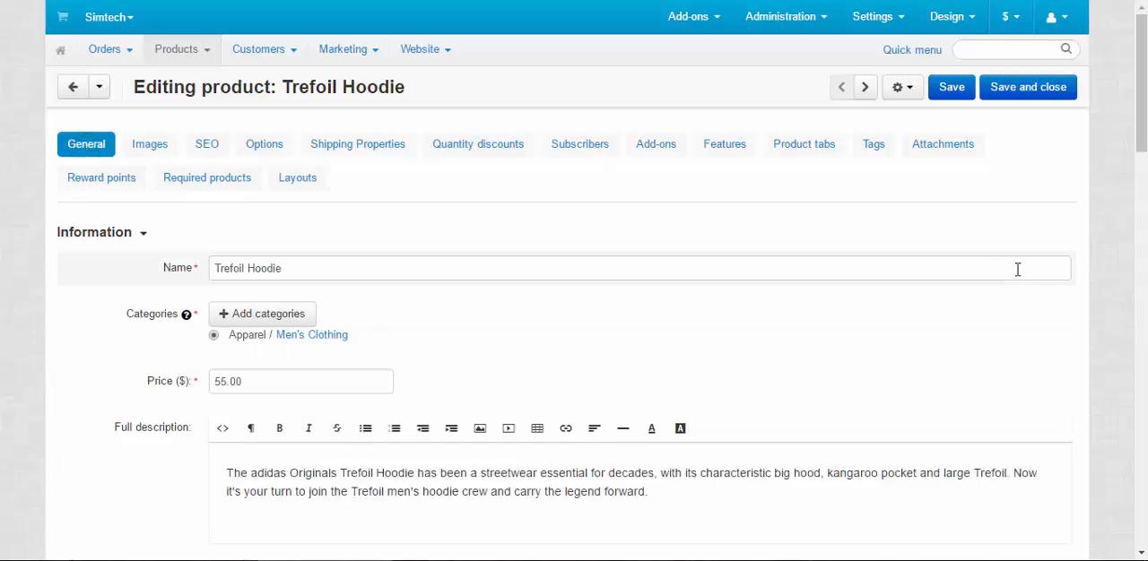
scroll(down, 3)
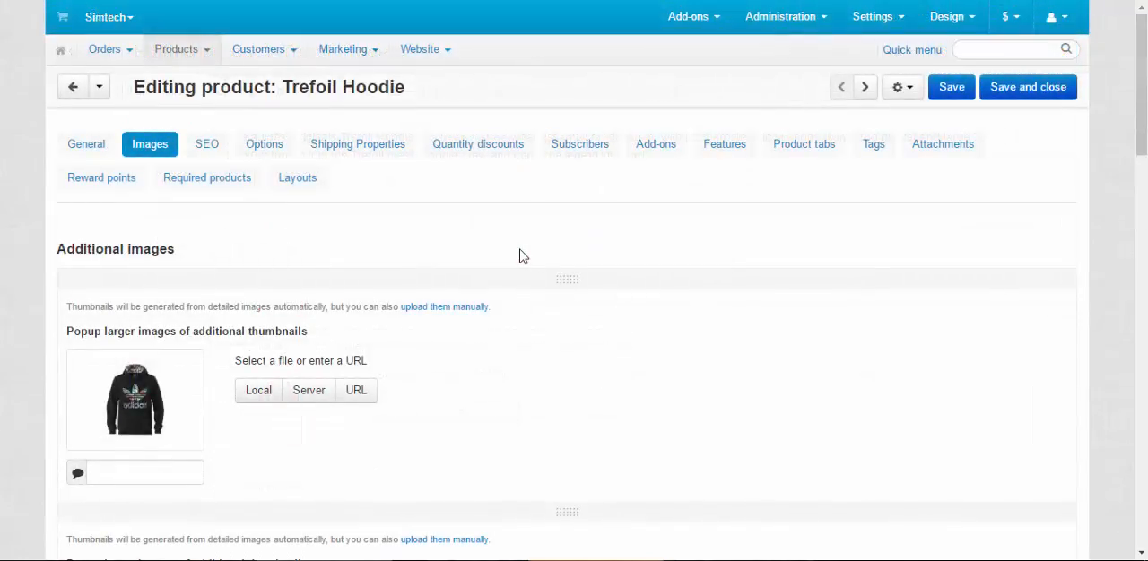
mouse_move(660, 260)
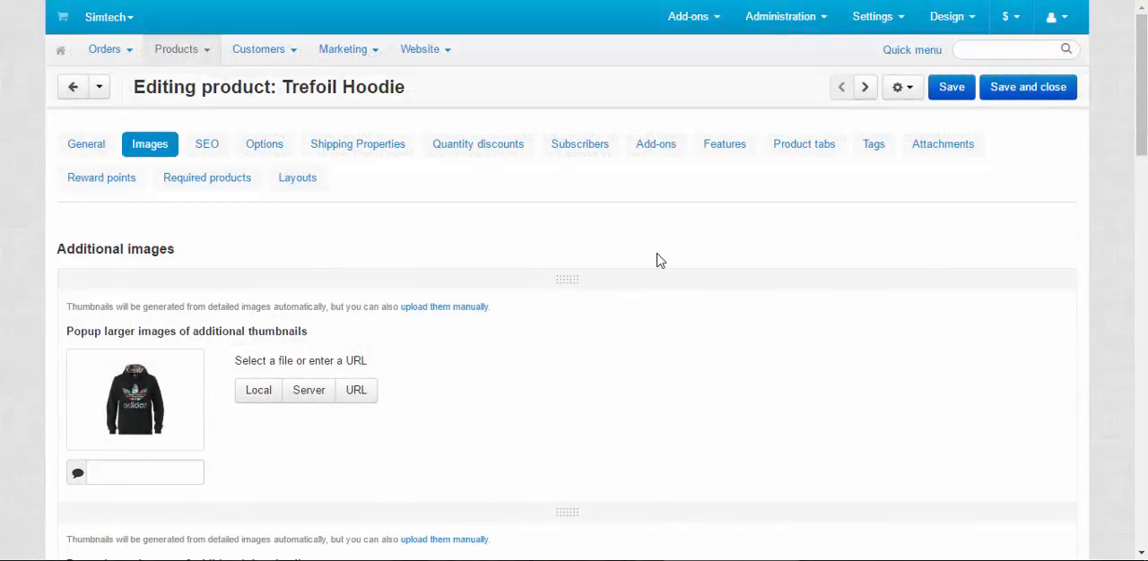
Open Settings > Thumbnails and review the thumbnail format, JPEG quality and width/height values
click(872, 16)
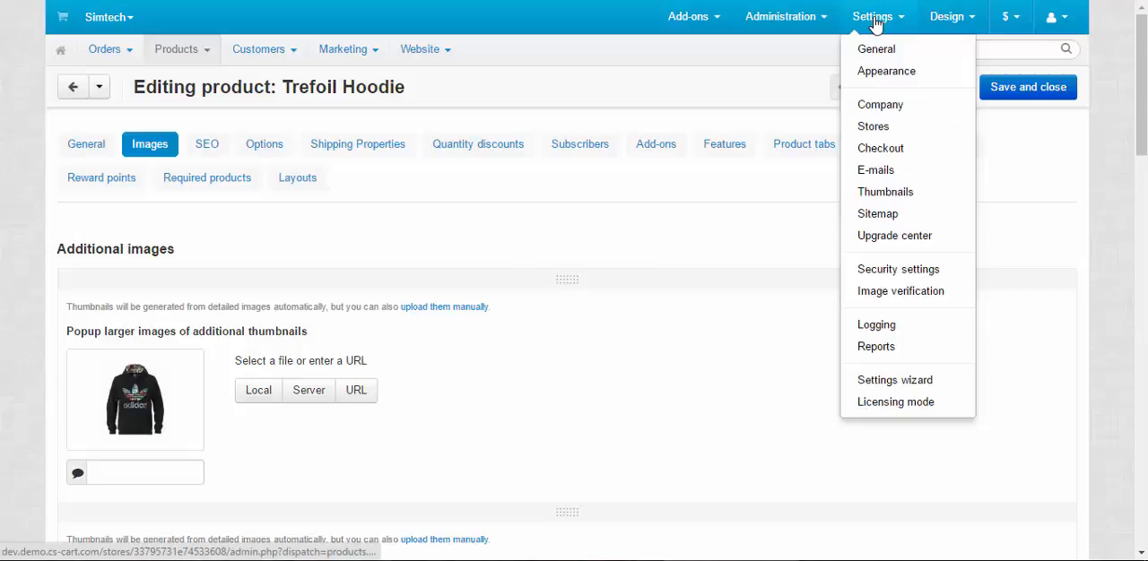
mouse_move(896, 192)
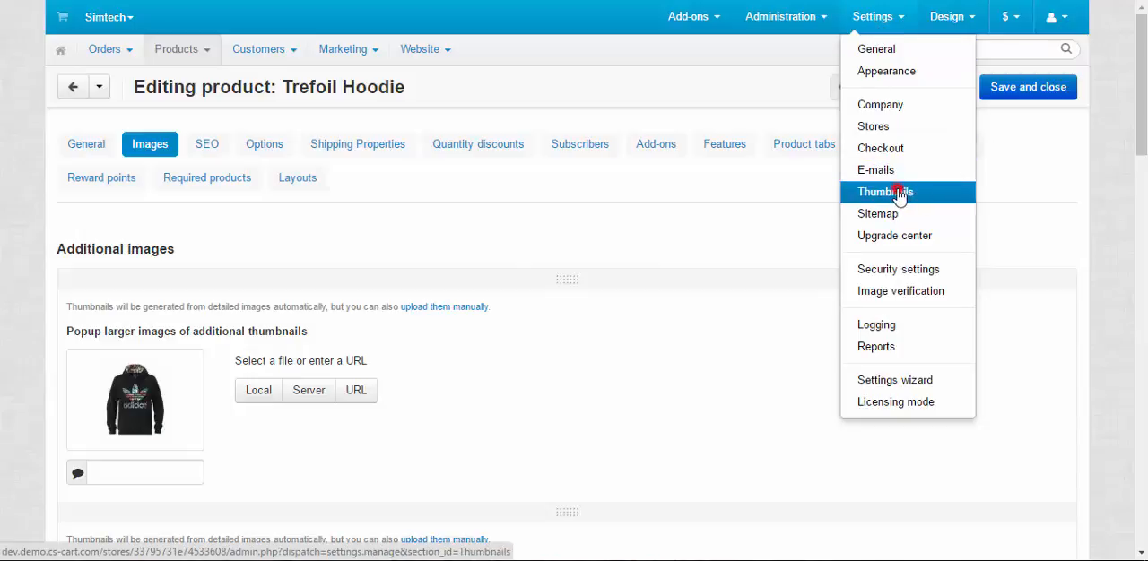
click(884, 191)
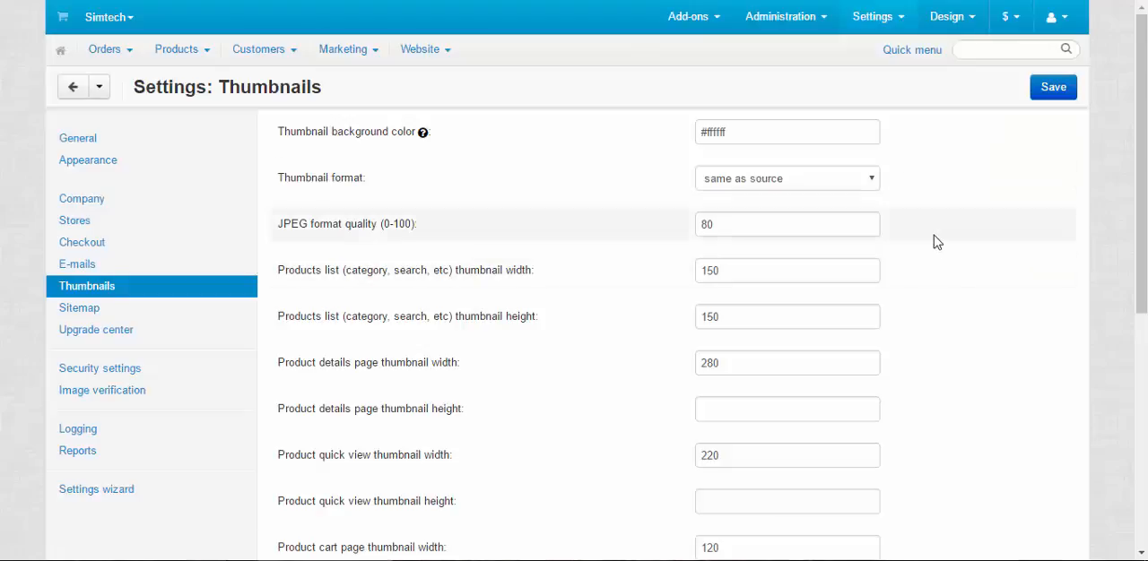
mouse_move(412, 217)
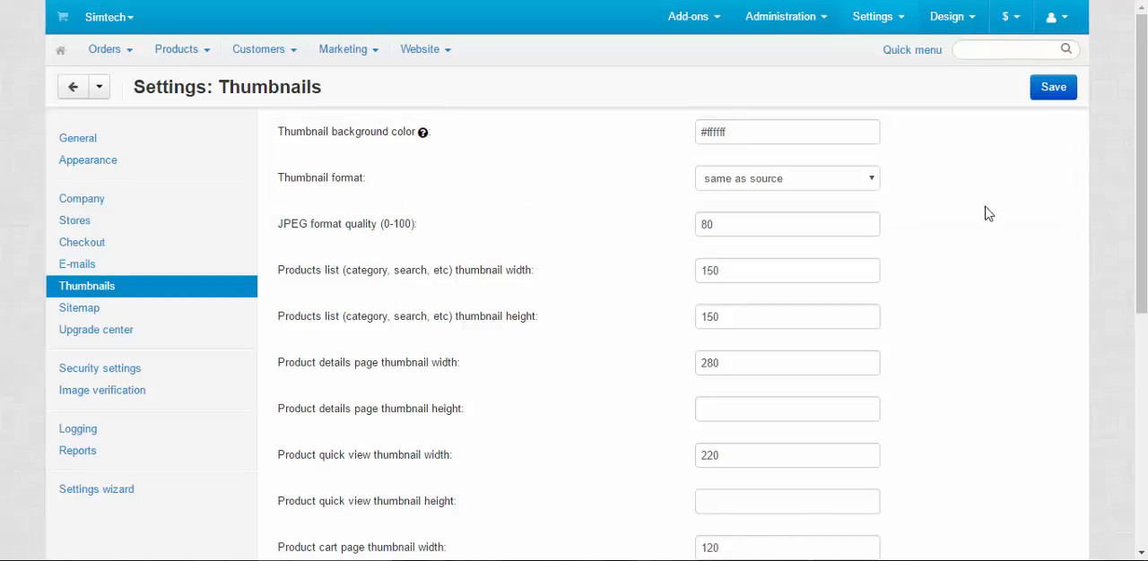
scroll(down, 3)
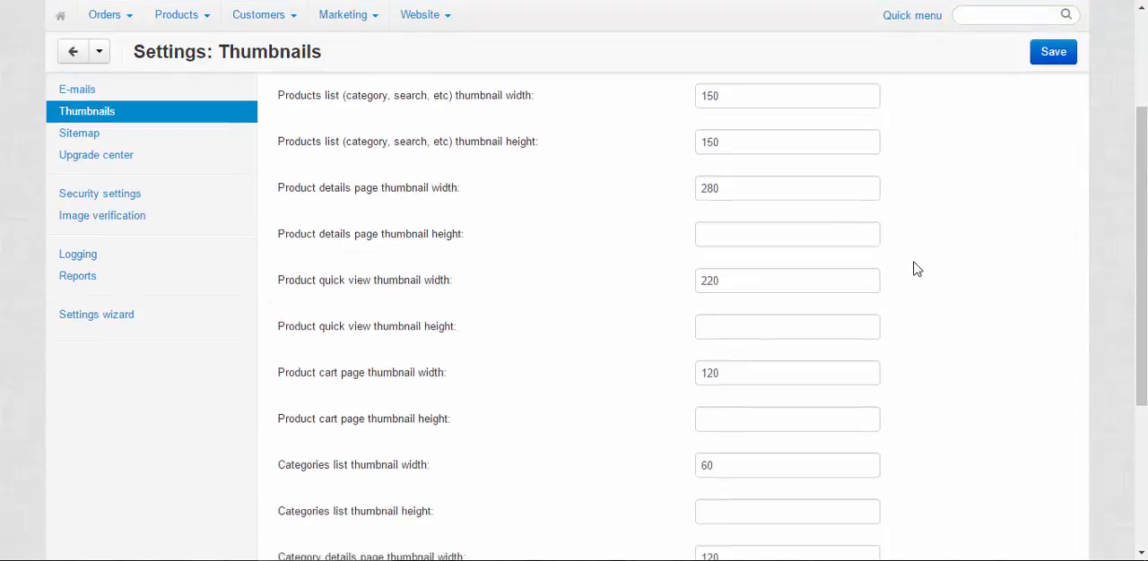
scroll(down, 3)
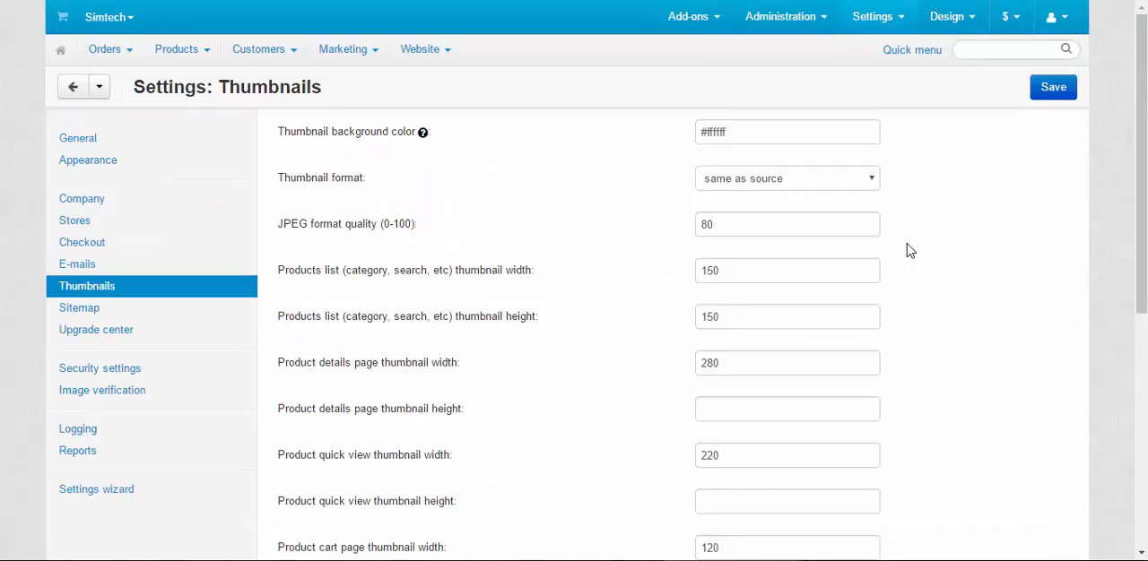
Tick 'Display mini thumbnail images as a gallery' in Settings > Appearance and save
click(878, 15)
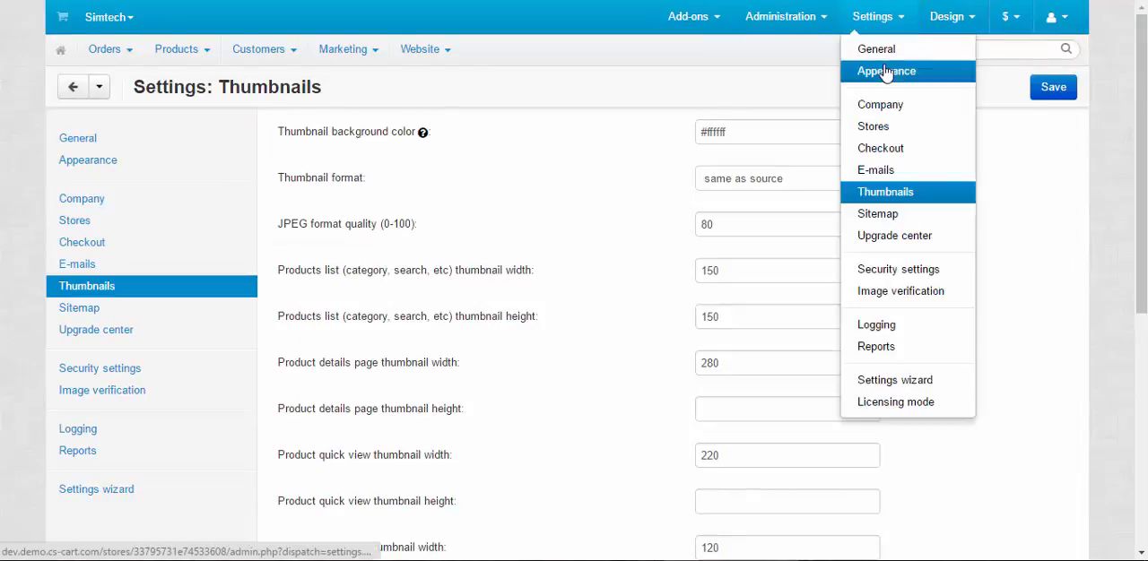
click(893, 71)
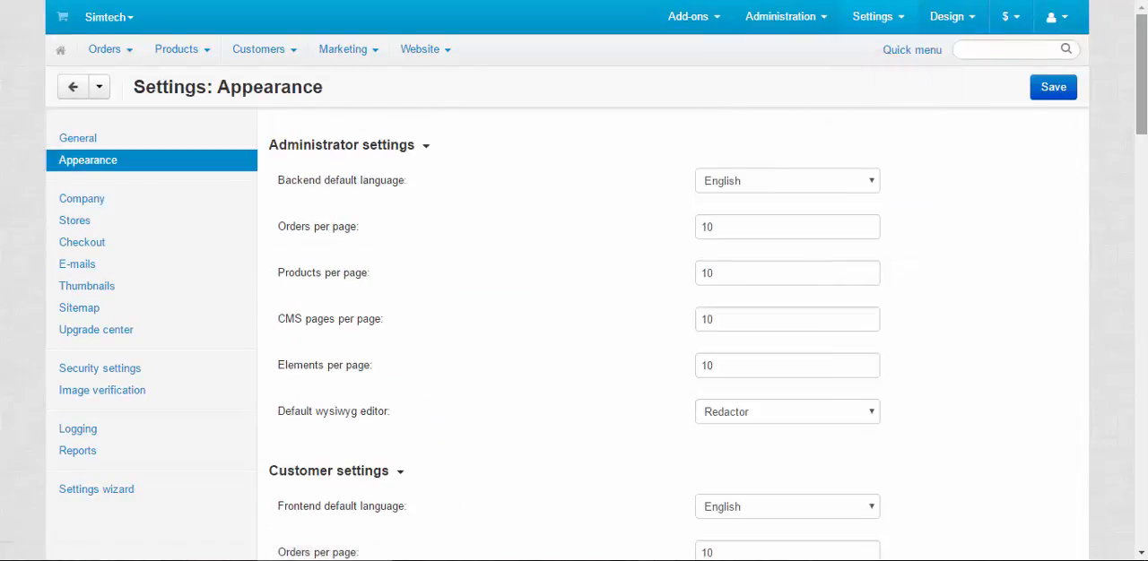
scroll(down, 3)
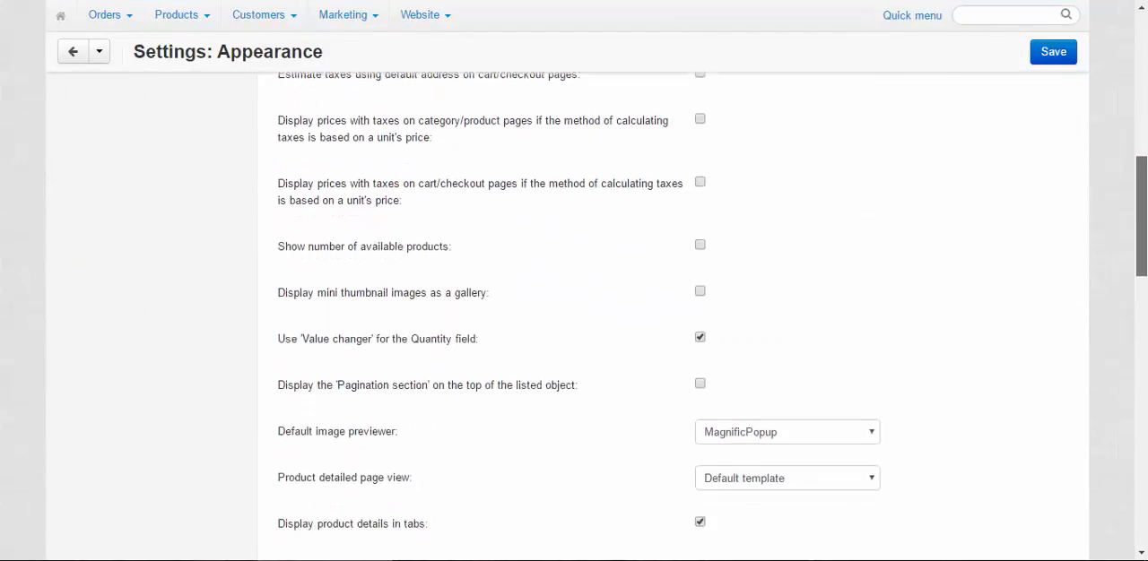
scroll(down, 3)
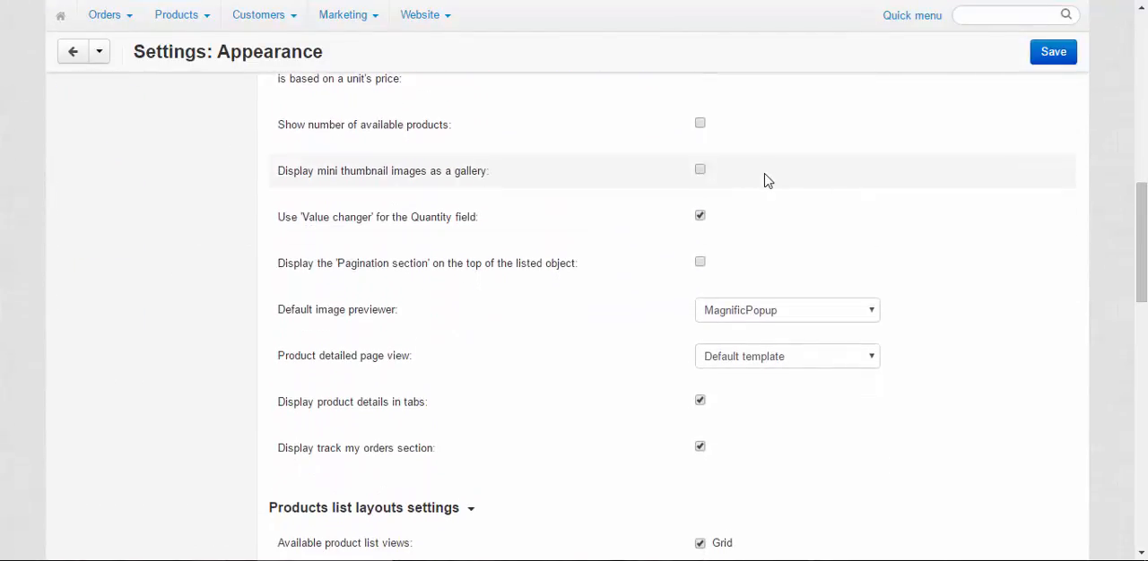
mouse_move(526, 185)
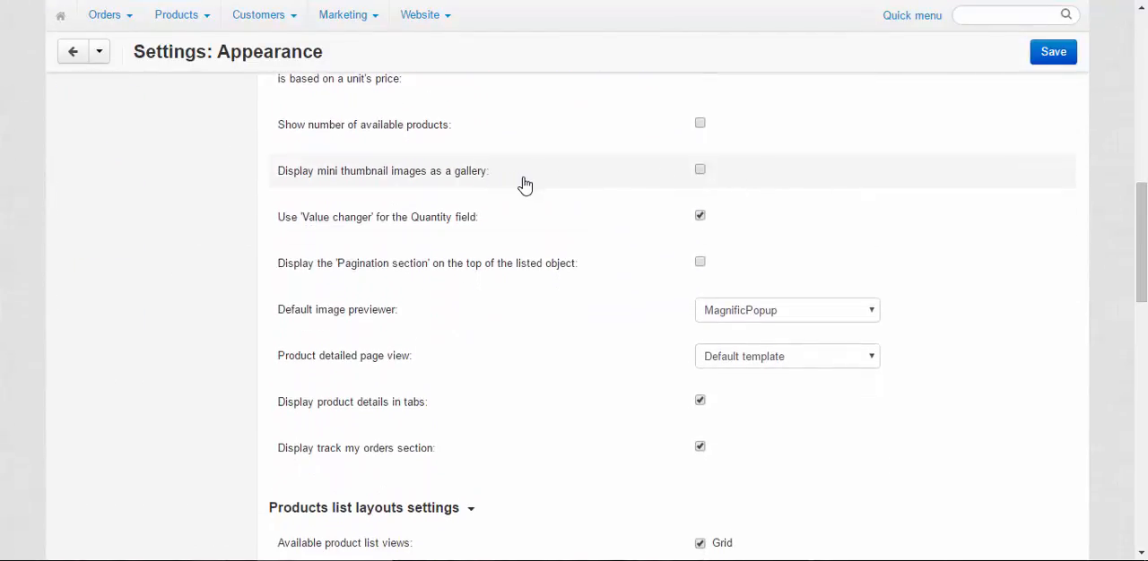
mouse_move(537, 184)
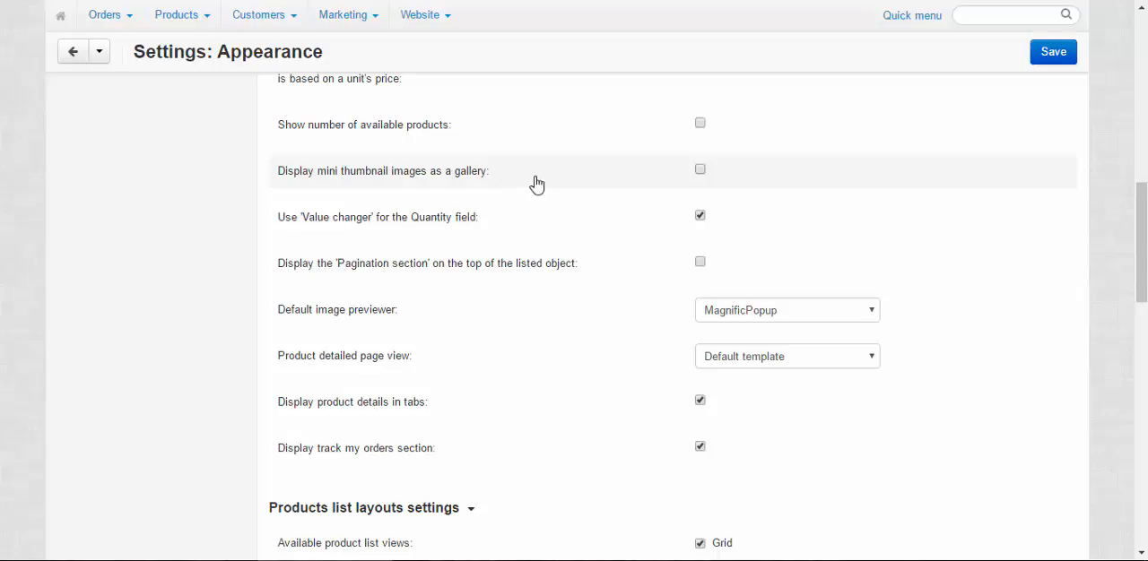
click(699, 170)
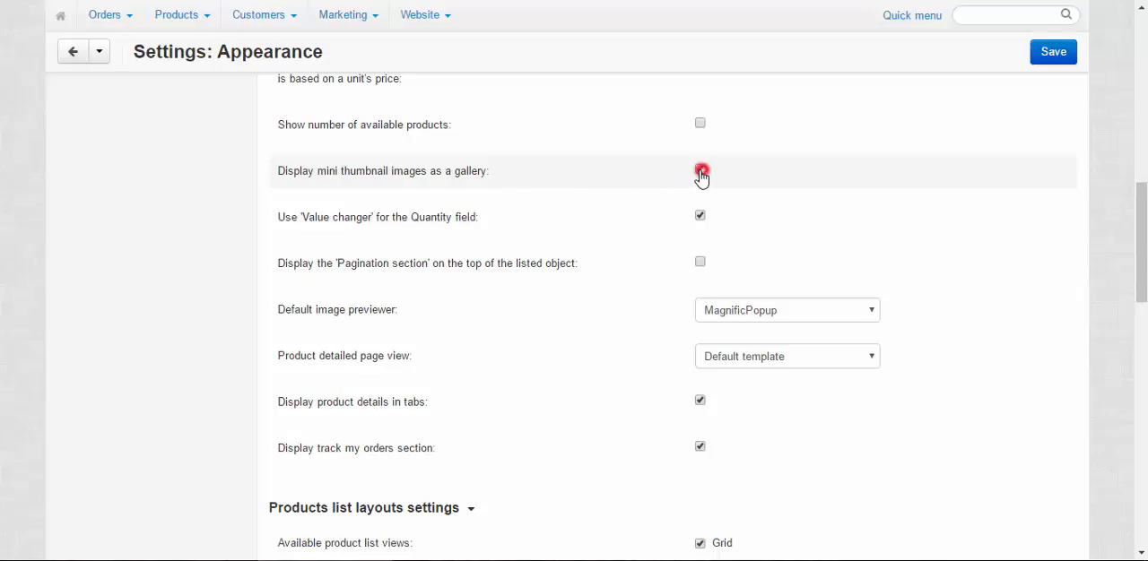
click(700, 170)
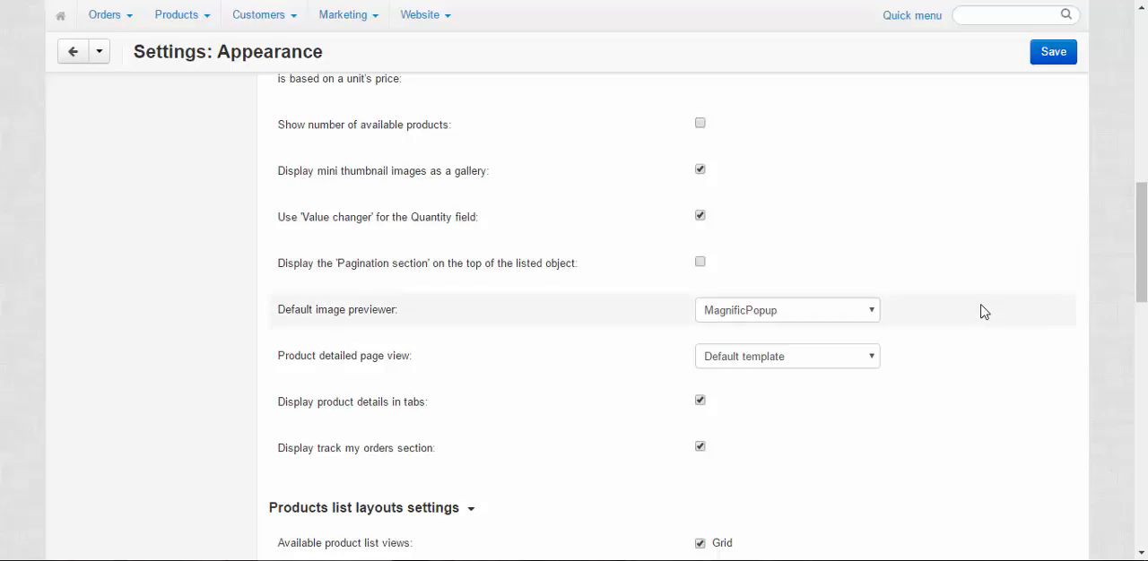
mouse_move(314, 319)
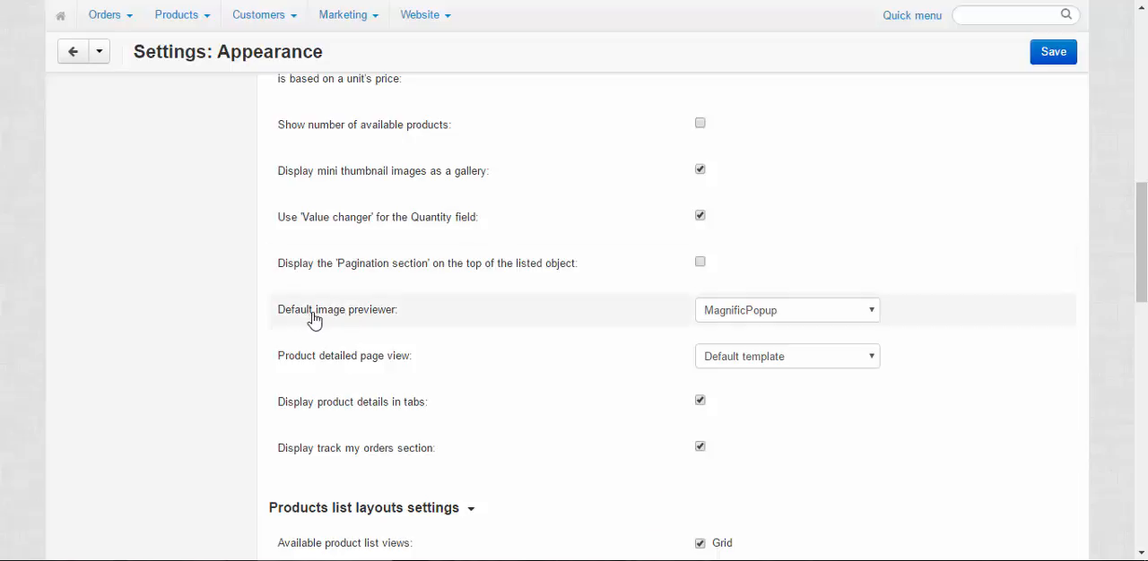
click(787, 310)
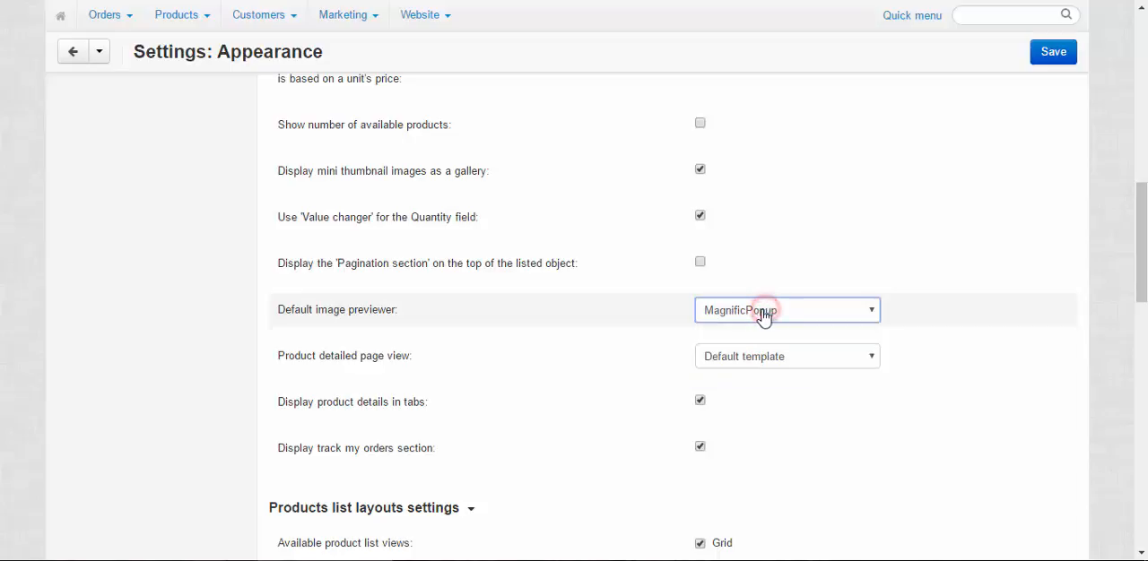
mouse_move(629, 242)
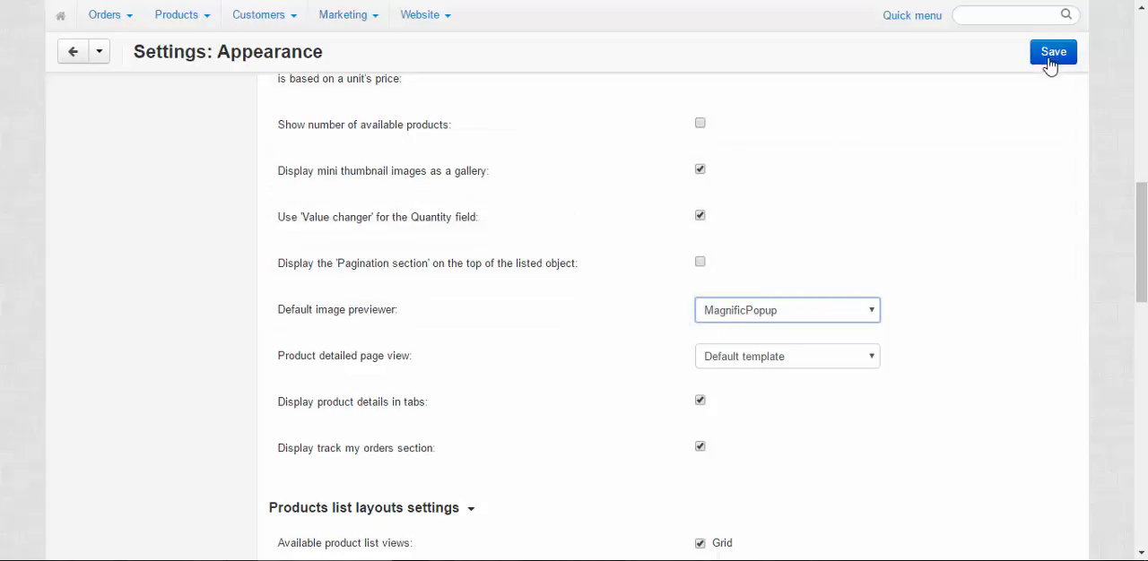
click(1050, 51)
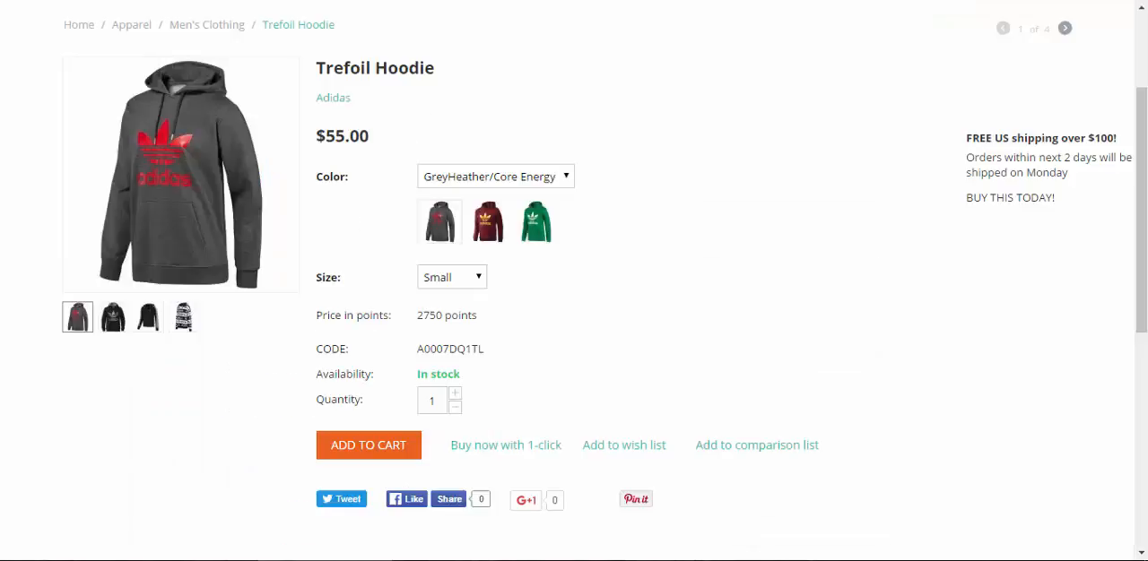
mouse_move(239, 164)
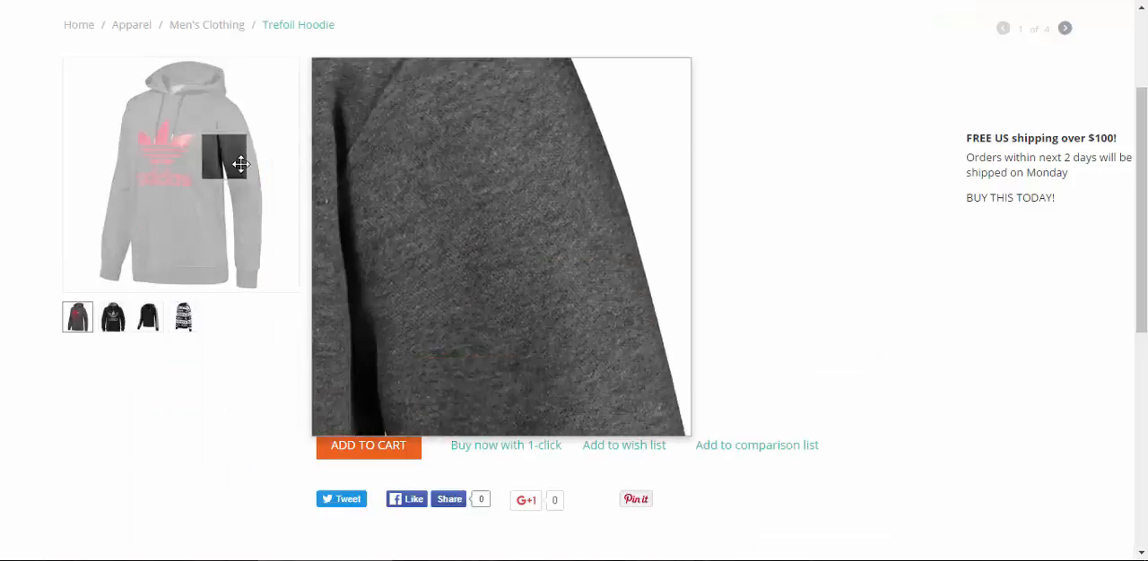
mouse_move(178, 170)
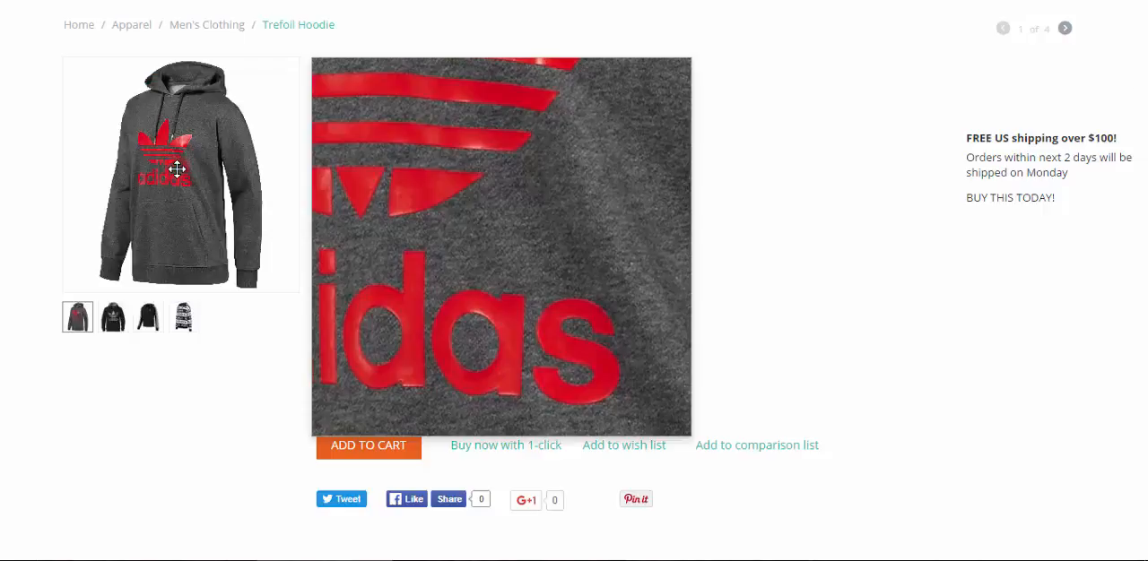
Enlarge the main hoodie image, close the lightbox, and step through the thumbnail gallery
click(500, 247)
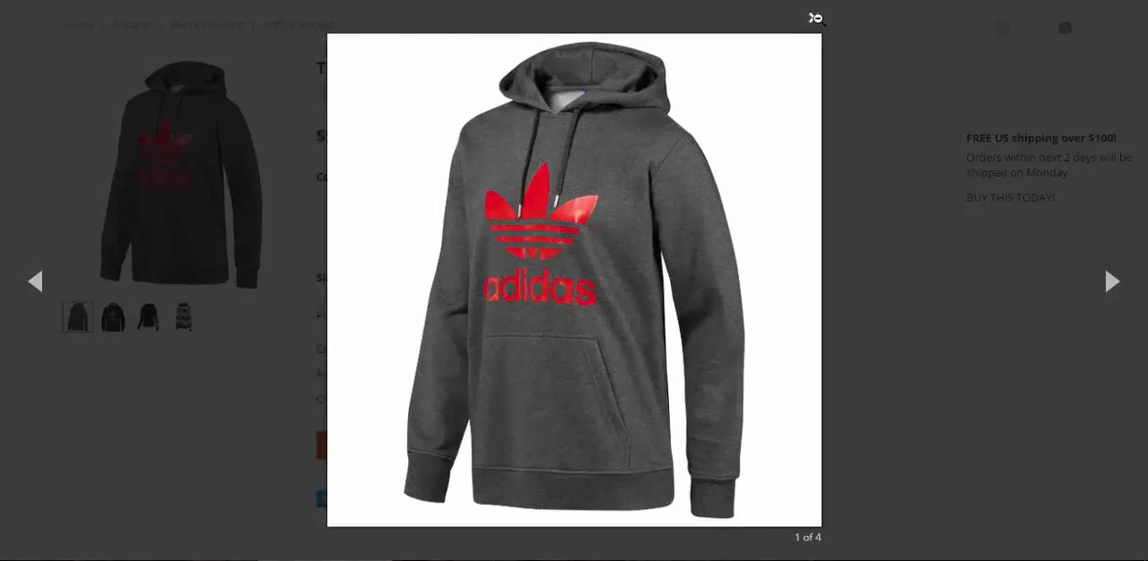
click(812, 18)
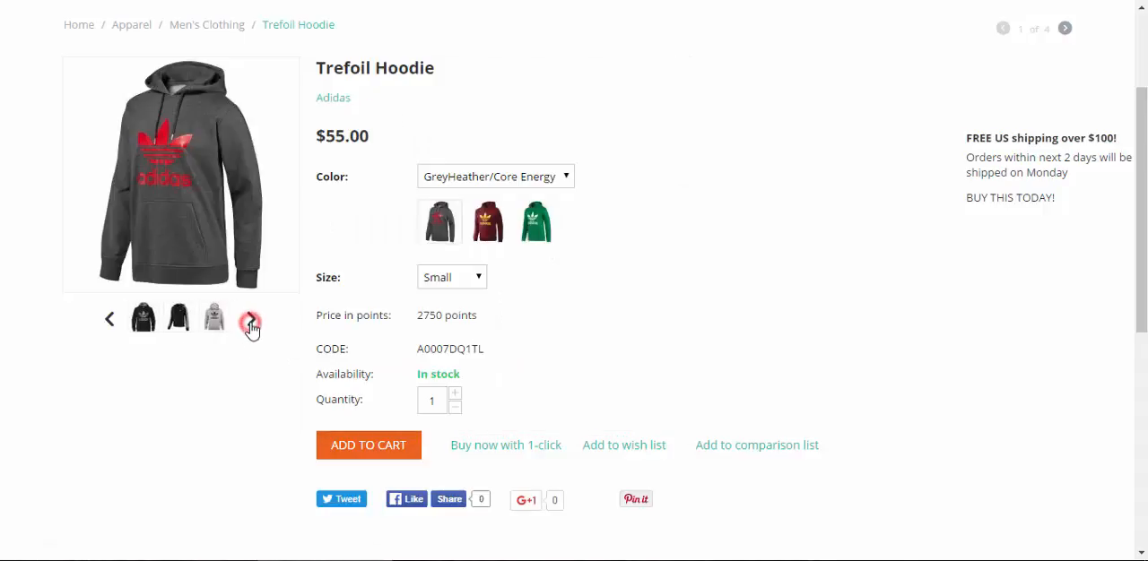
click(253, 319)
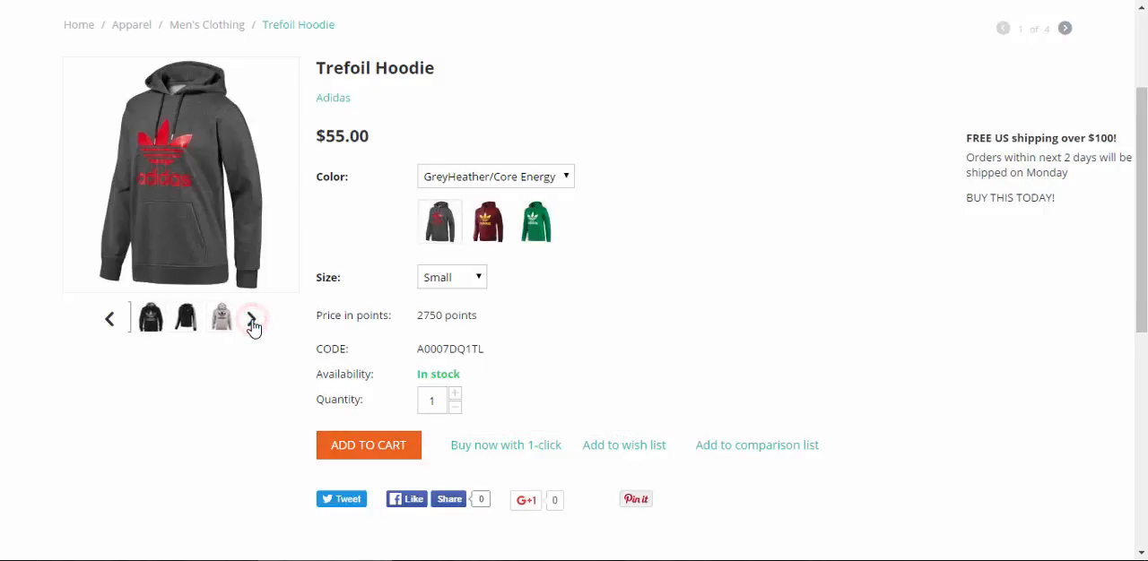
click(252, 318)
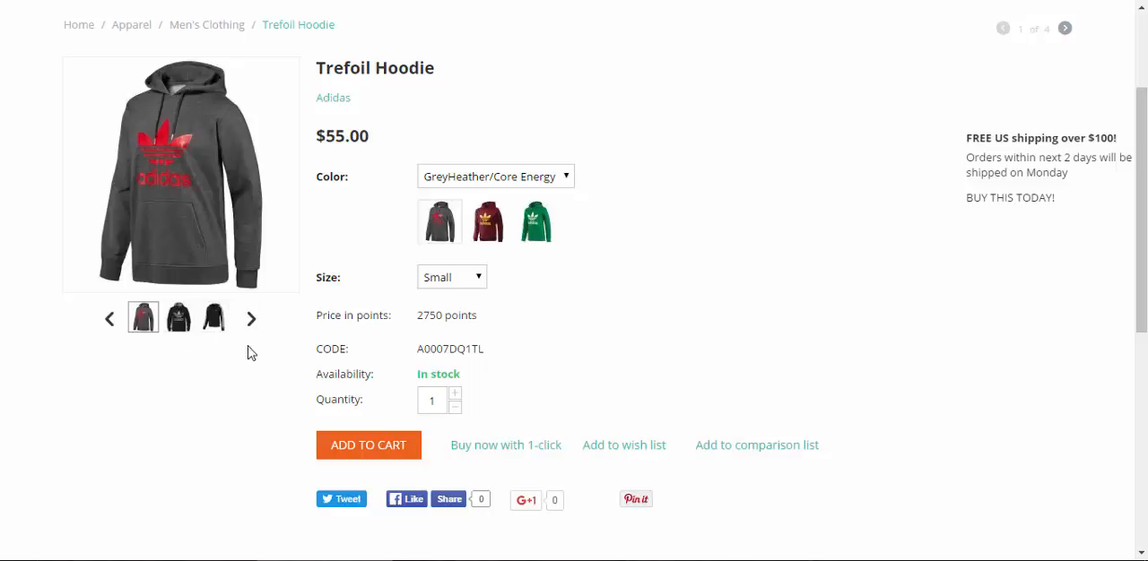
mouse_move(178, 318)
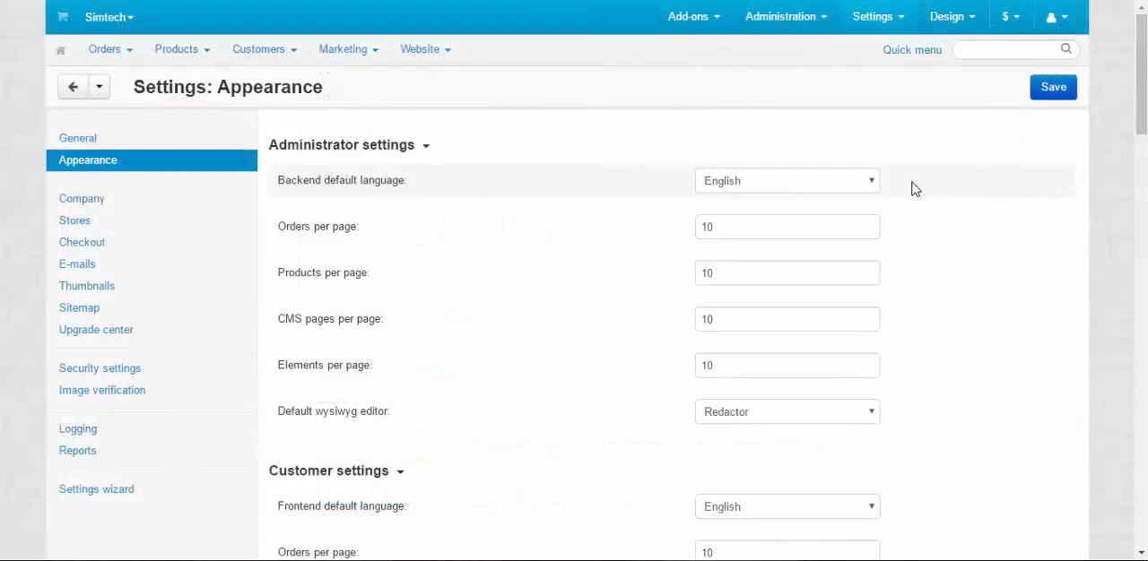
Open Add-ons > Manage add-ons and scroll down the installed add-ons list
click(688, 16)
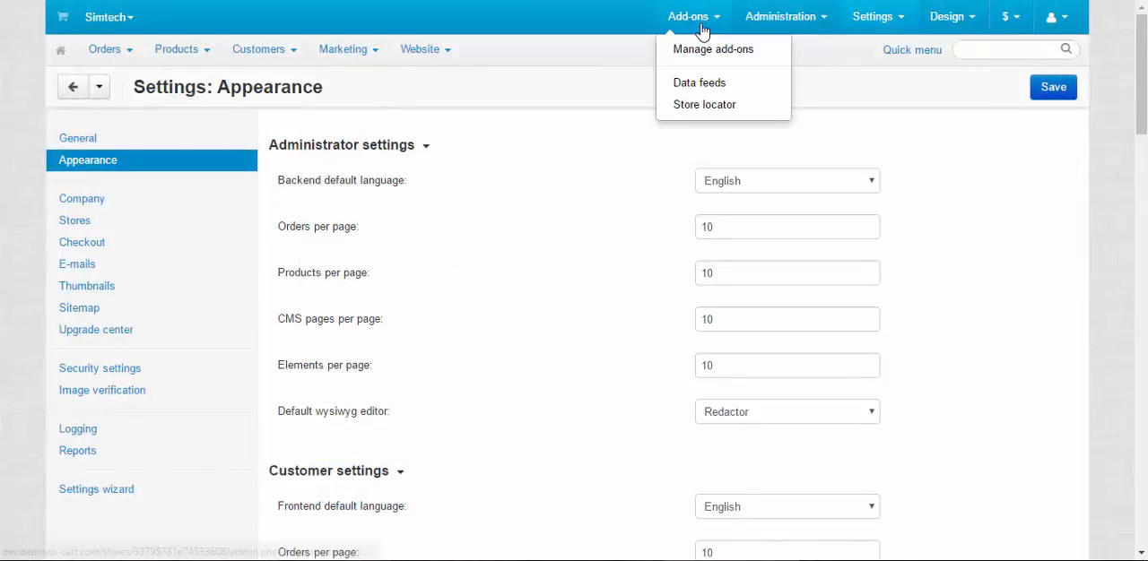
click(713, 49)
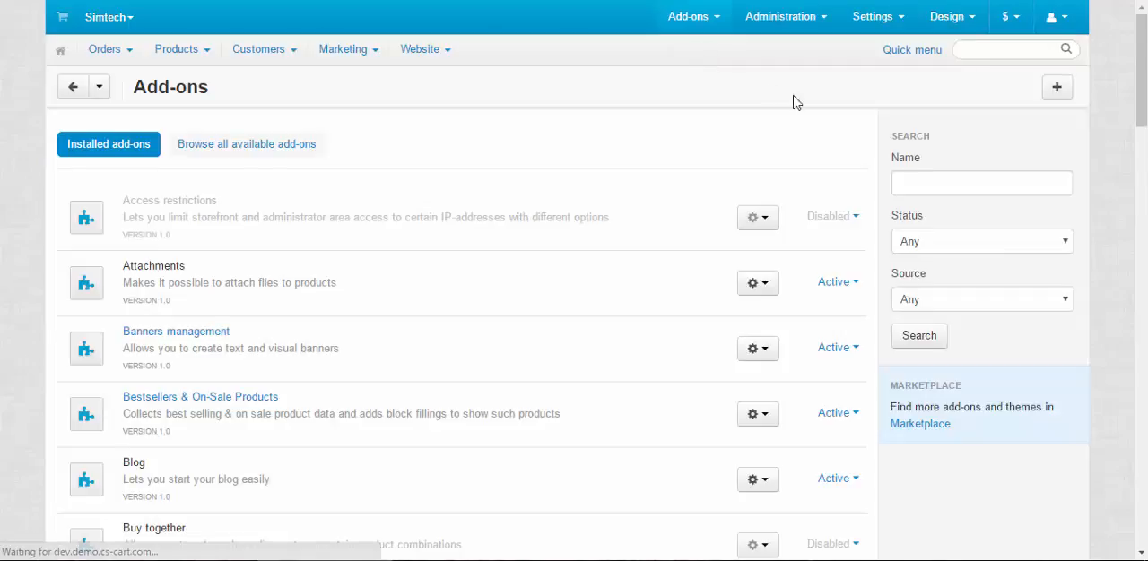
scroll(down, 3)
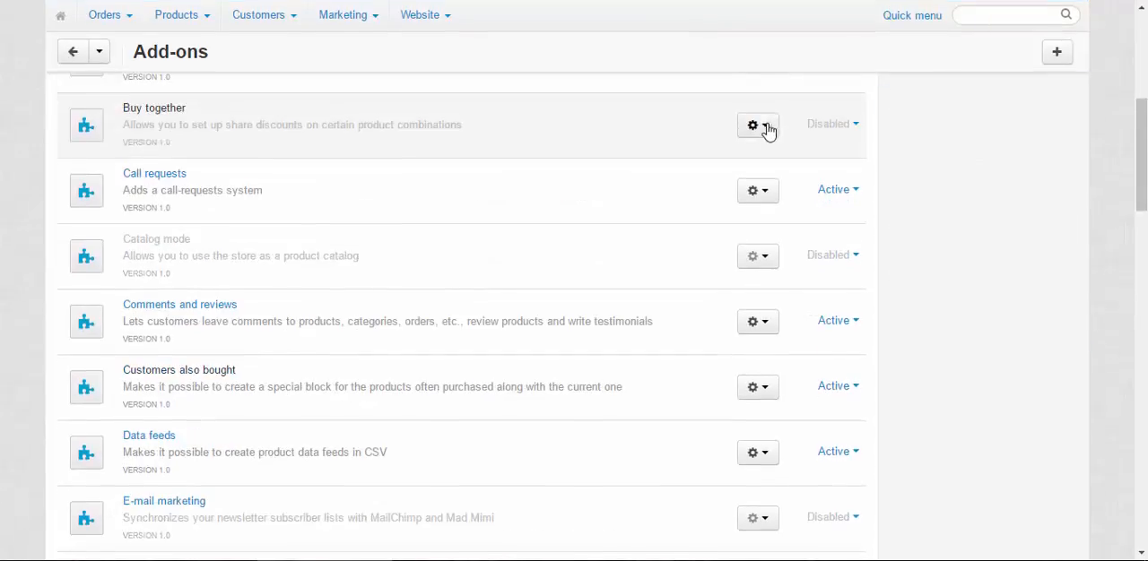
scroll(down, 3)
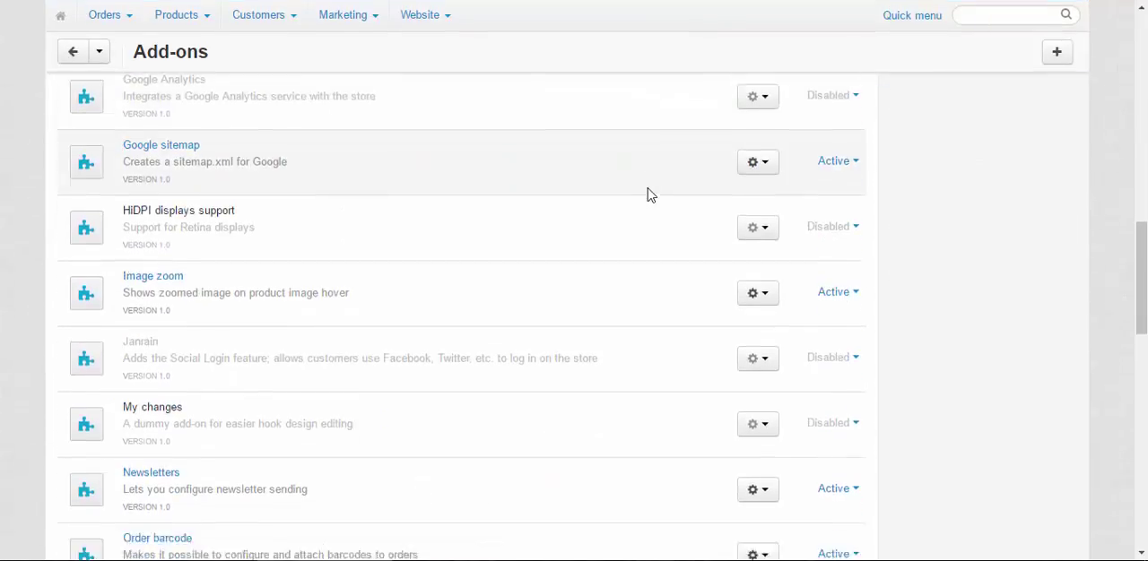
scroll(down, 3)
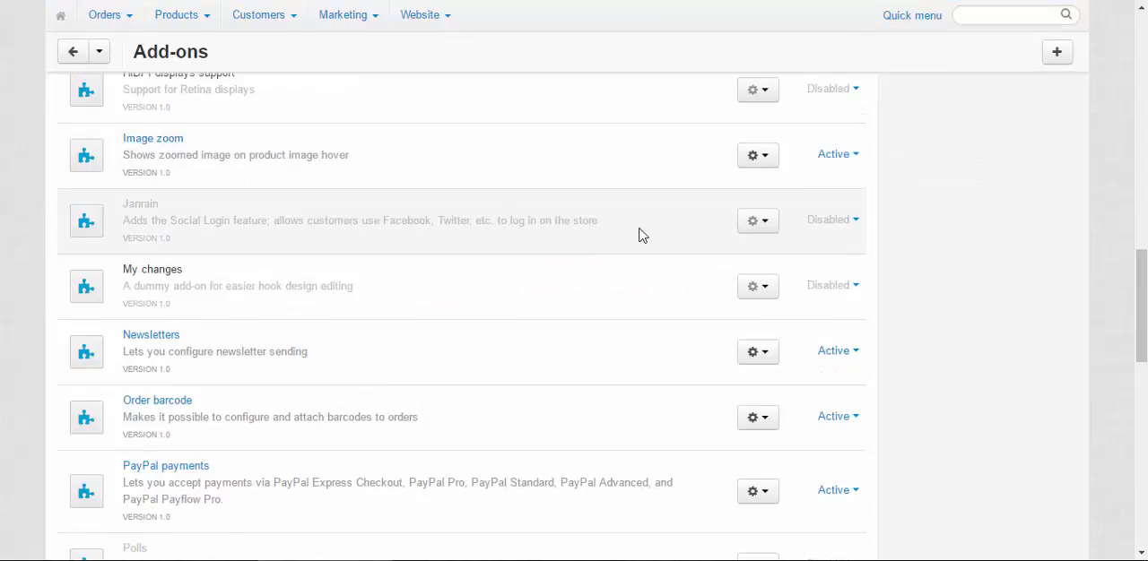
scroll(down, 3)
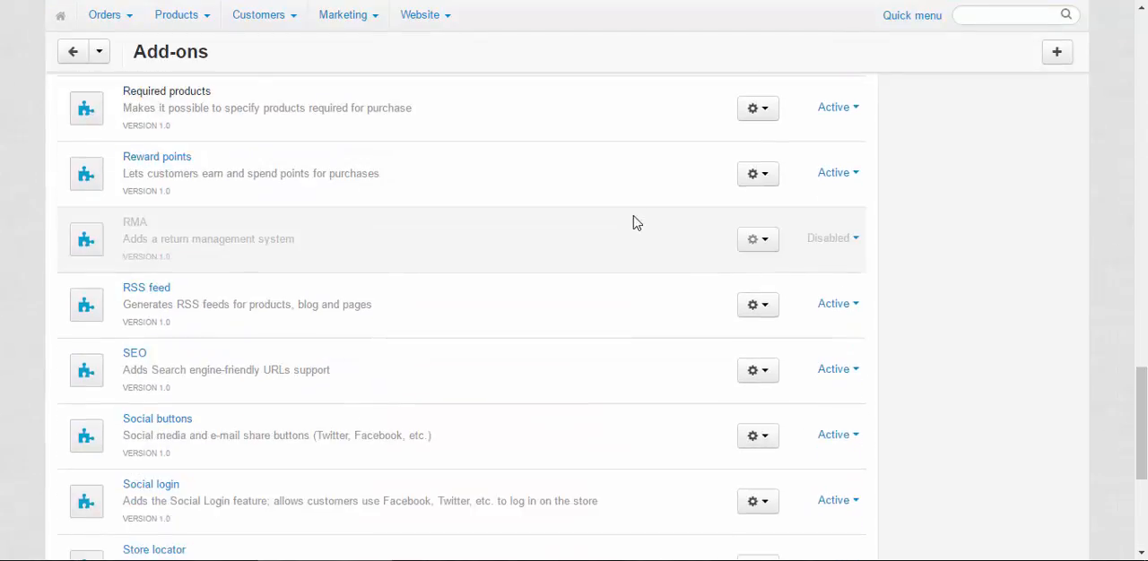
scroll(down, 3)
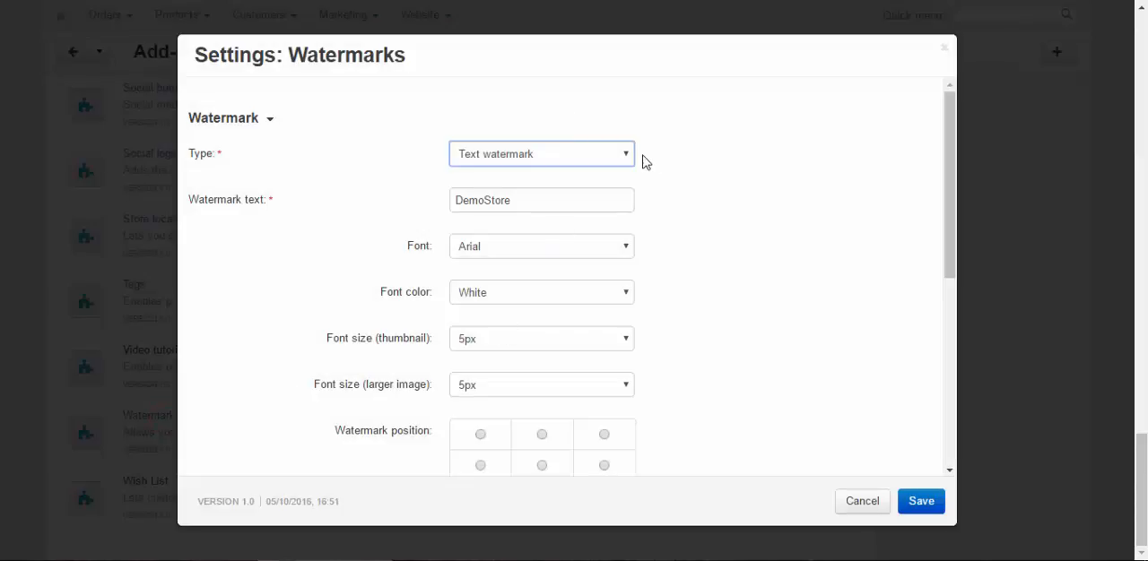
mouse_move(587, 162)
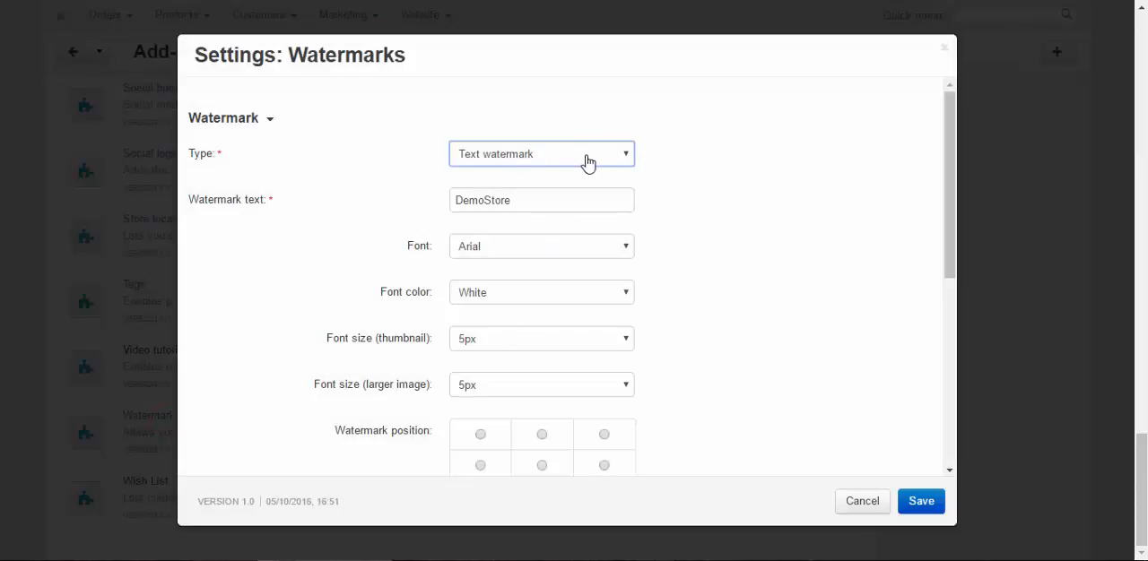
Enable Resized images and Original size images product watermarks and save the Watermarks add-on
click(541, 200)
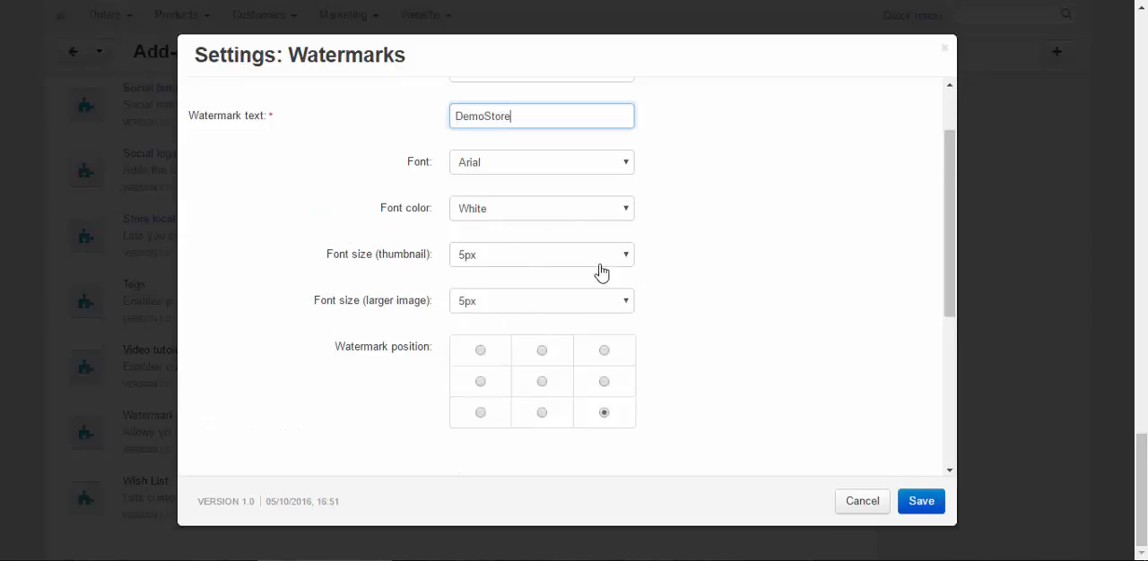
scroll(down, 3)
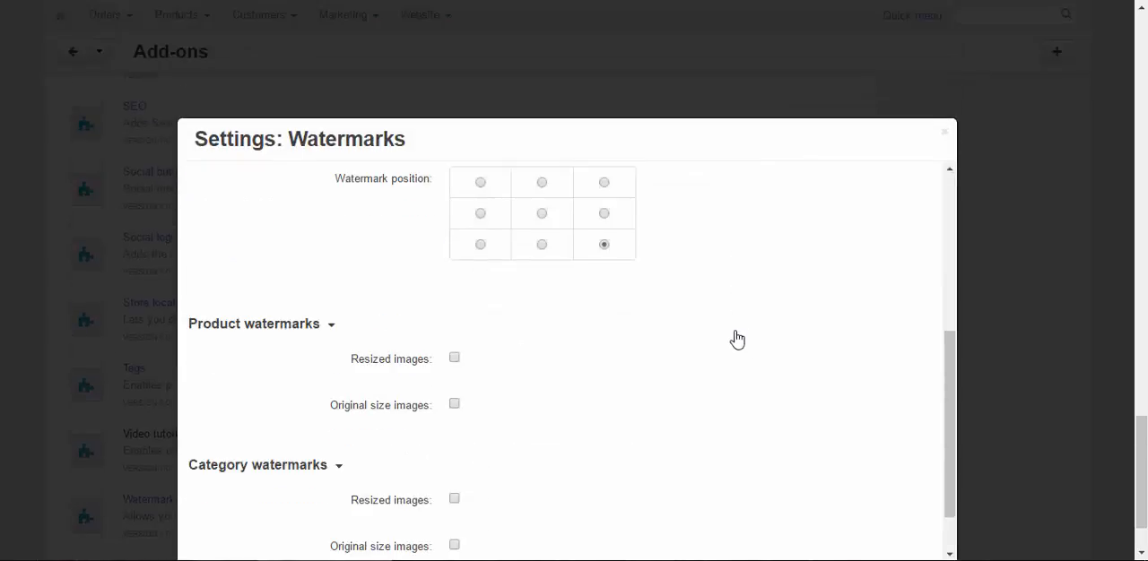
mouse_move(727, 337)
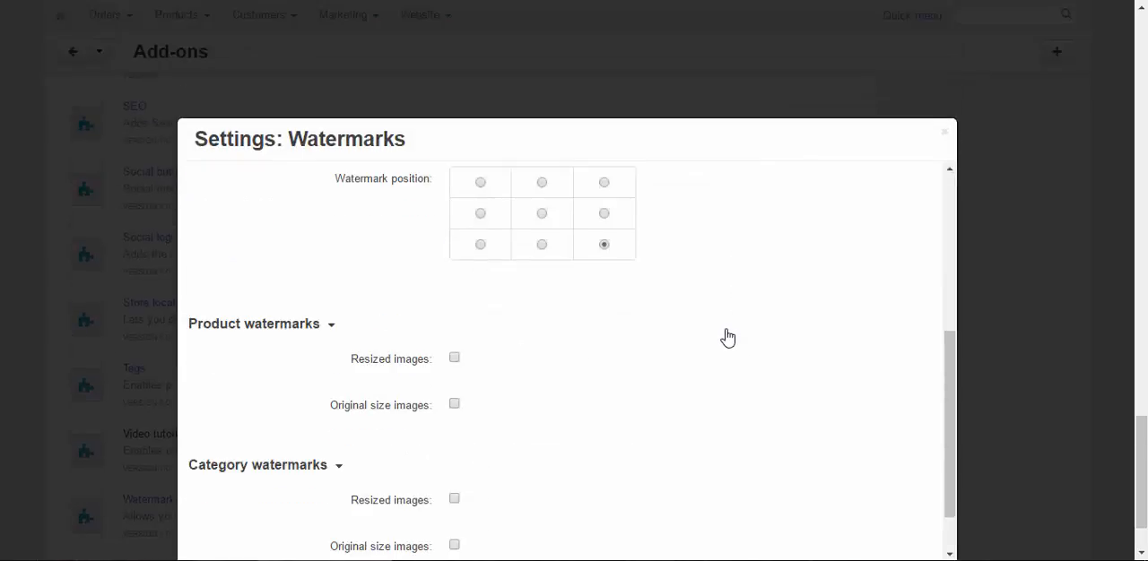
mouse_move(289, 349)
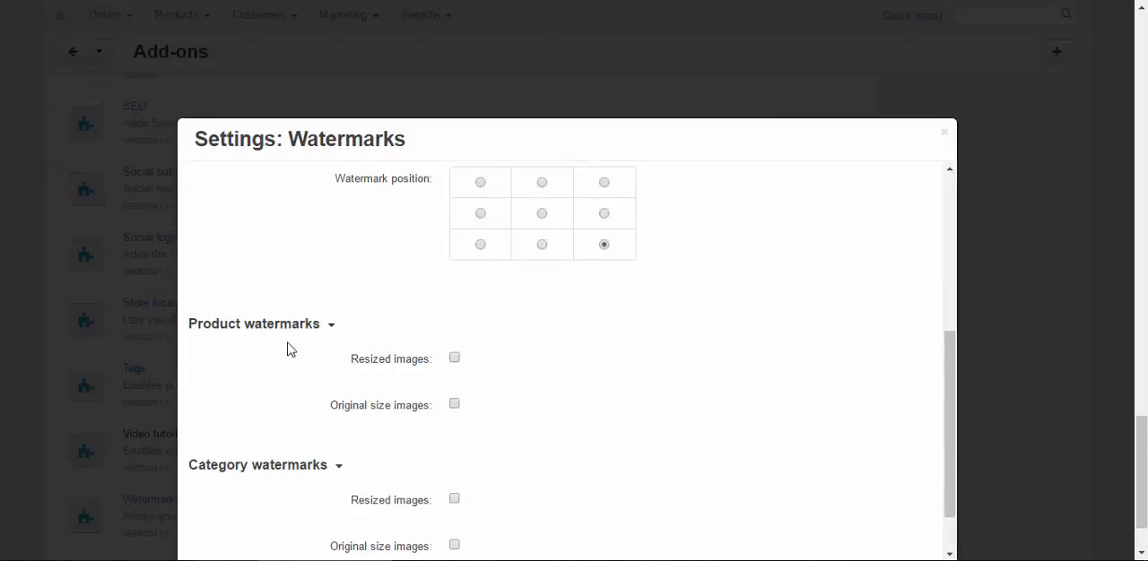
scroll(down, 3)
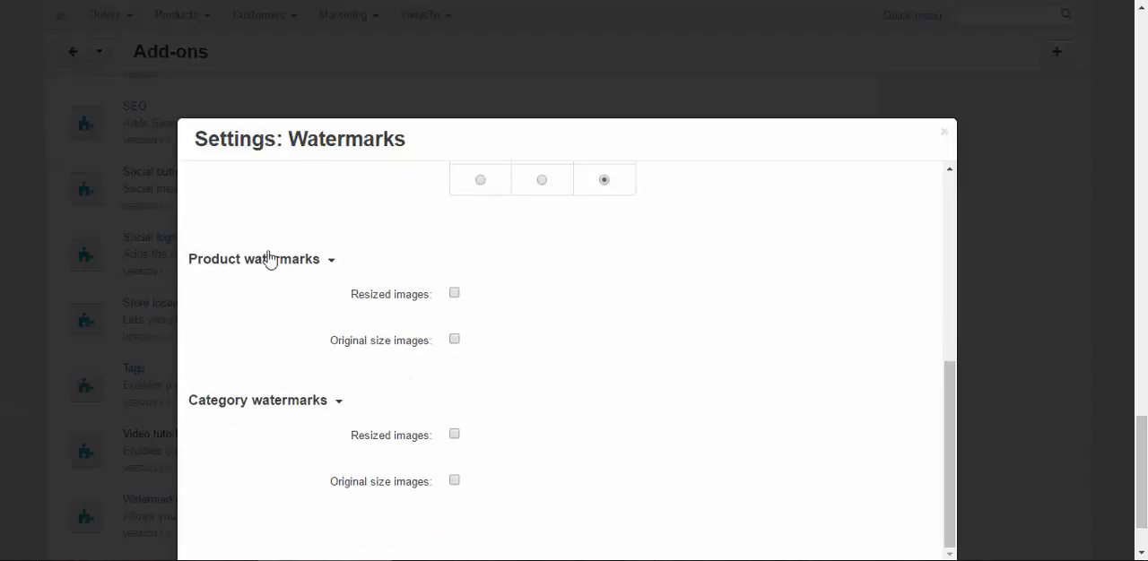
mouse_move(448, 318)
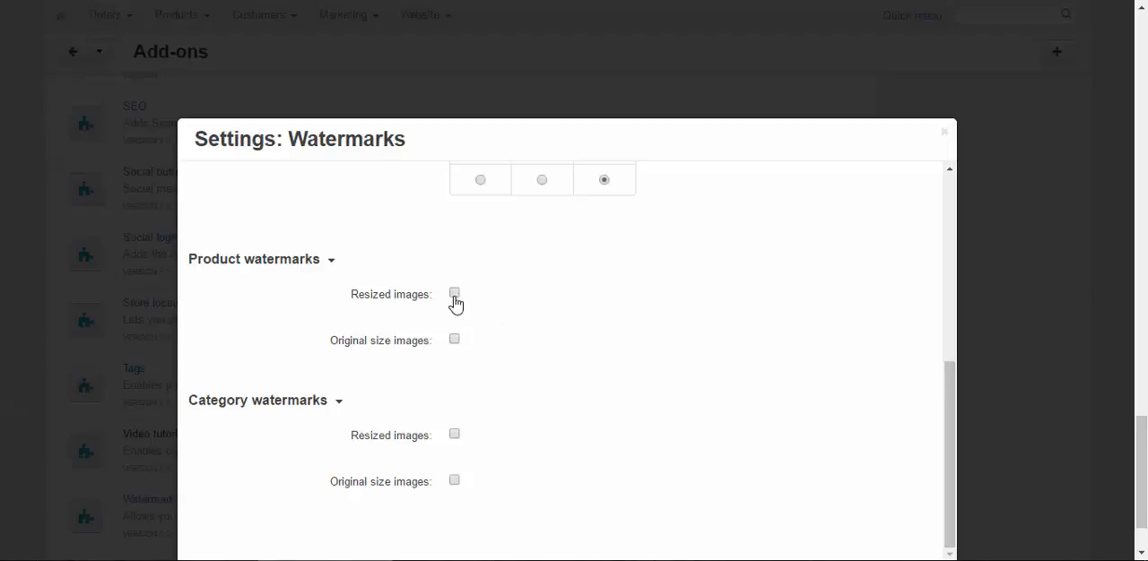
mouse_move(455, 335)
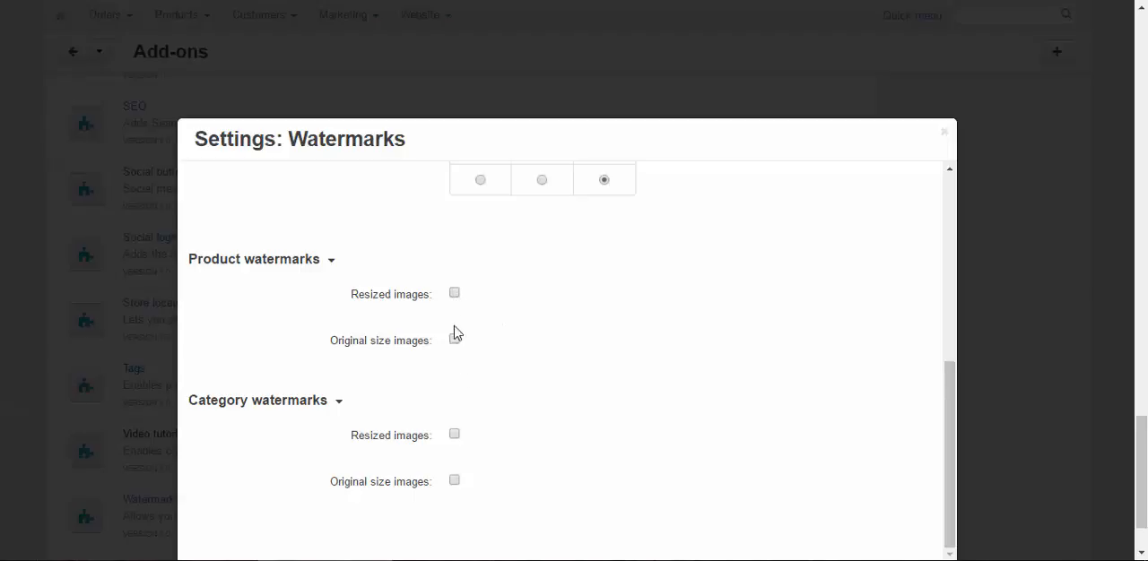
click(454, 335)
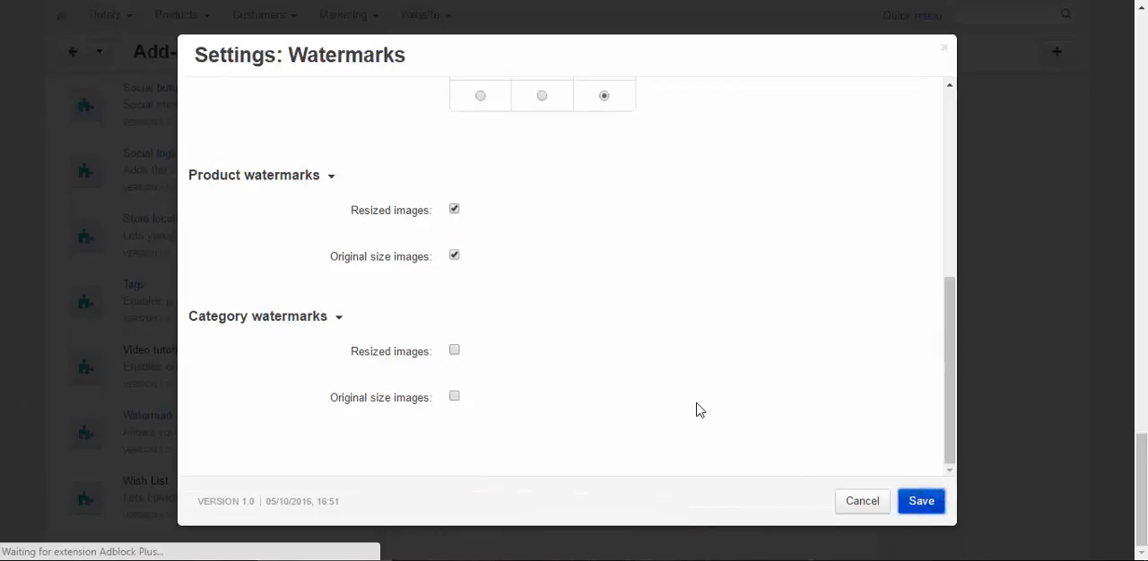
click(920, 502)
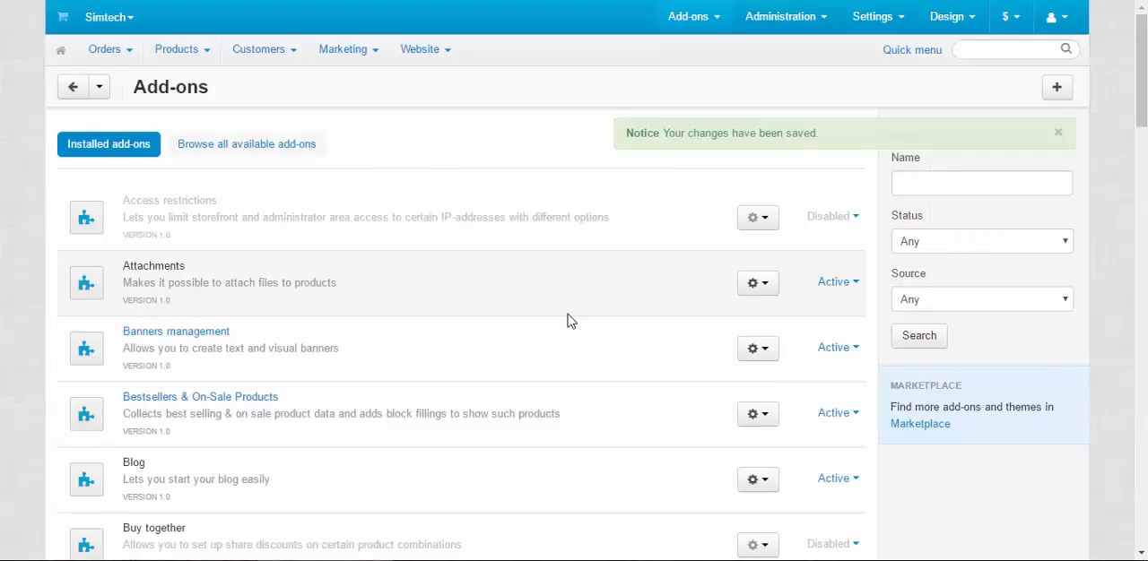
mouse_move(511, 134)
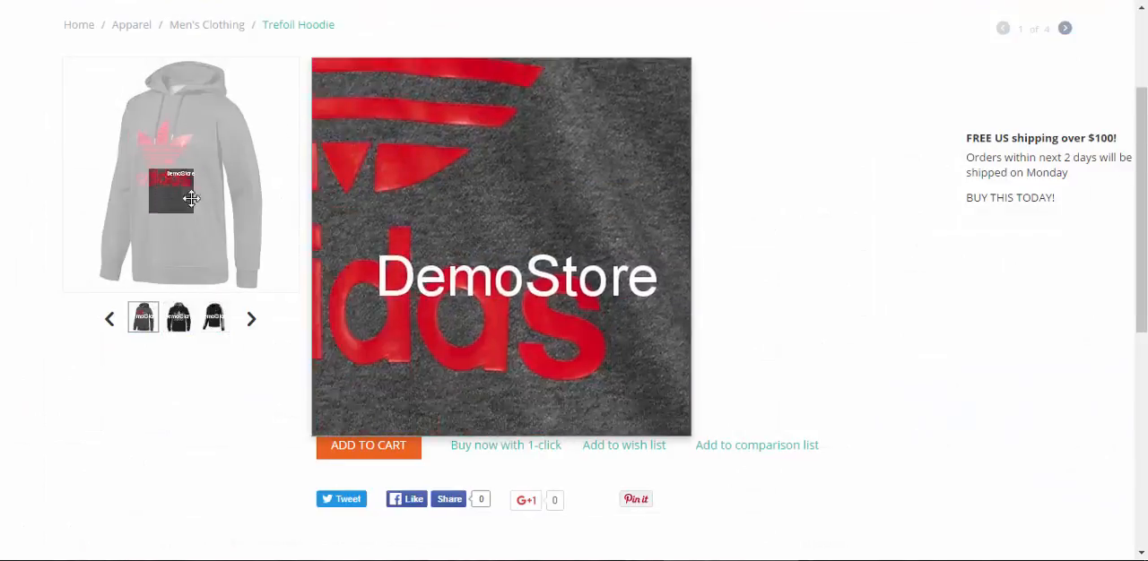
mouse_move(175, 99)
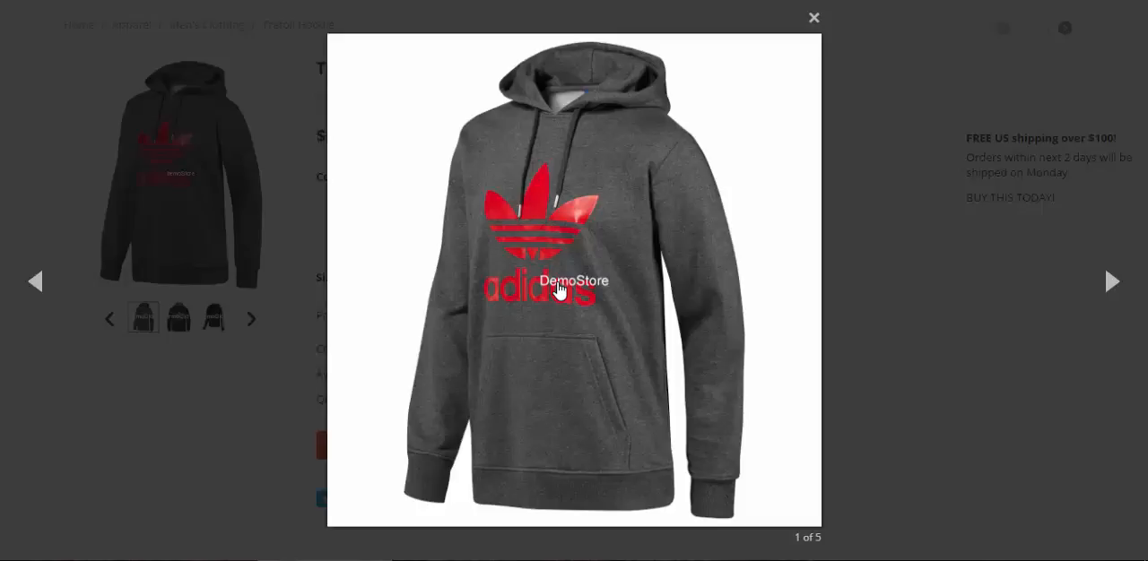
mouse_move(863, 279)
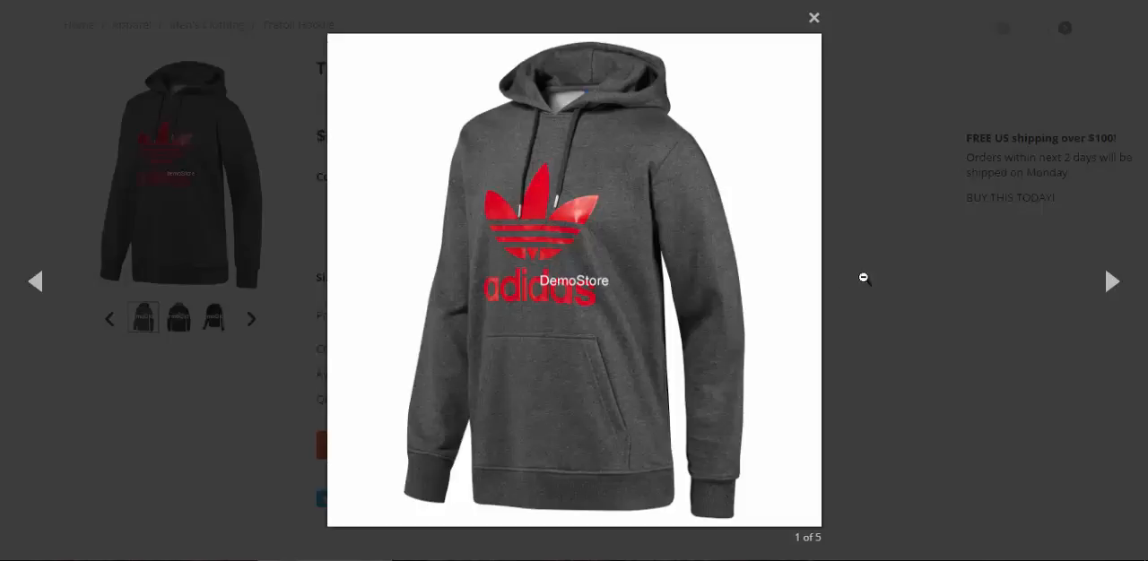
Close the enlarged, DemoStore-watermarked Trefoil Hoodie image popup
click(814, 17)
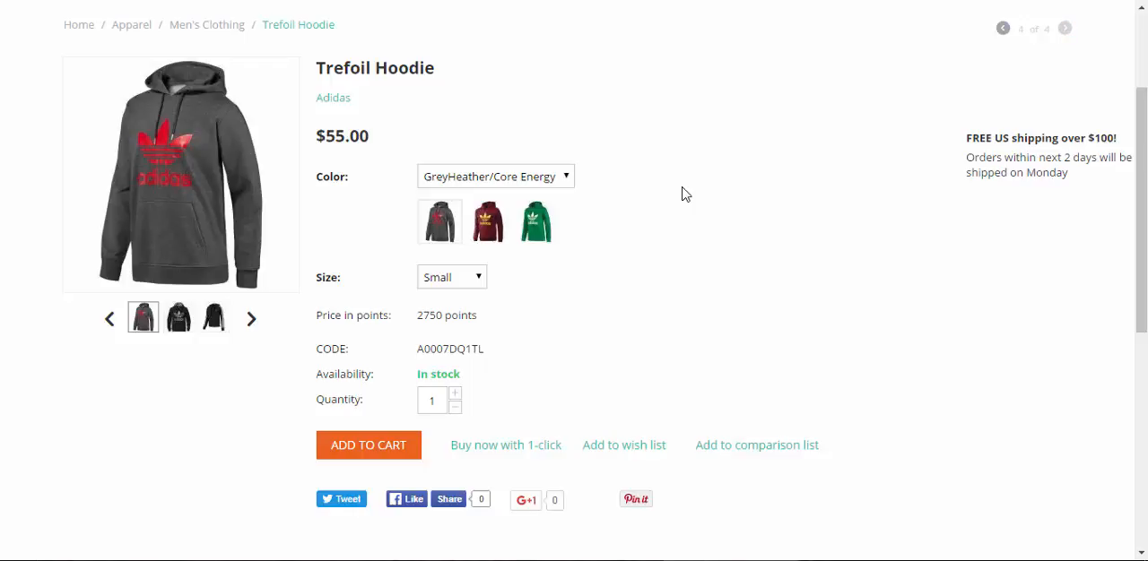
mouse_move(678, 179)
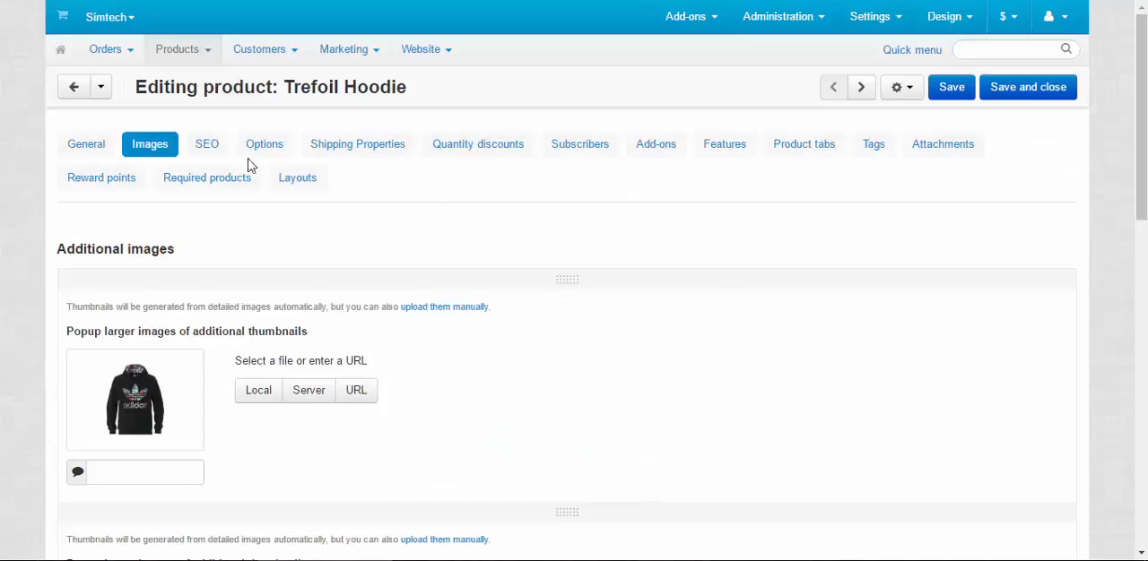
Open the Color option, view the Cardinal variant's extra icon details, then cancel
click(264, 144)
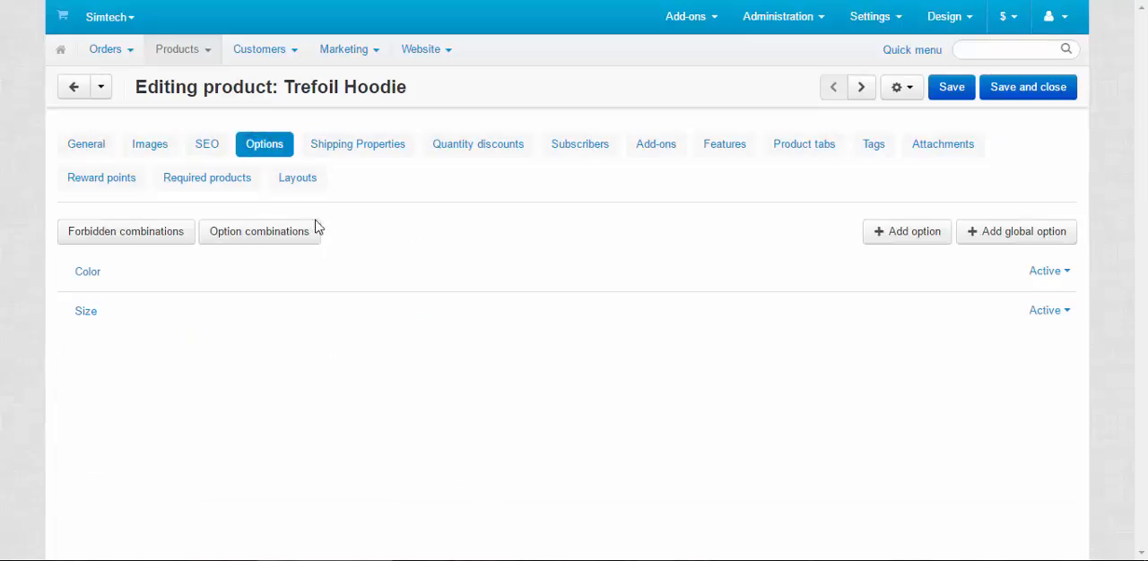
click(87, 271)
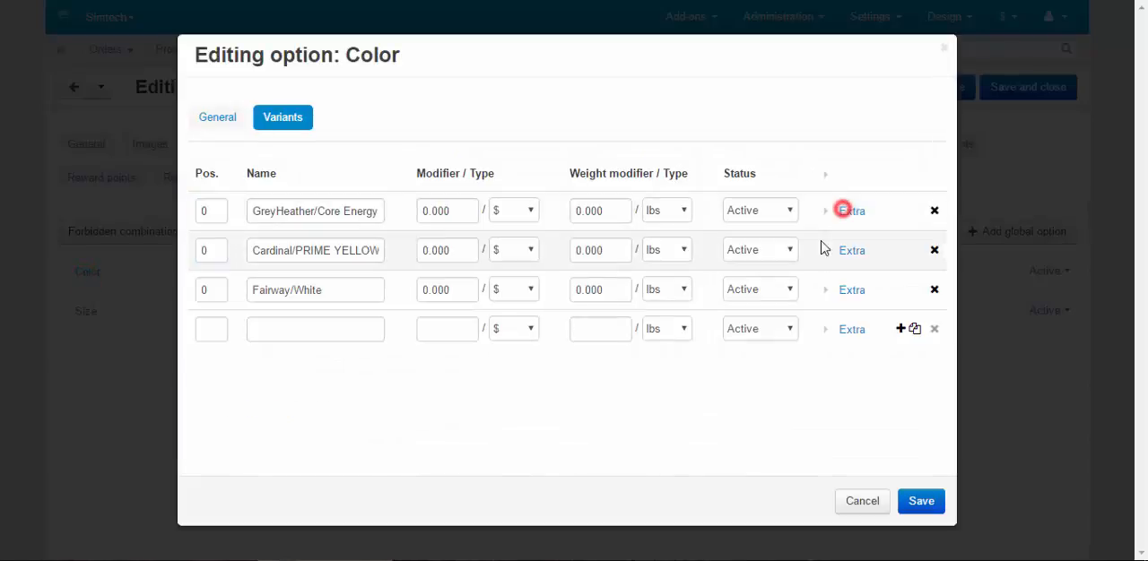
click(826, 209)
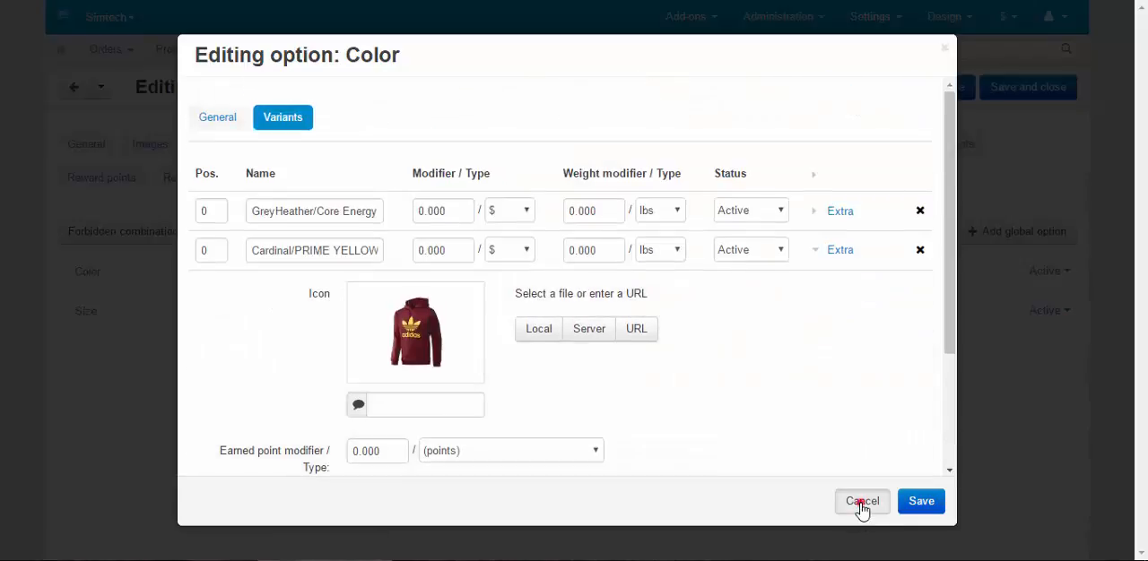
click(862, 502)
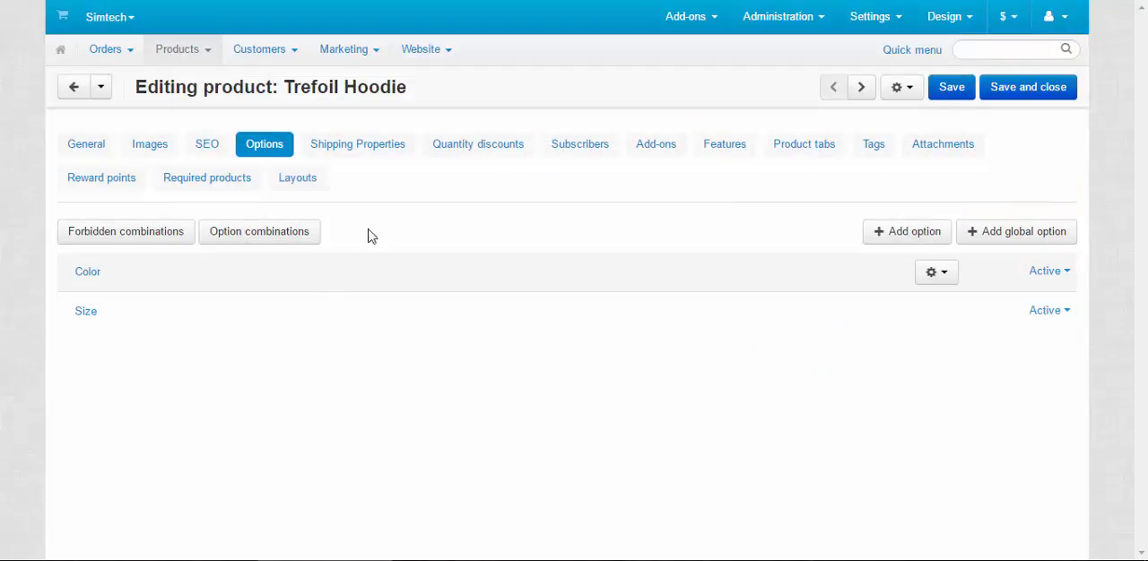
Scroll through the Option combinations inventory showing each color-size variant image
click(259, 232)
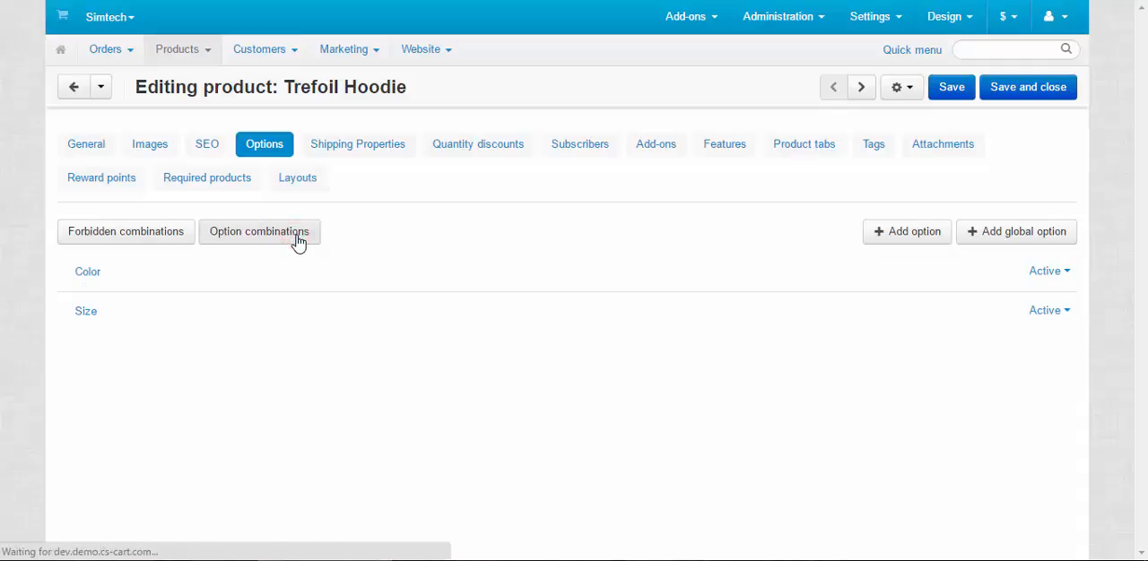
click(259, 232)
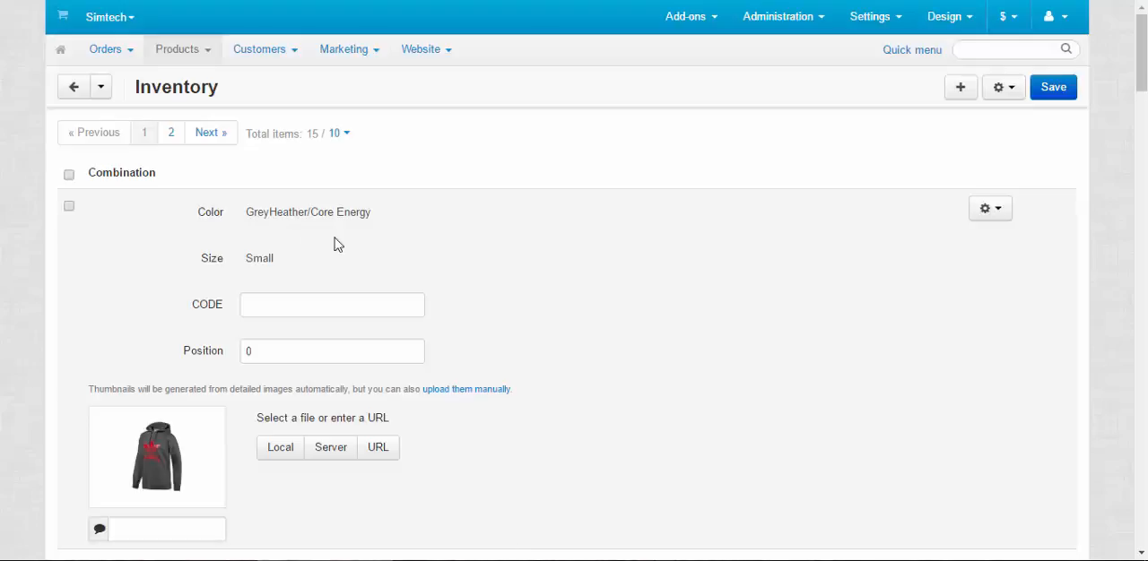
scroll(down, 3)
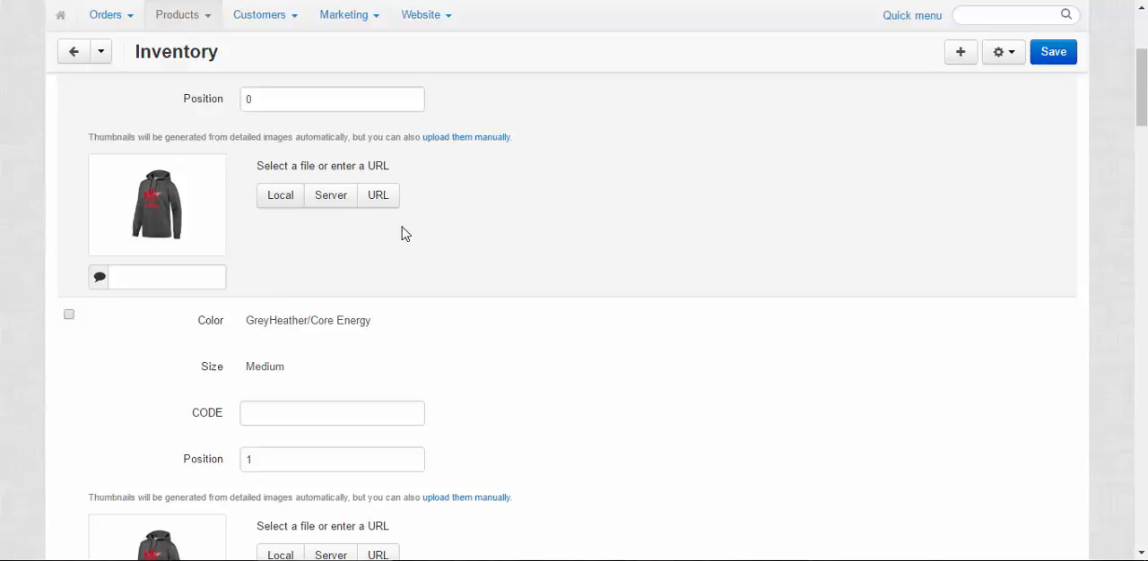
mouse_move(663, 207)
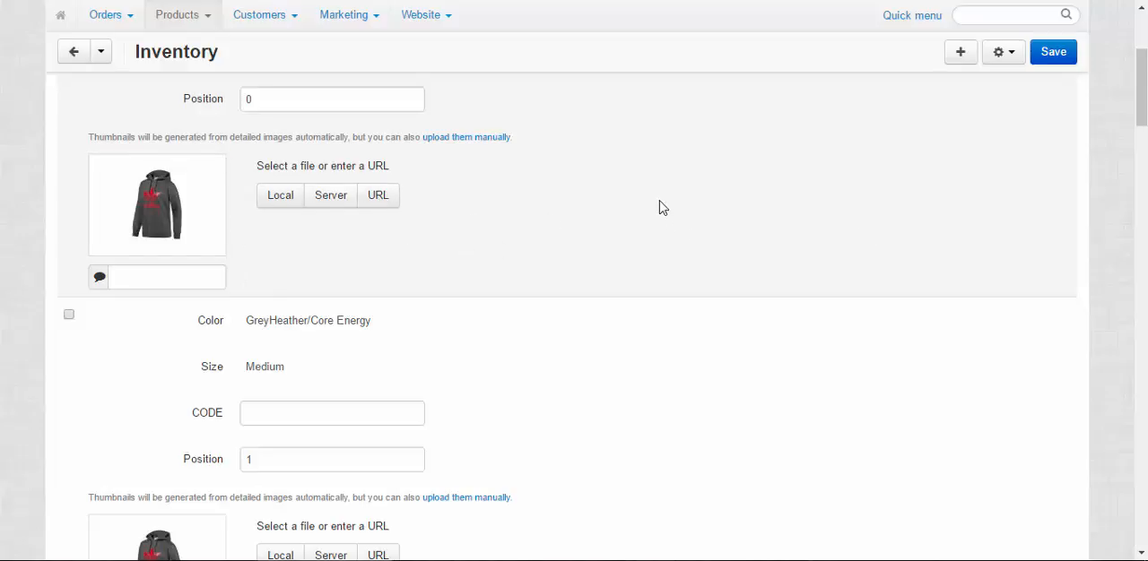
scroll(down, 3)
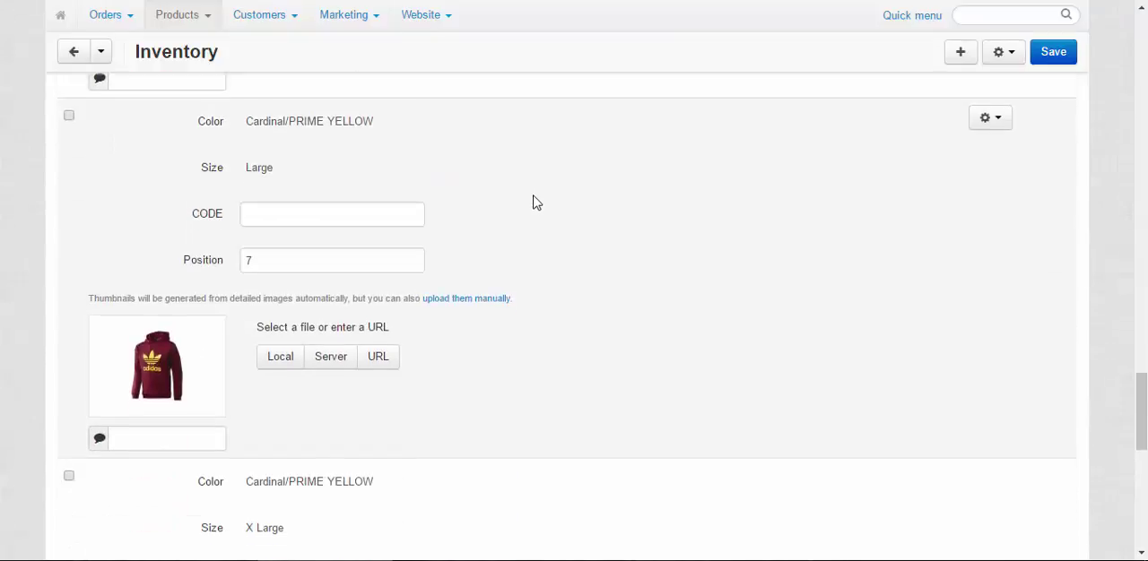
scroll(down, 3)
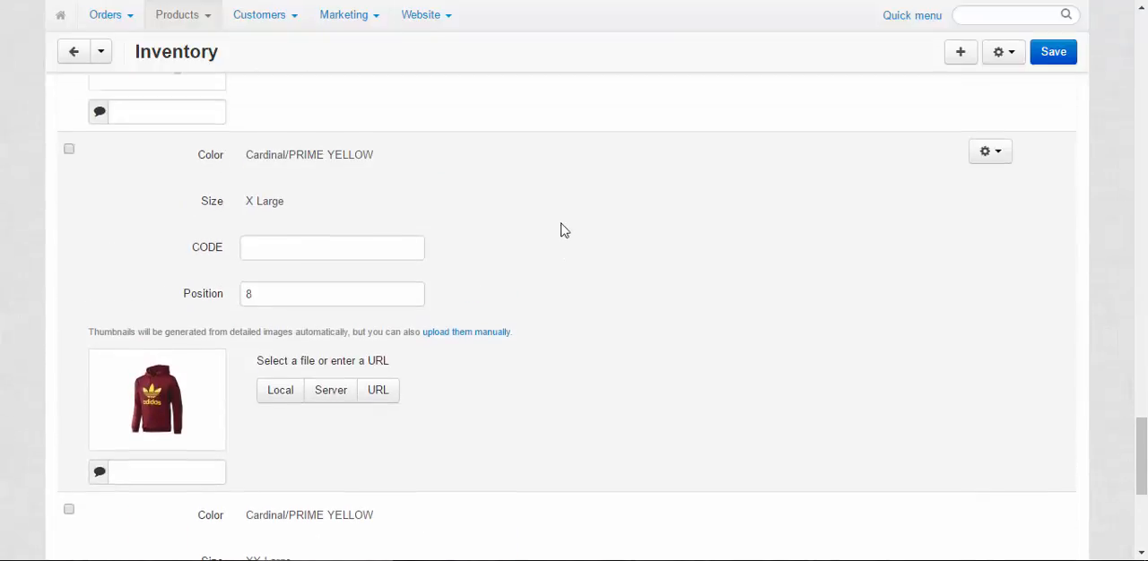
scroll(down, 3)
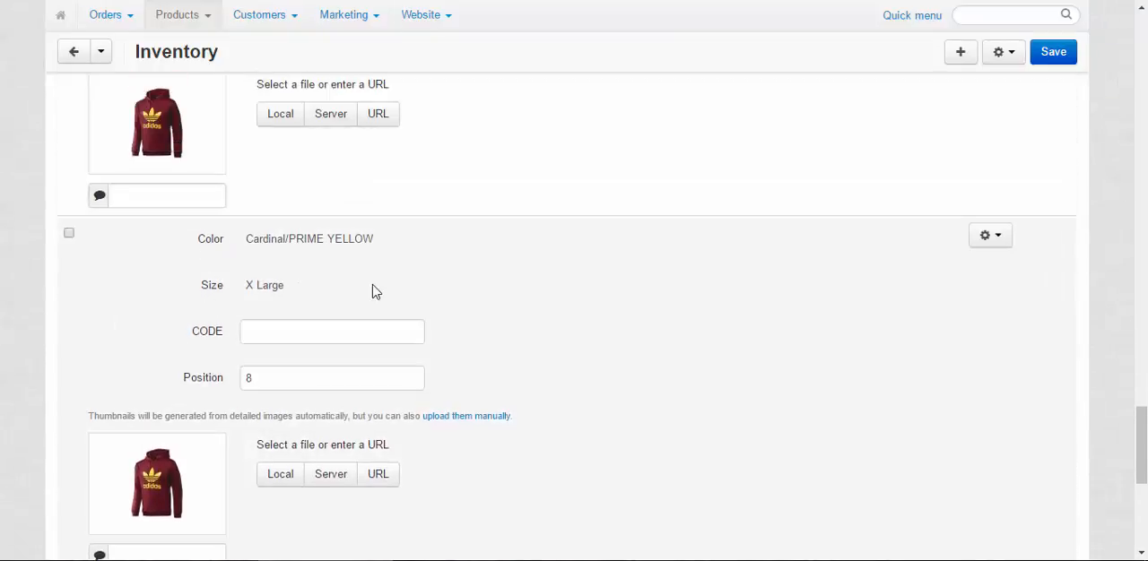
mouse_move(523, 296)
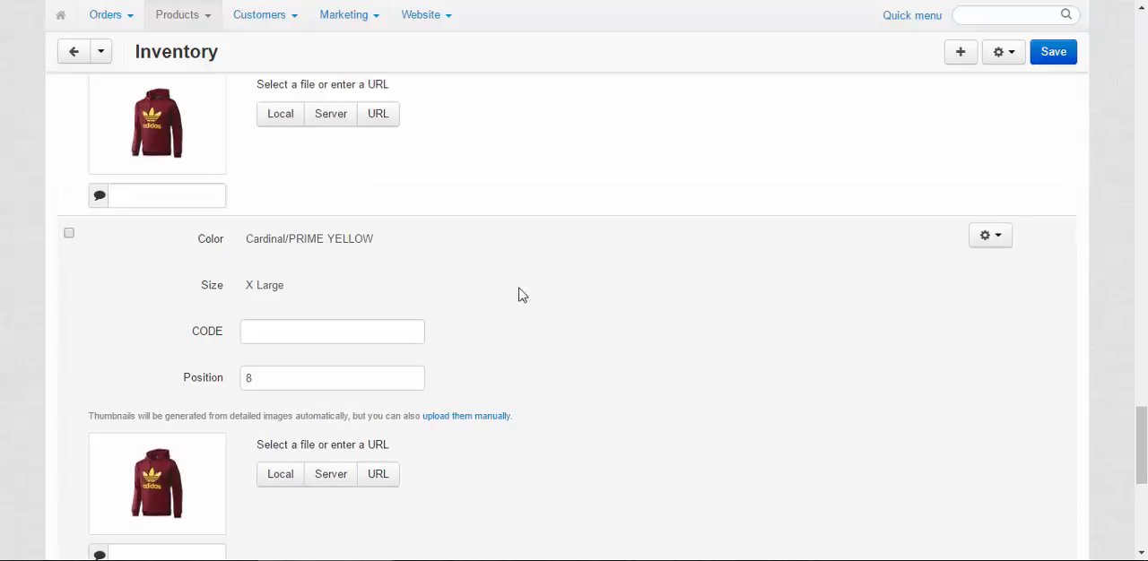
scroll(down, 3)
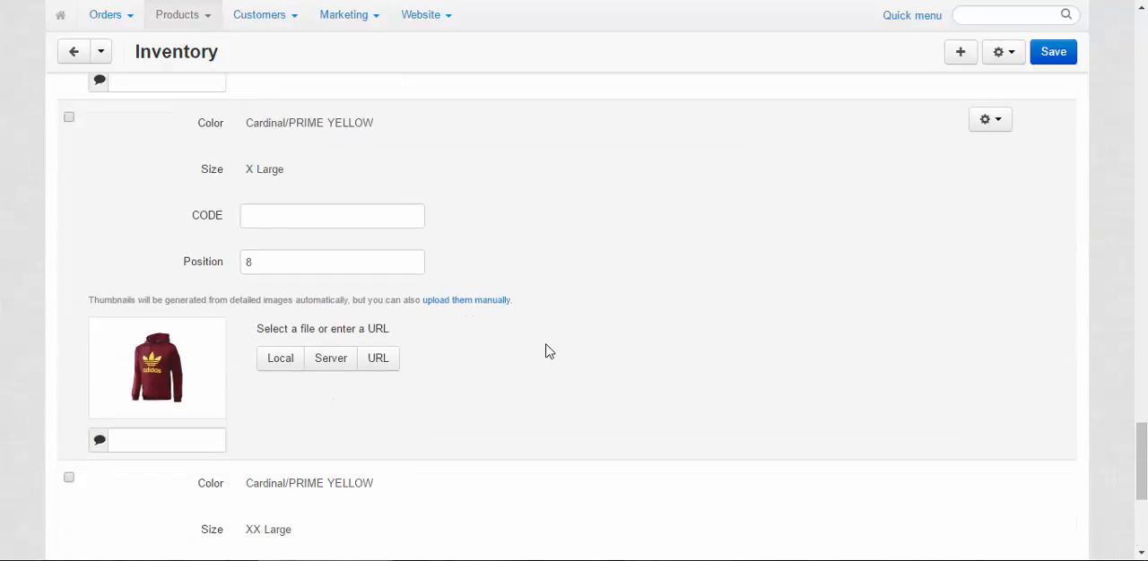
scroll(down, 3)
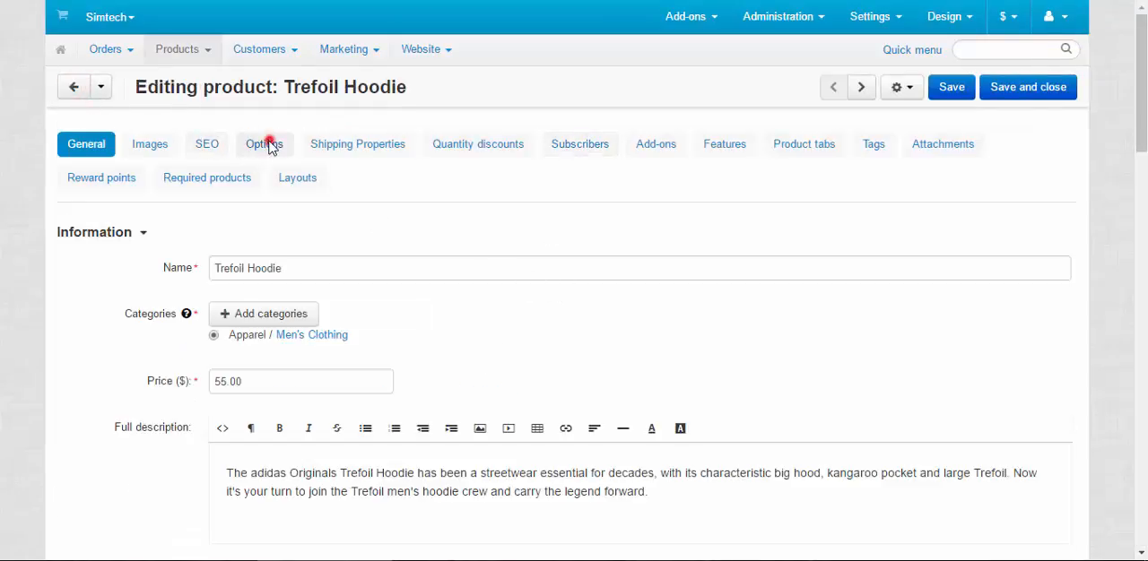
Review the Trefoil Hoodie's Color option variants, then show its option combinations inventory
click(264, 144)
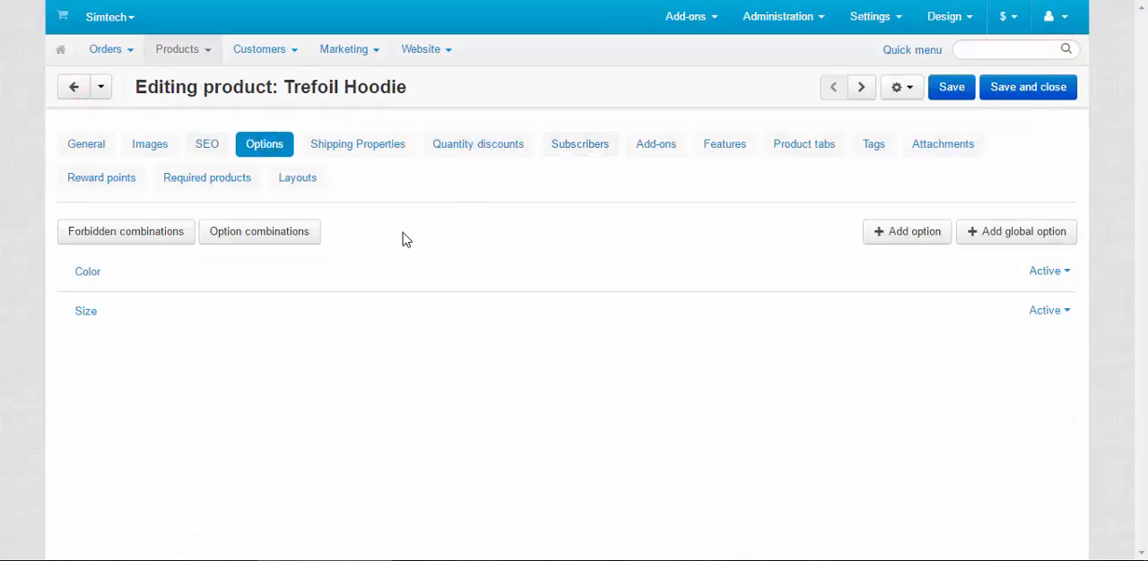
mouse_move(426, 240)
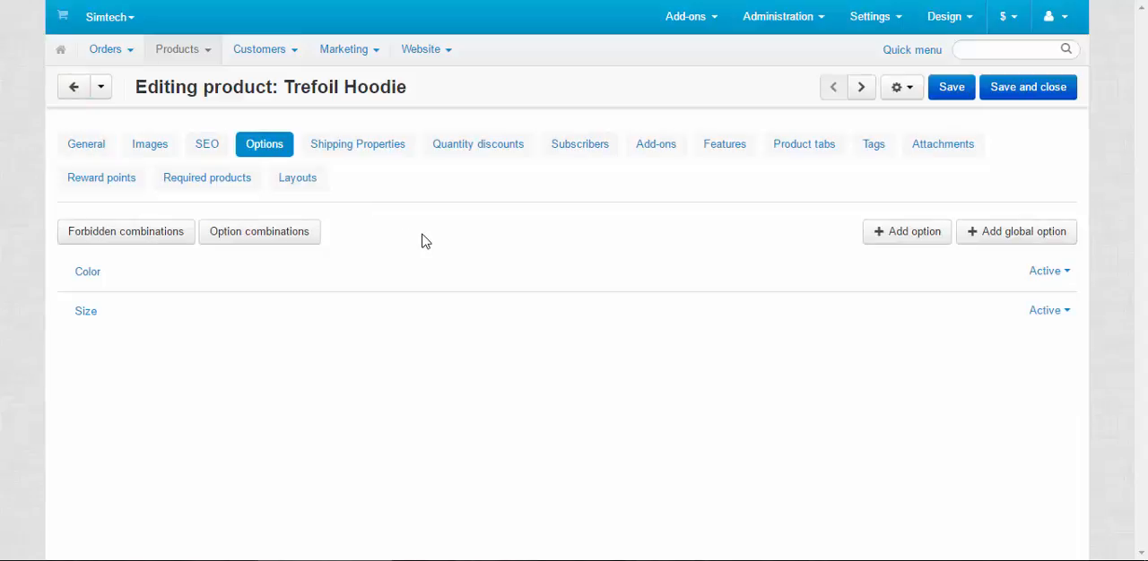
click(87, 272)
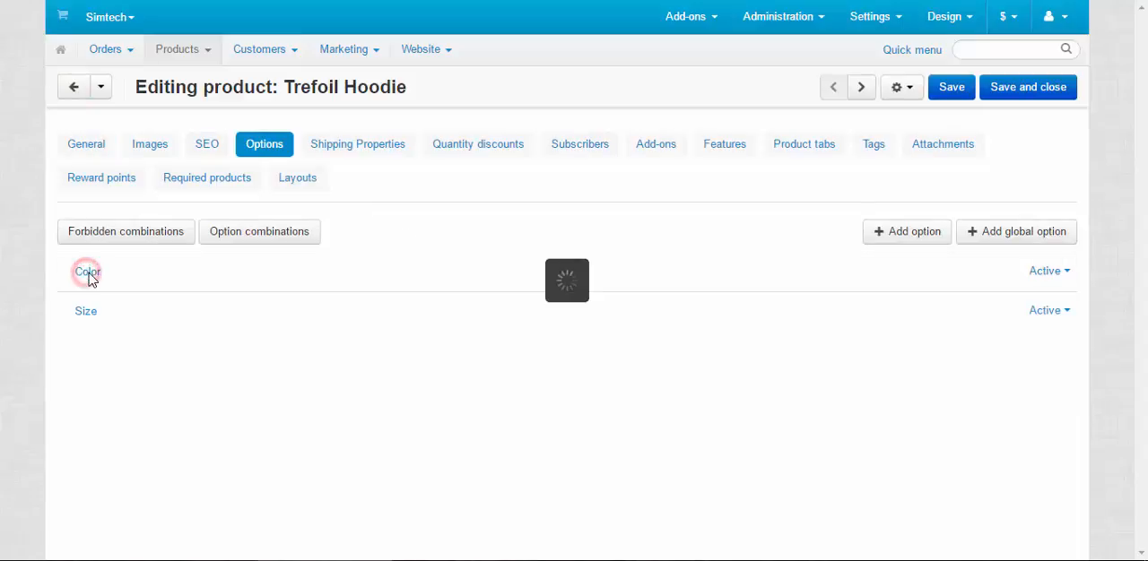
click(86, 271)
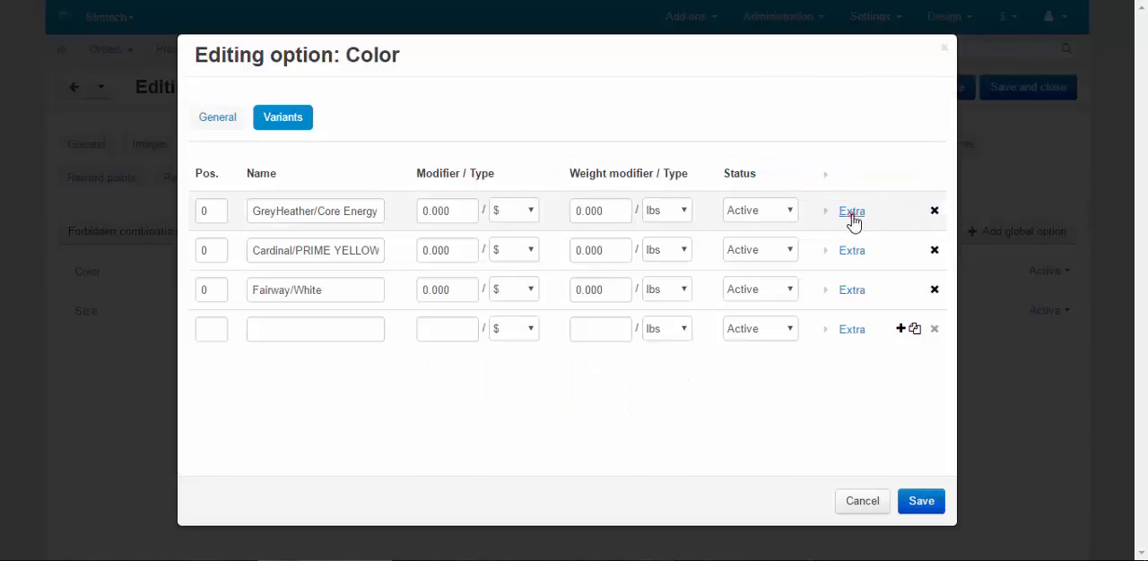
click(851, 211)
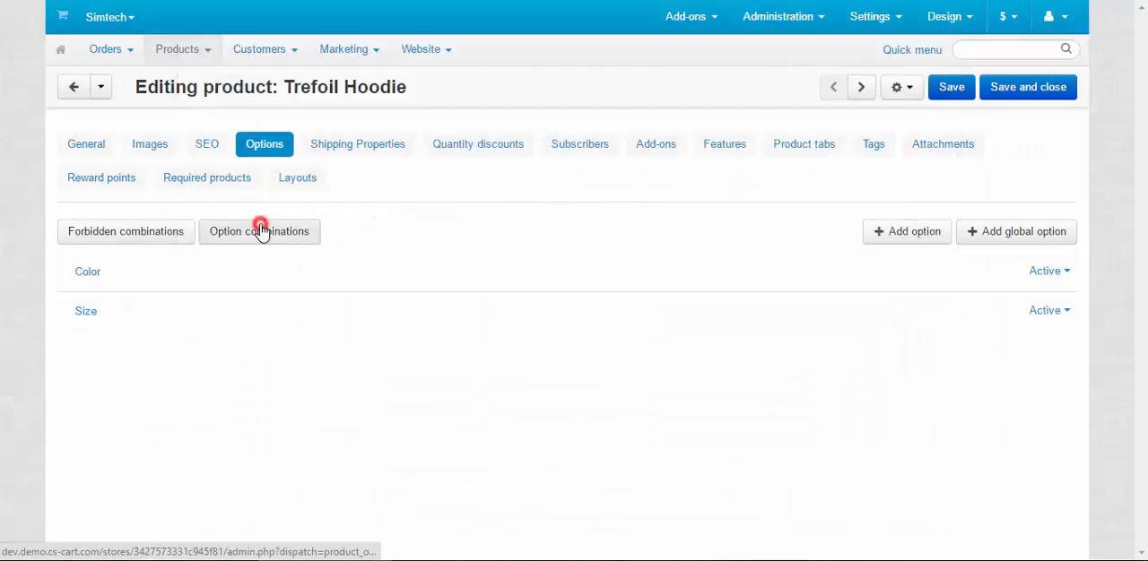
click(259, 232)
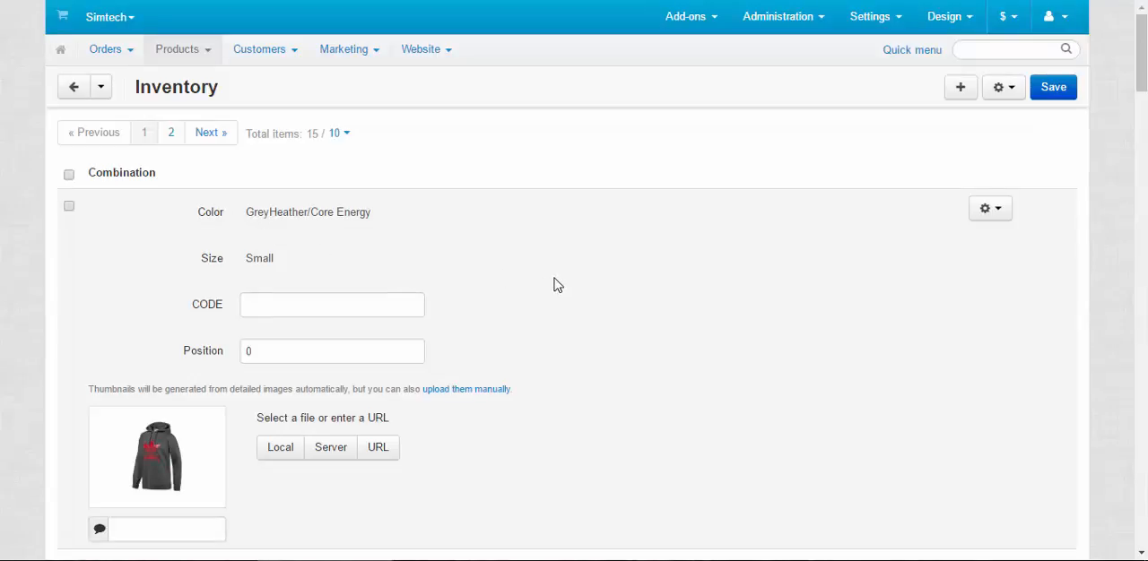
mouse_move(599, 216)
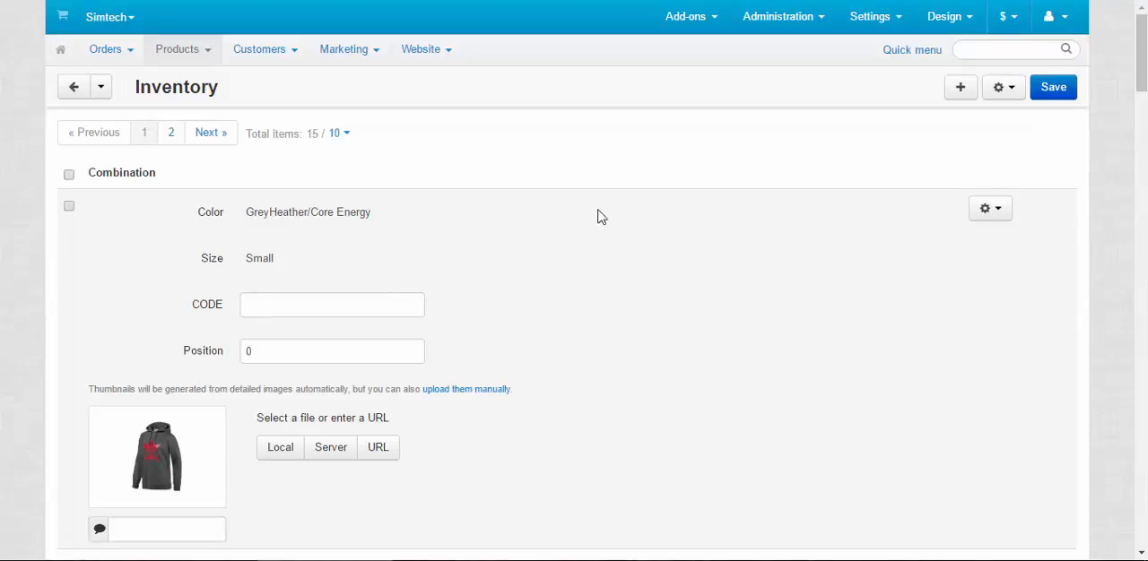
mouse_move(239, 86)
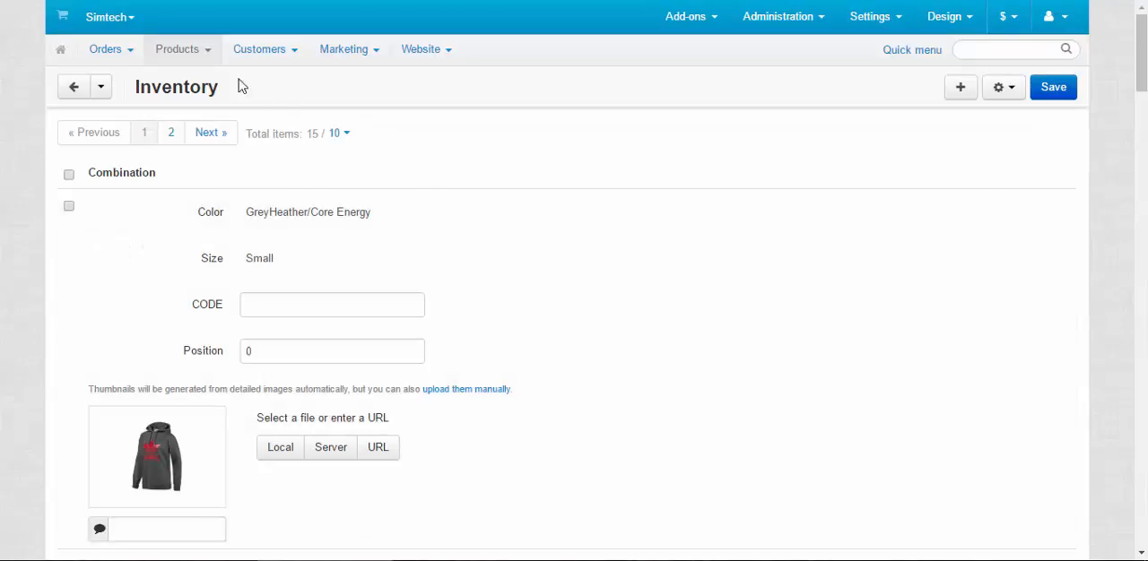
click(177, 49)
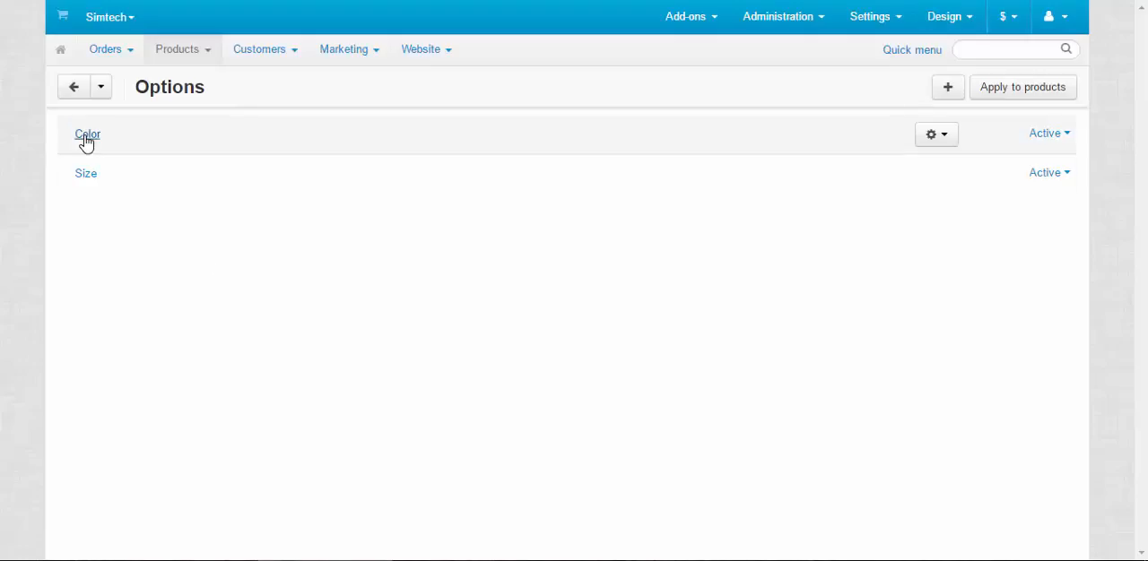
click(88, 135)
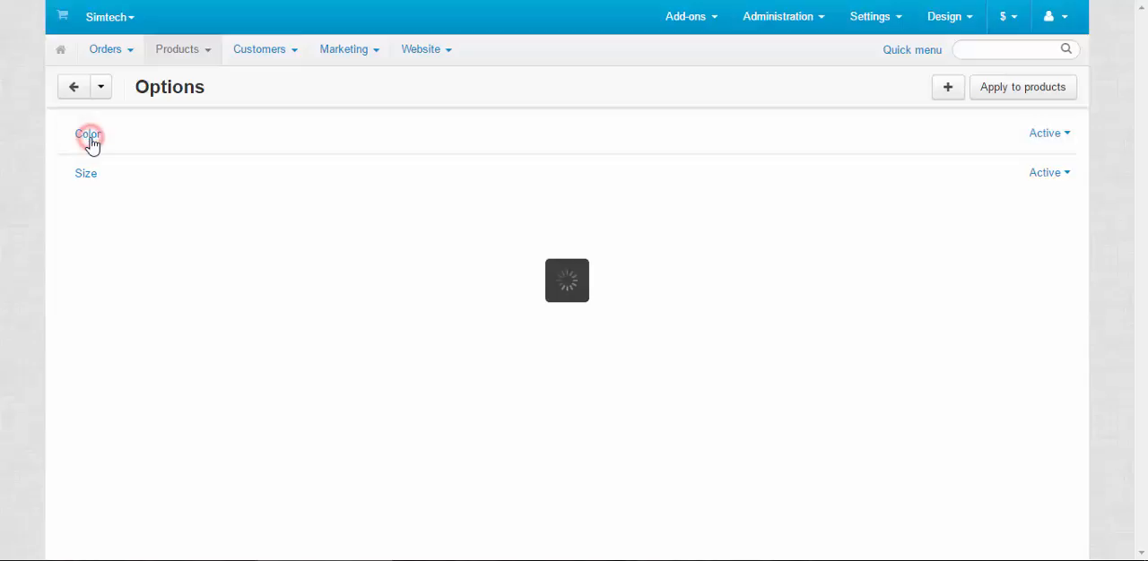
click(88, 134)
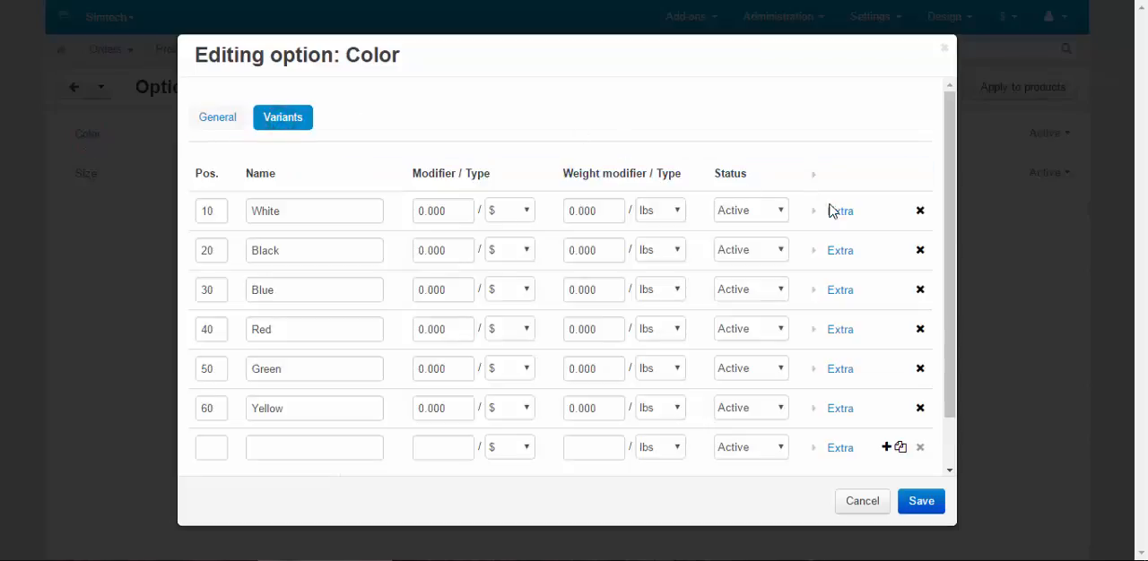
click(840, 210)
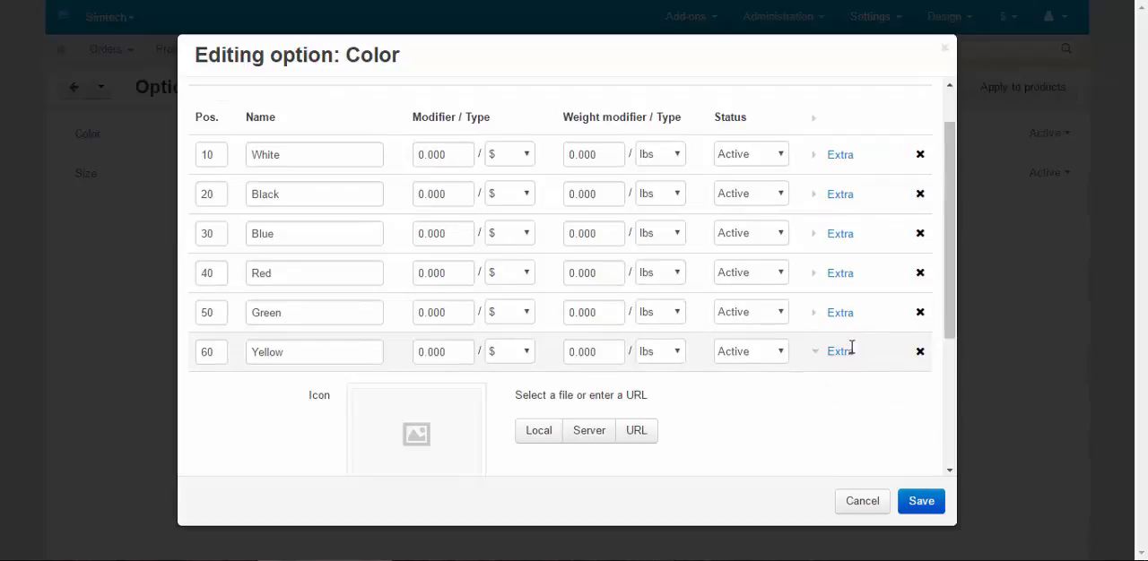
click(839, 351)
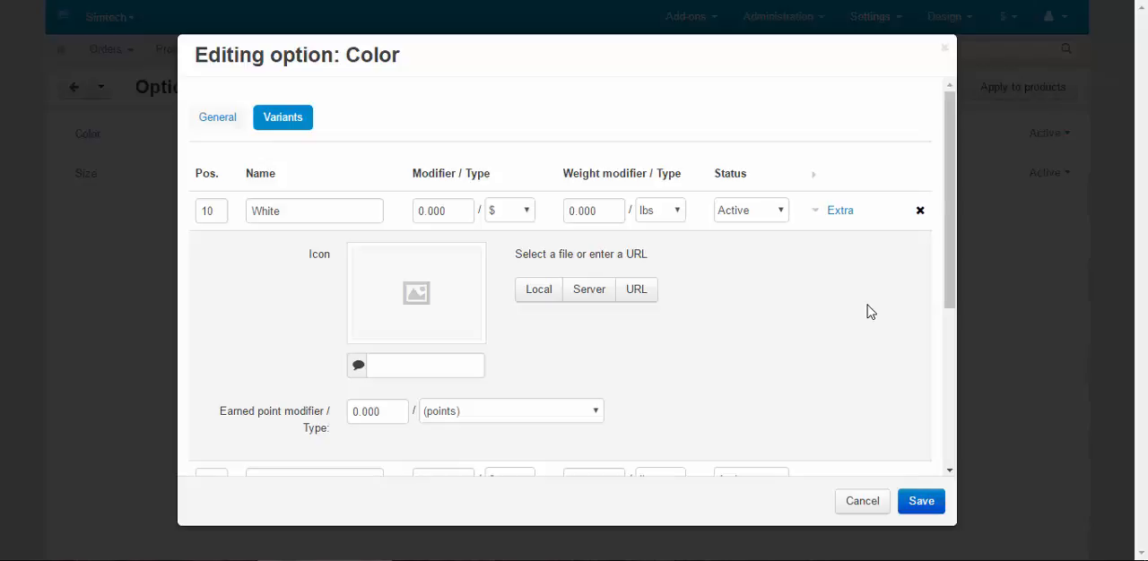
mouse_move(476, 331)
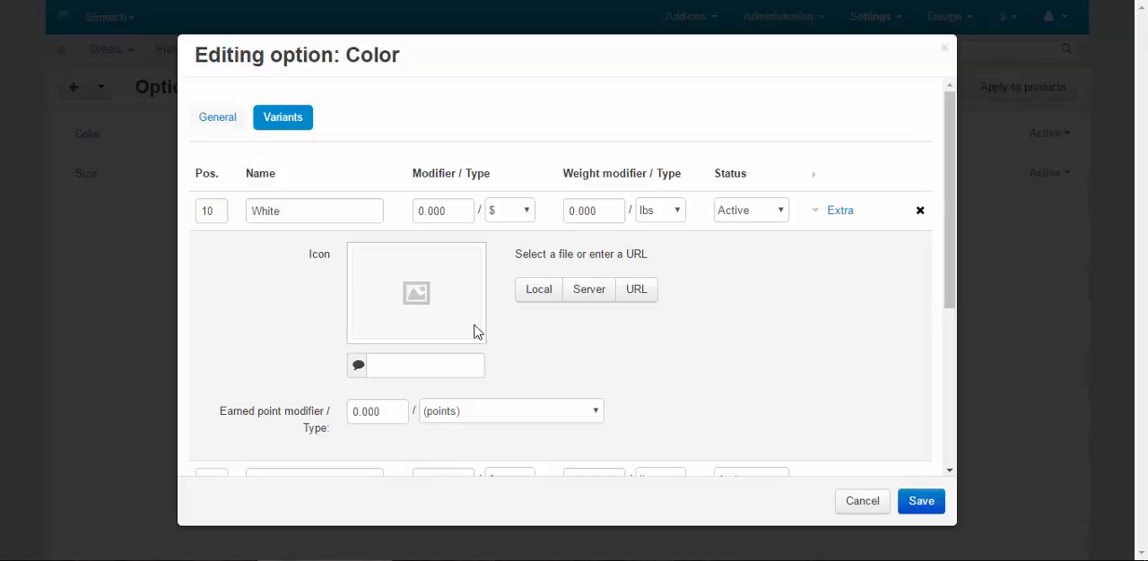
mouse_move(631, 351)
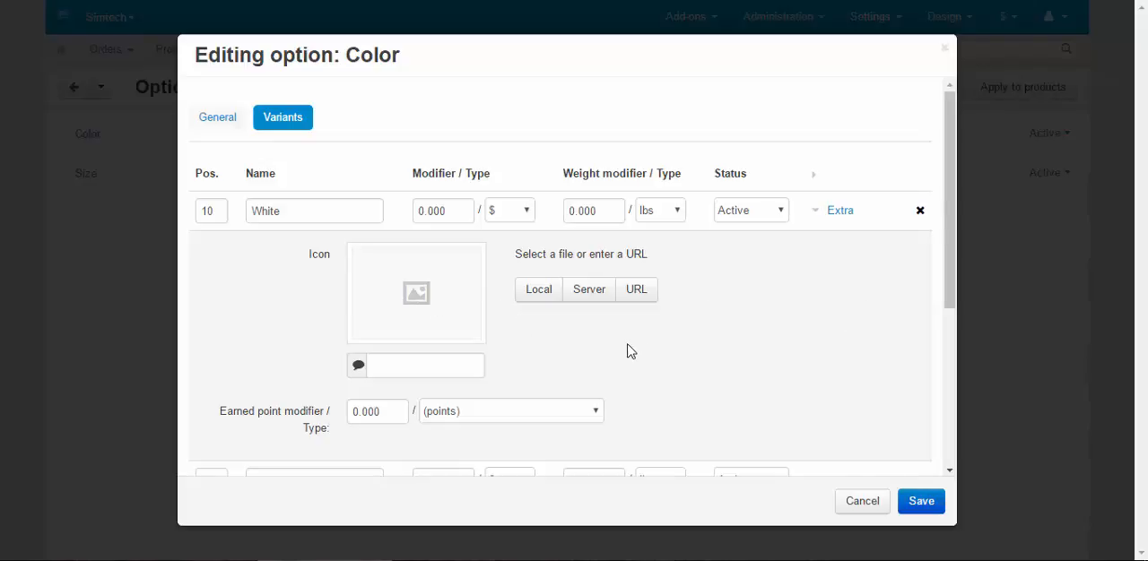
mouse_move(821, 396)
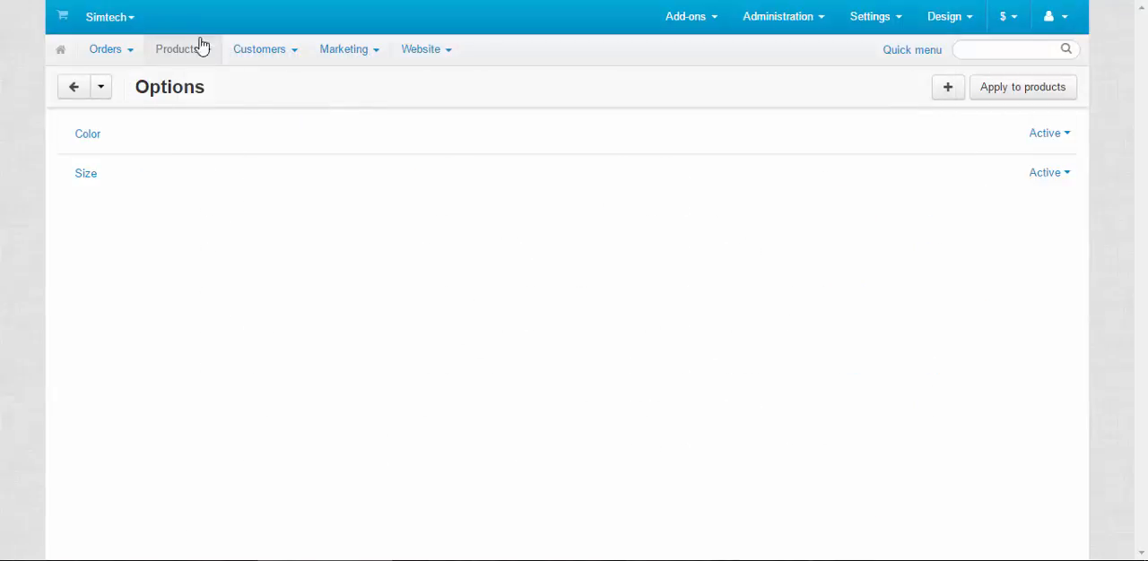
Go to the products list from the Products menu
click(179, 49)
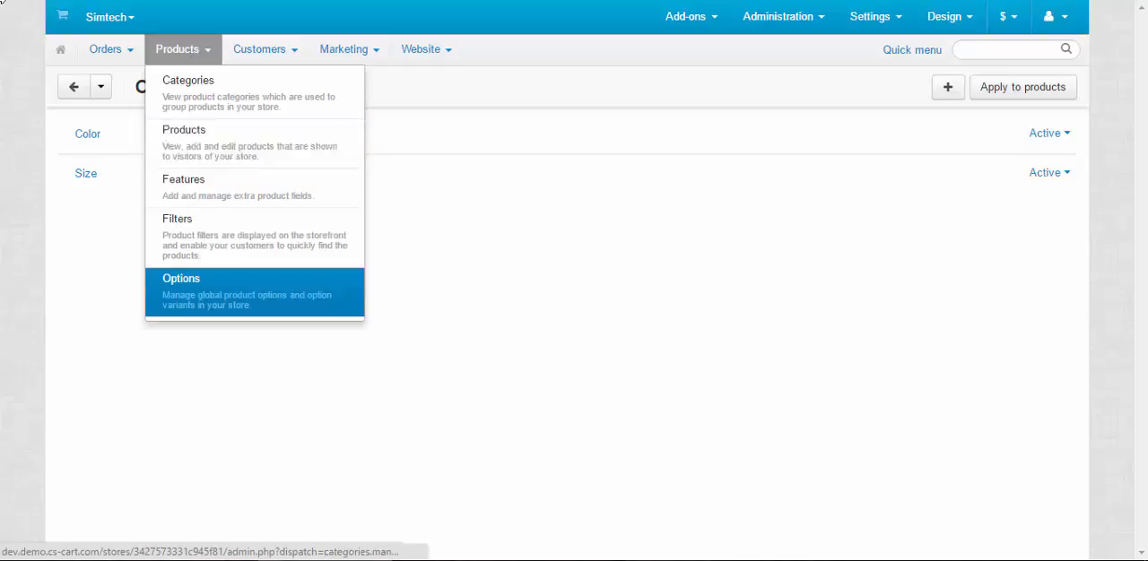
click(181, 278)
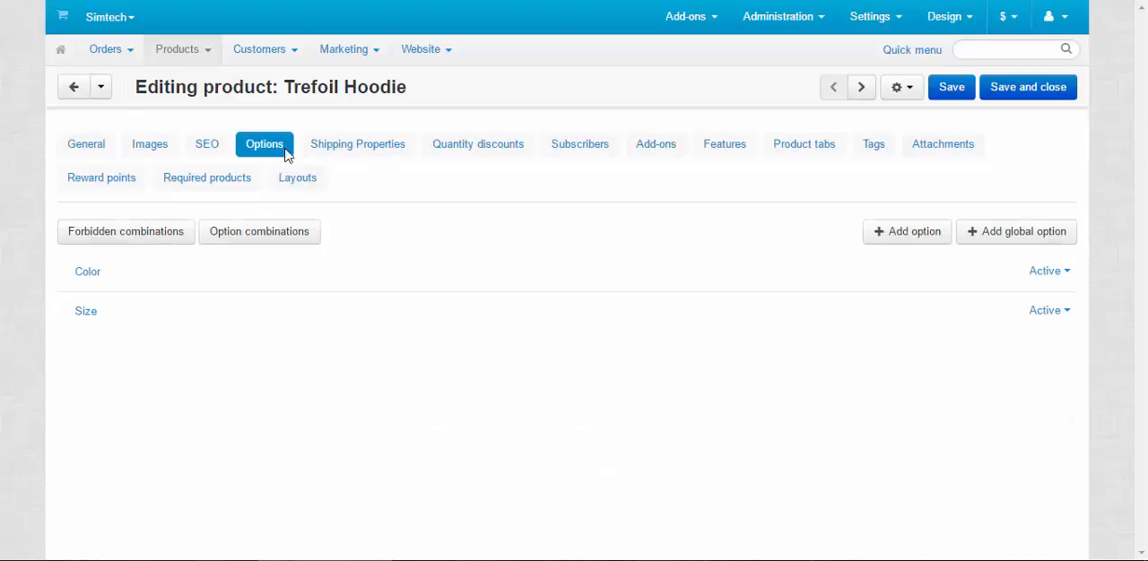
mouse_move(527, 215)
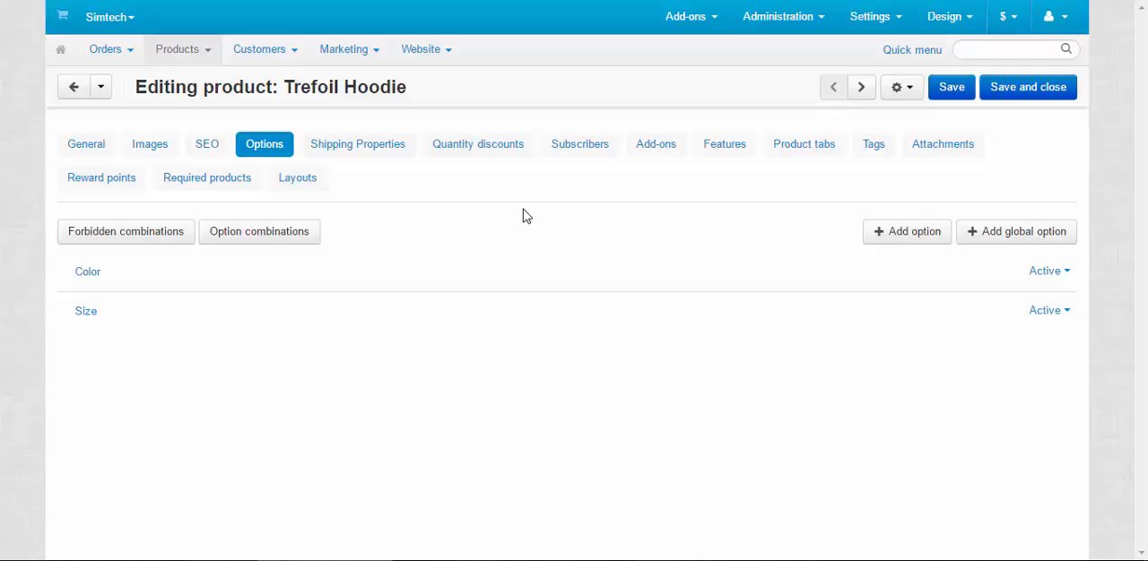
mouse_move(191, 73)
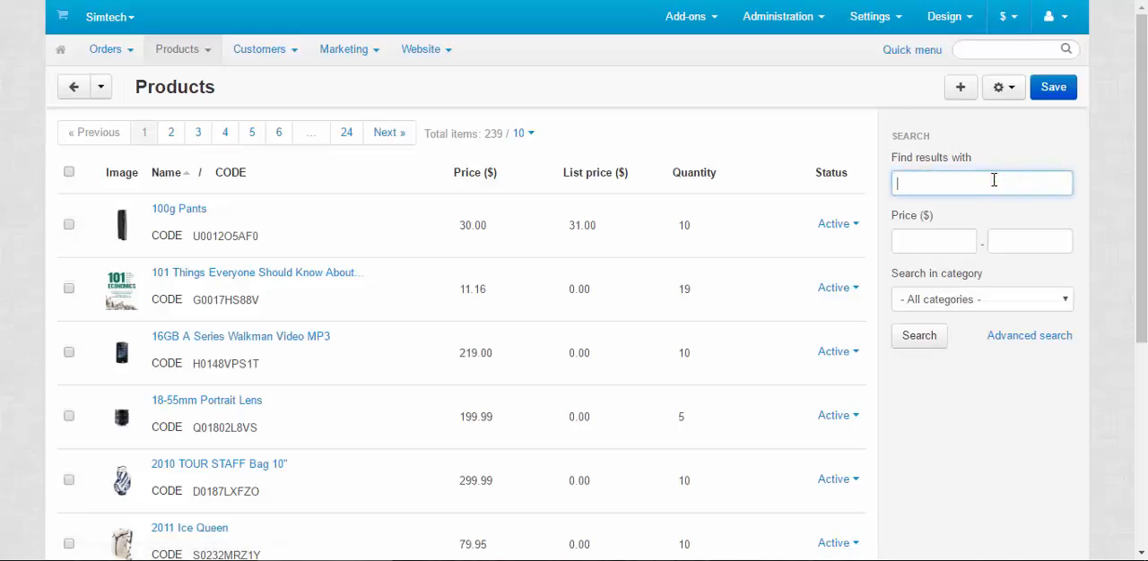
Search products for 'hoodie', select both Trefoil hoodies, and choose to export them
text(hoodie)
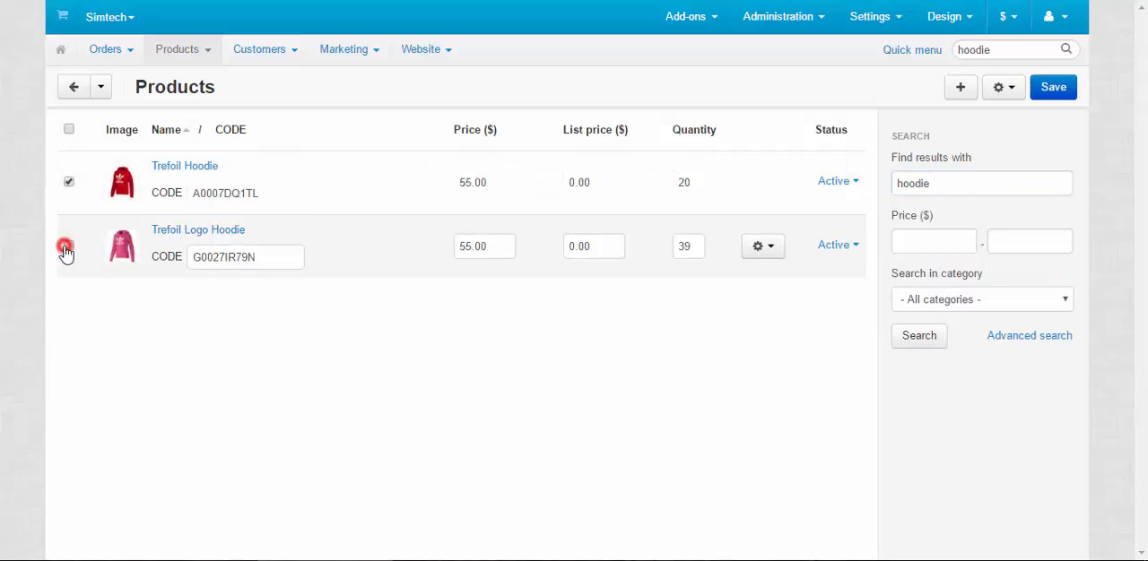
click(68, 245)
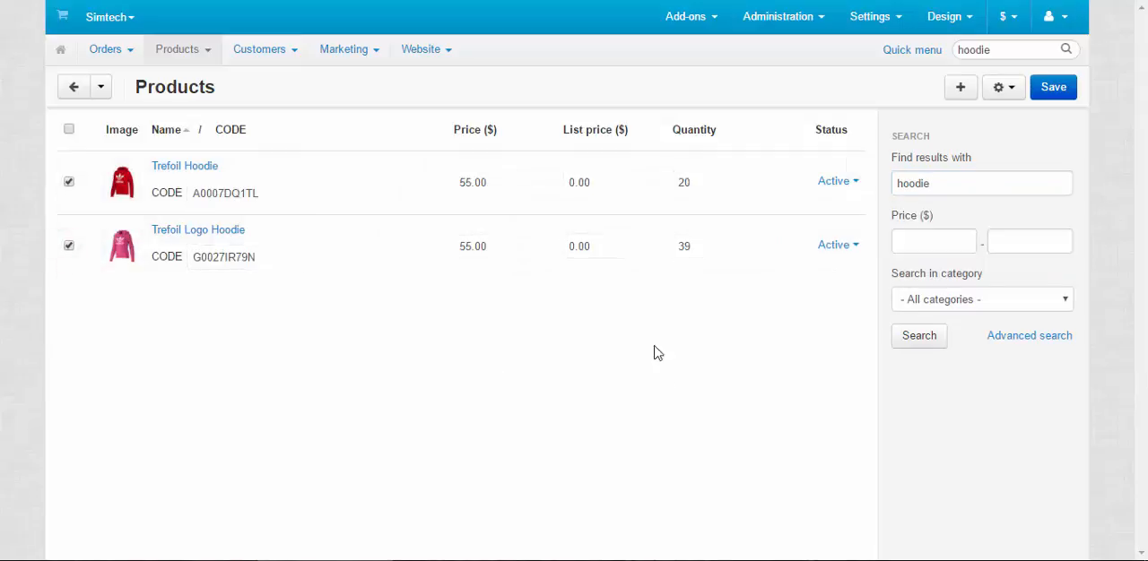
click(1000, 87)
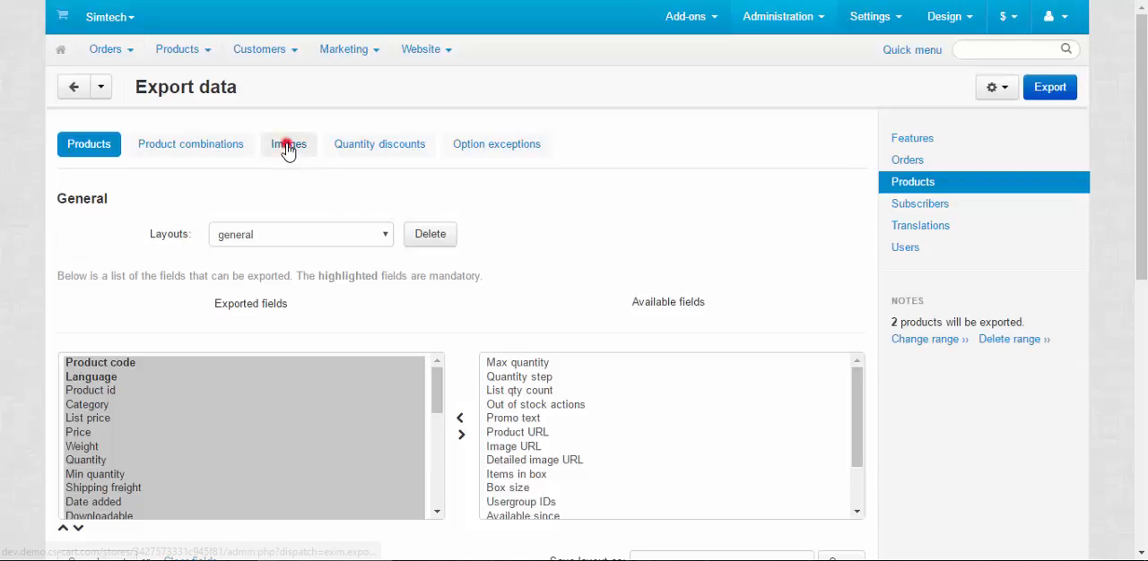
Export the two hoodies' product images data as the product_images_general CSV
click(289, 144)
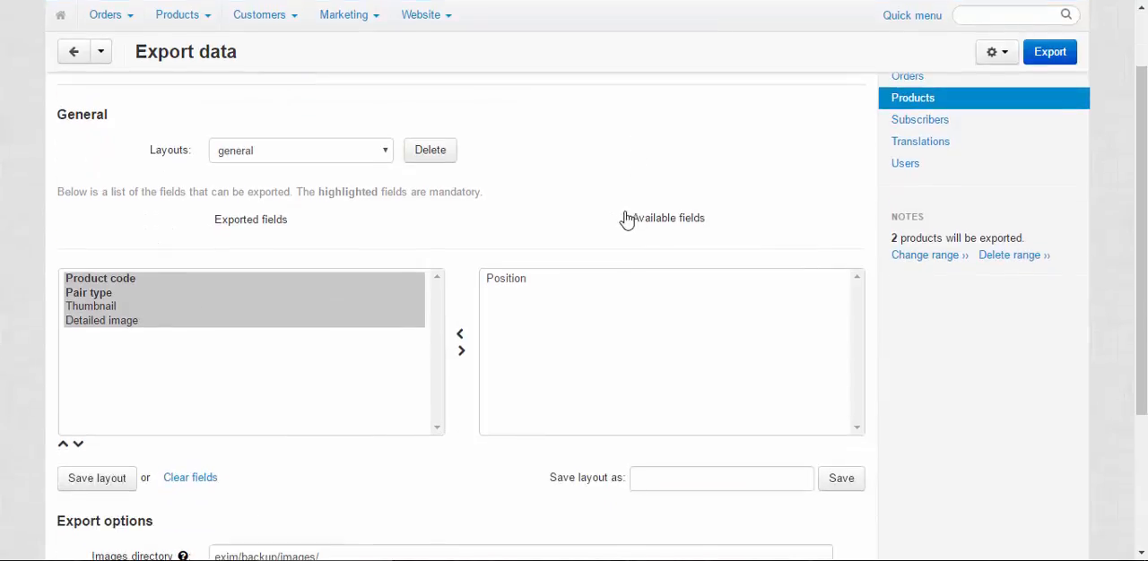
scroll(down, 3)
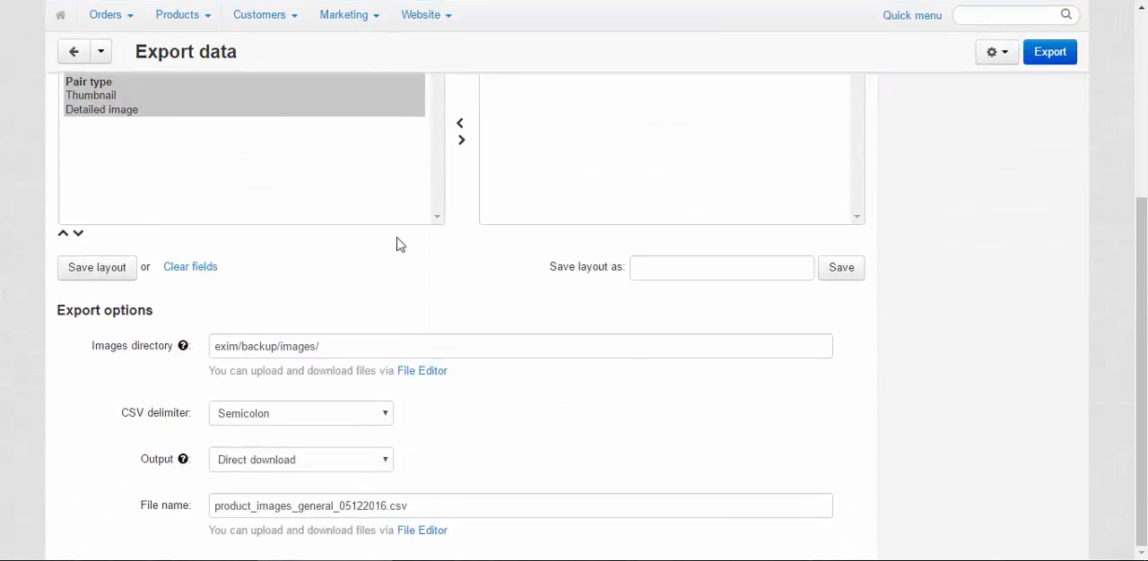
click(333, 347)
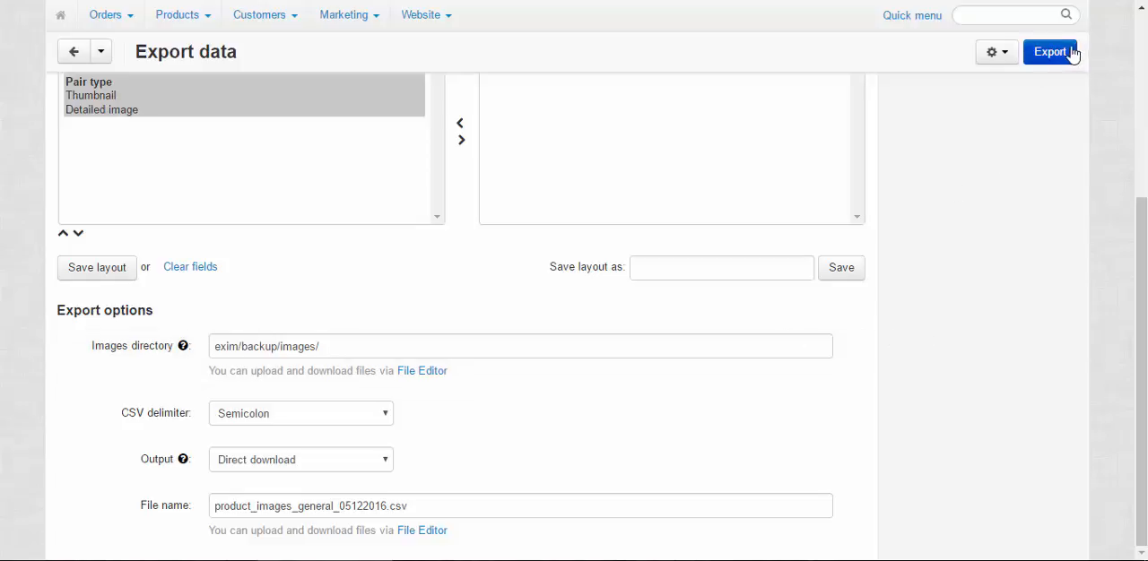
click(1050, 51)
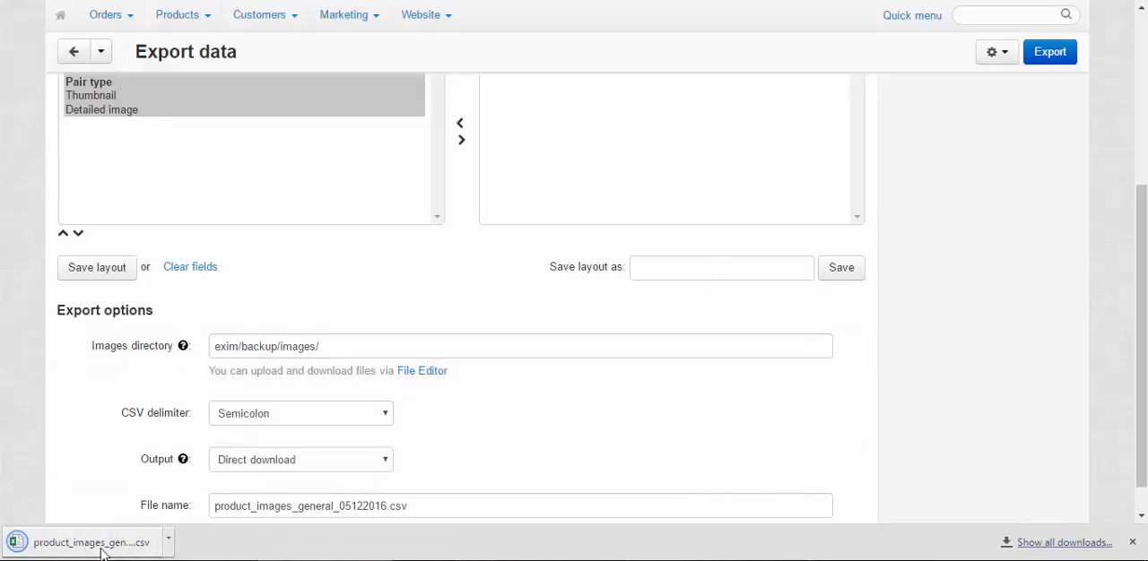
mouse_move(121, 464)
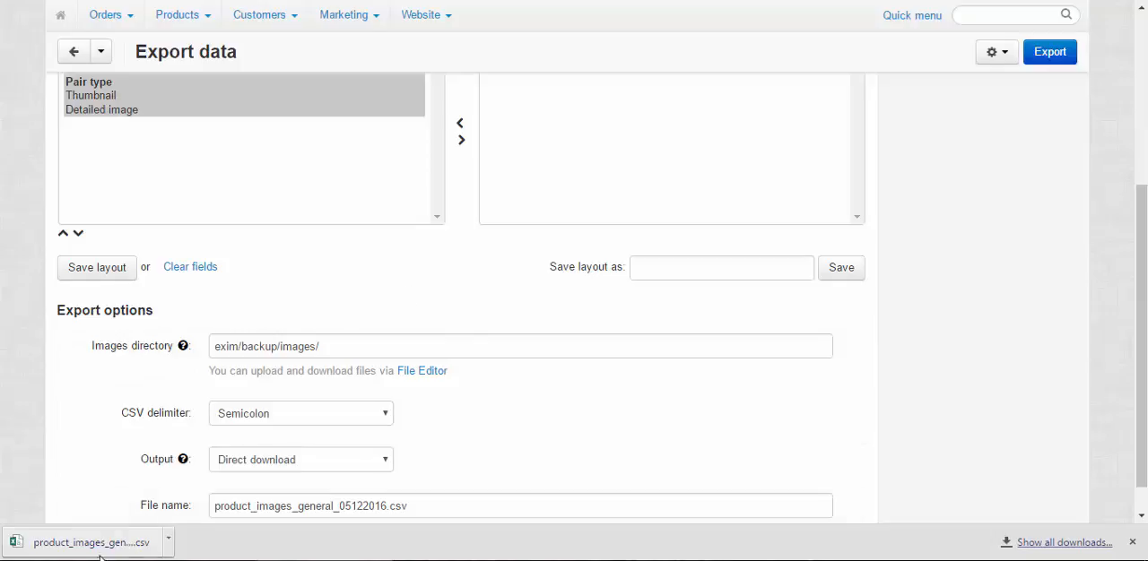
Open the downloaded product images CSV in Excel from the download bar
click(81, 538)
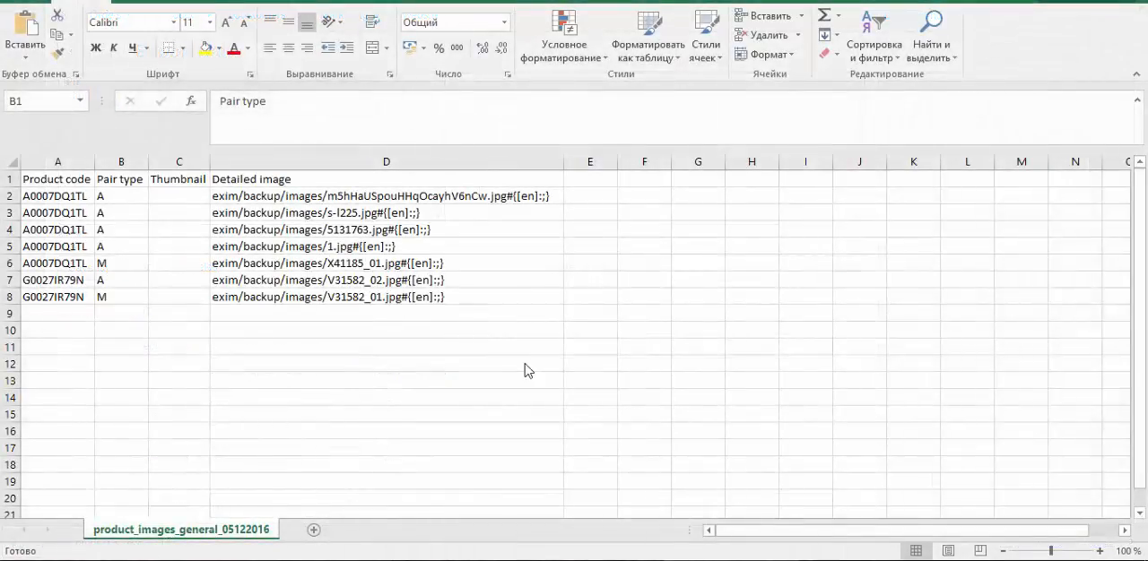
mouse_move(277, 329)
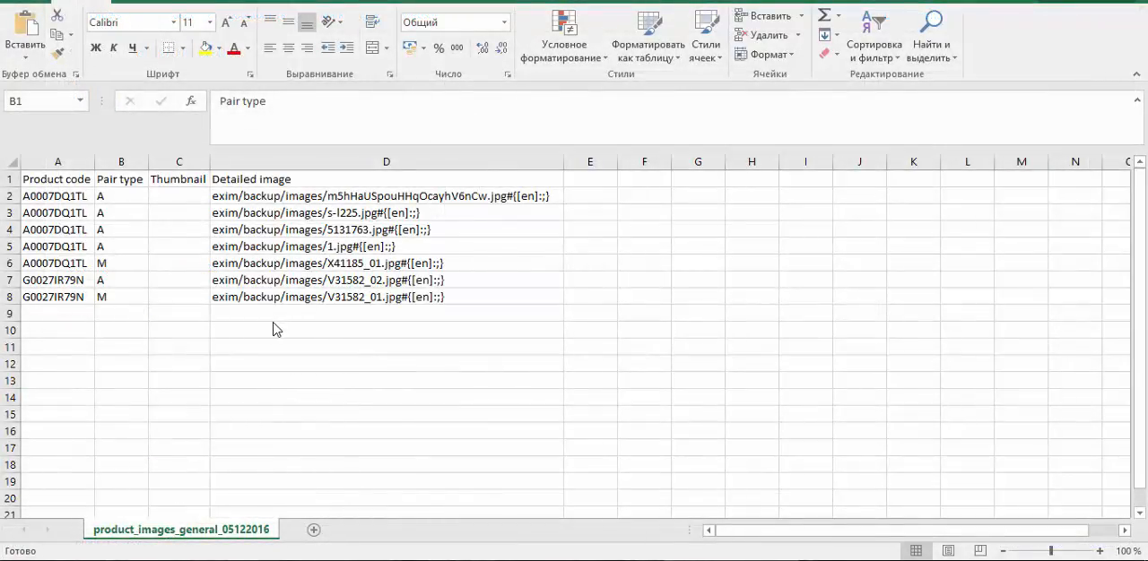
mouse_move(56, 213)
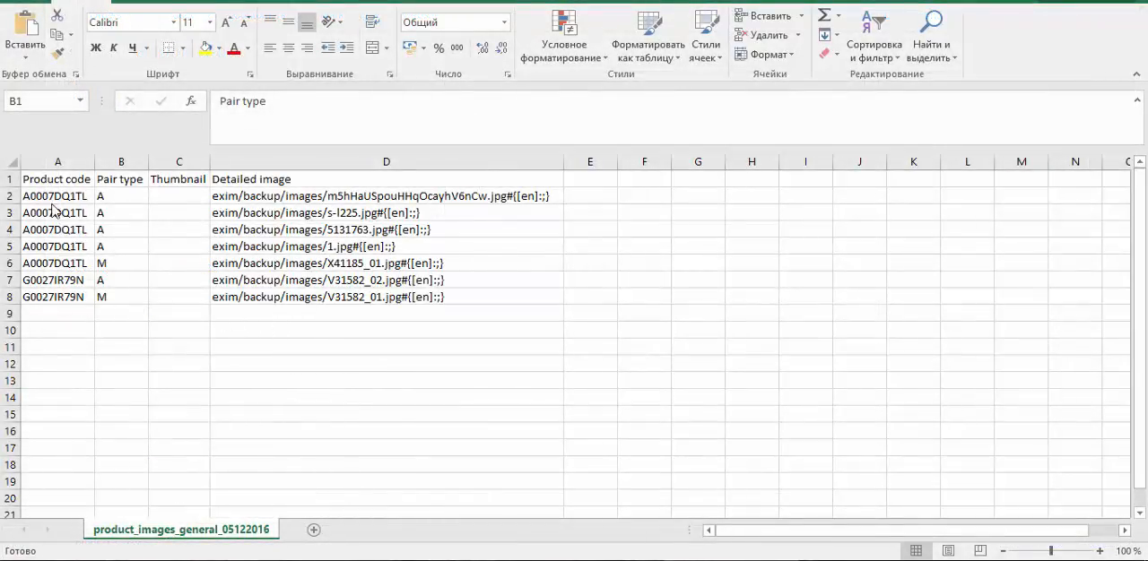
mouse_move(134, 187)
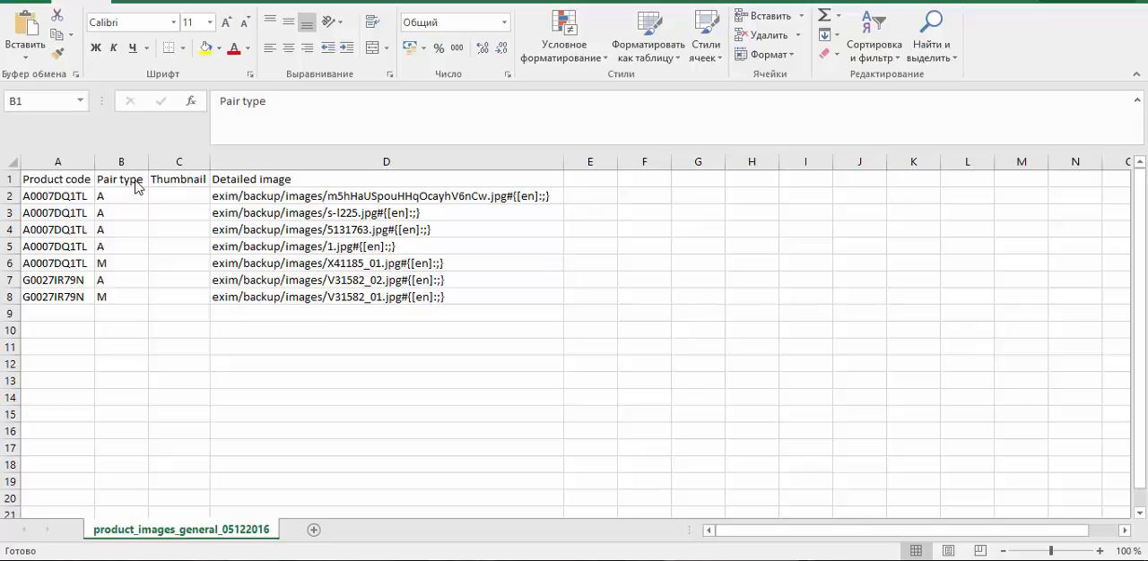
mouse_move(106, 271)
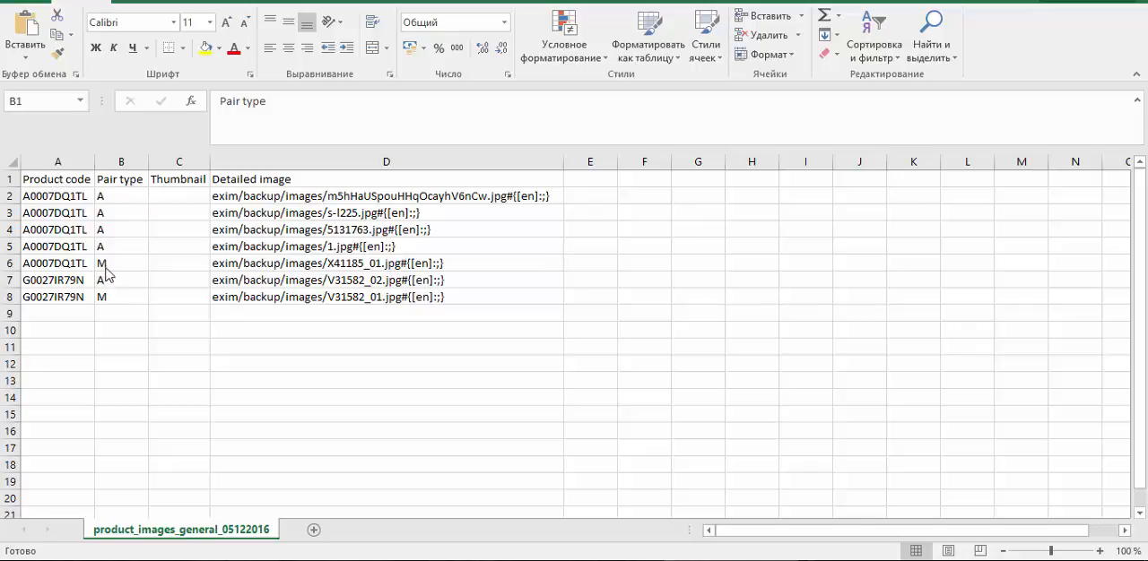
mouse_move(115, 267)
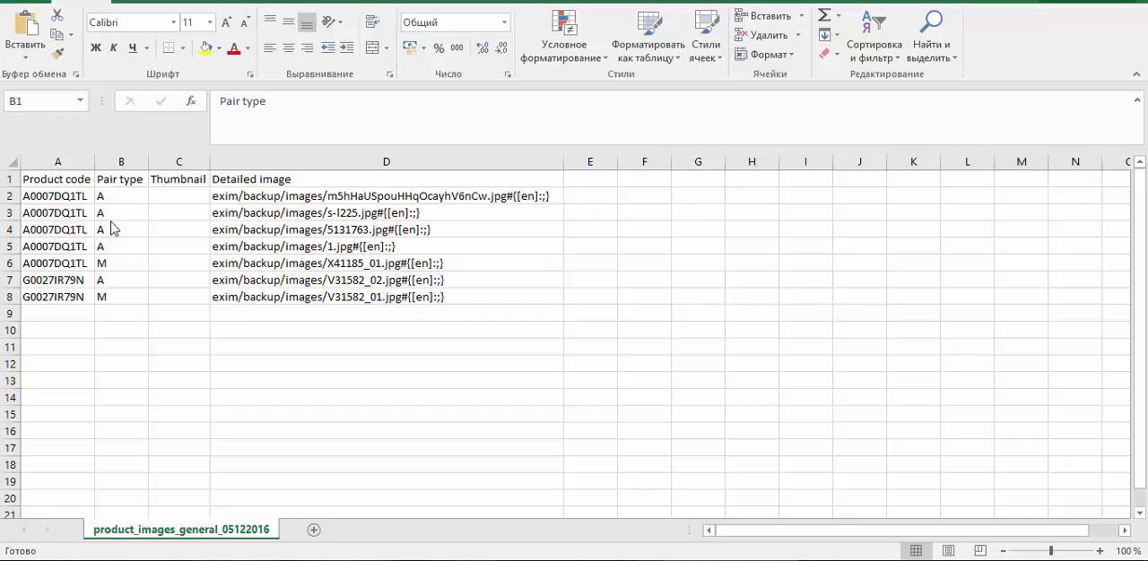
mouse_move(179, 187)
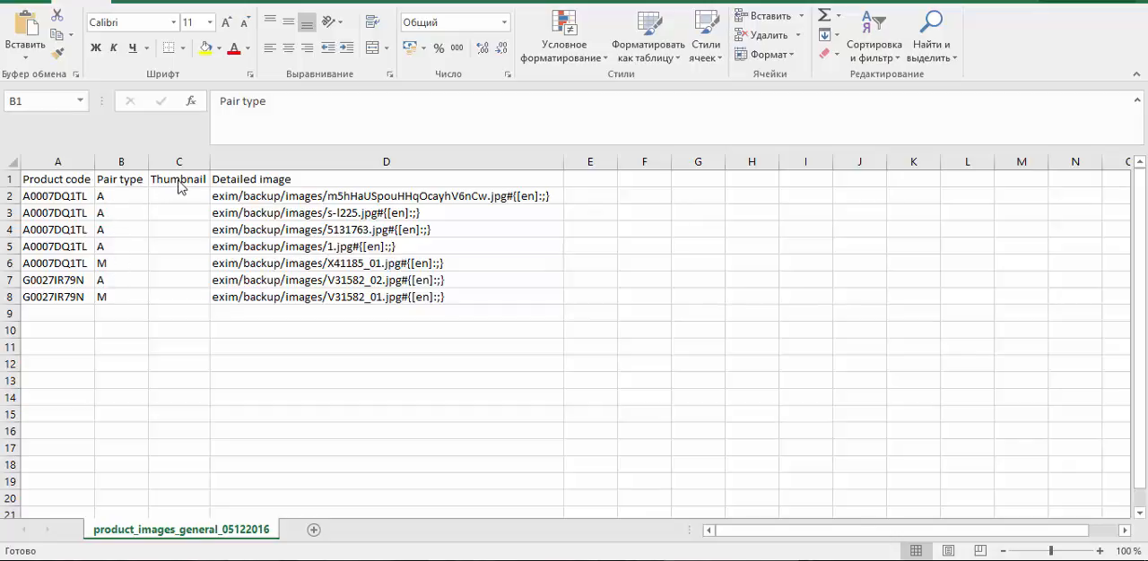
mouse_move(183, 213)
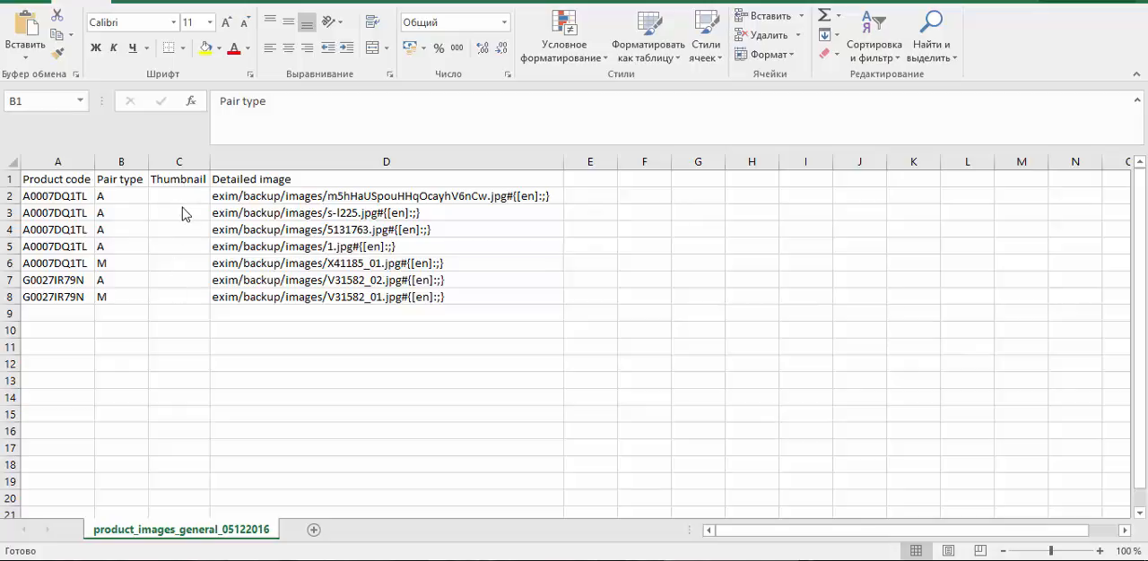
mouse_move(268, 179)
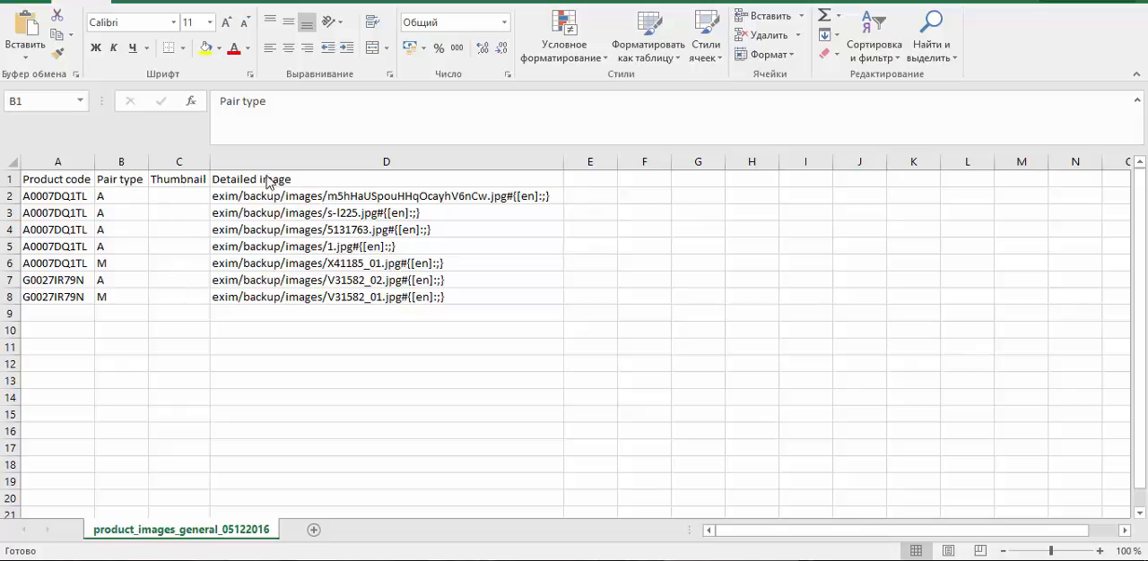
mouse_move(473, 229)
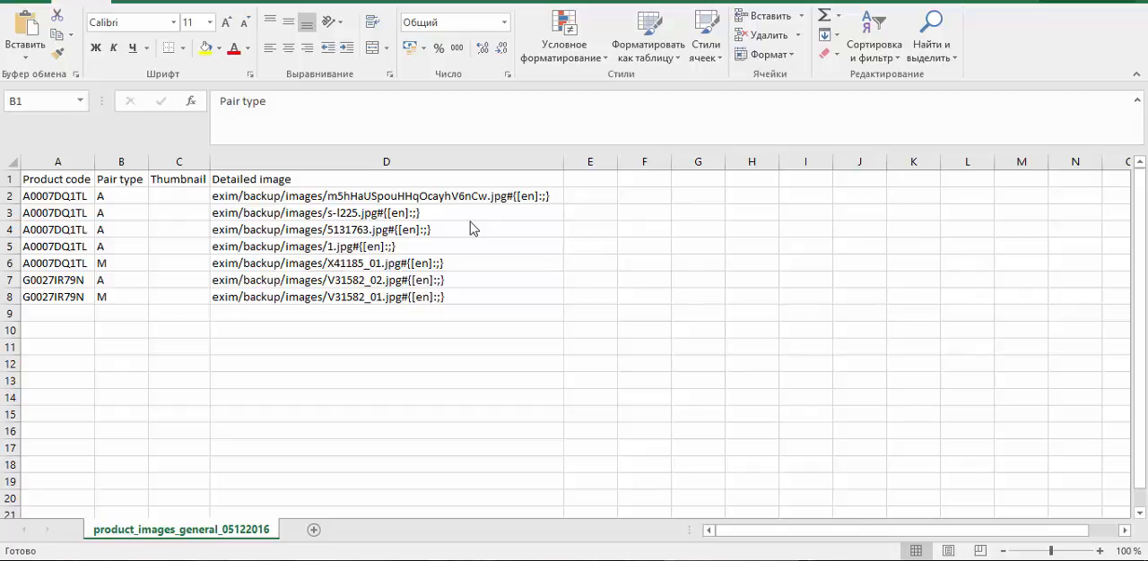
mouse_move(152, 280)
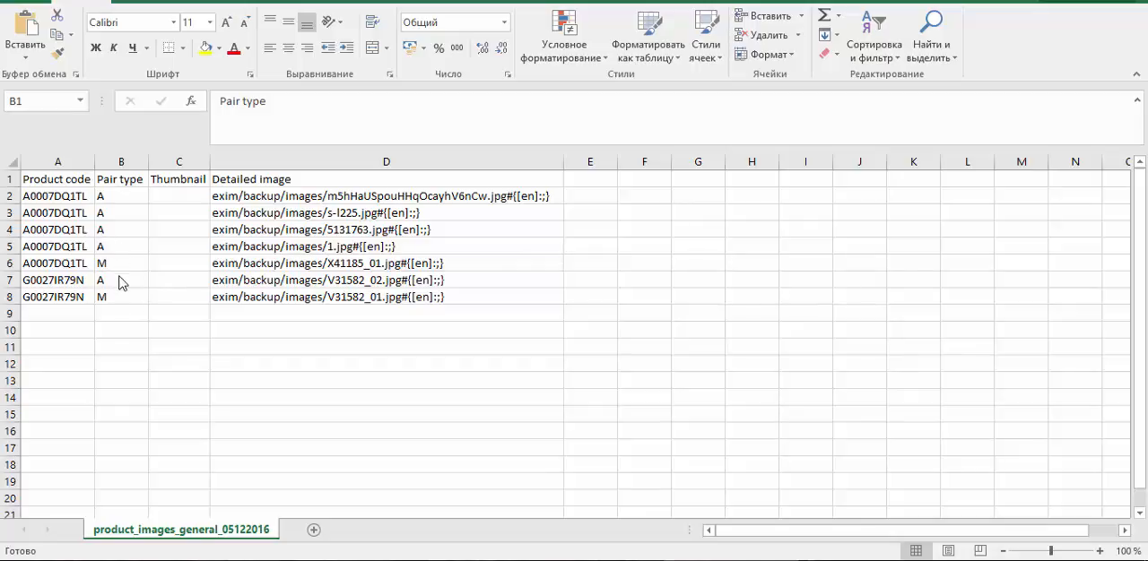
mouse_move(356, 339)
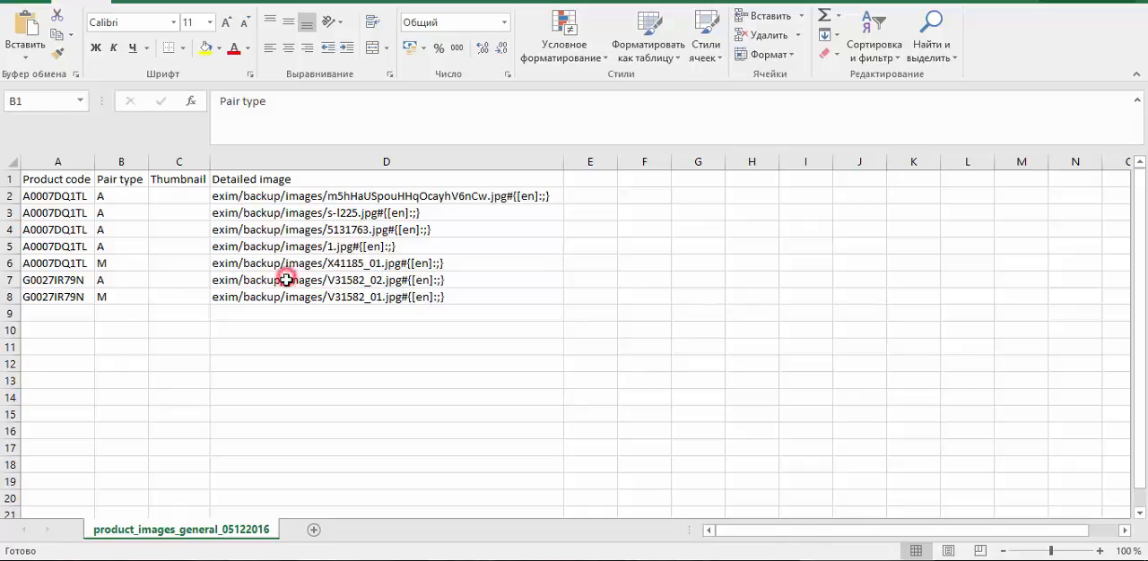
click(317, 280)
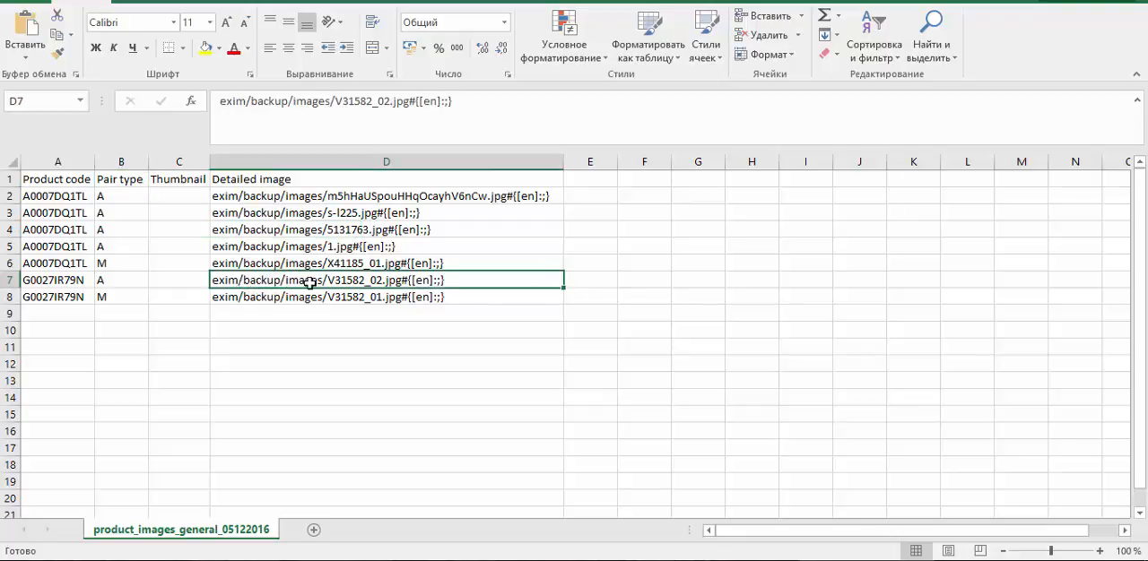
mouse_move(440, 297)
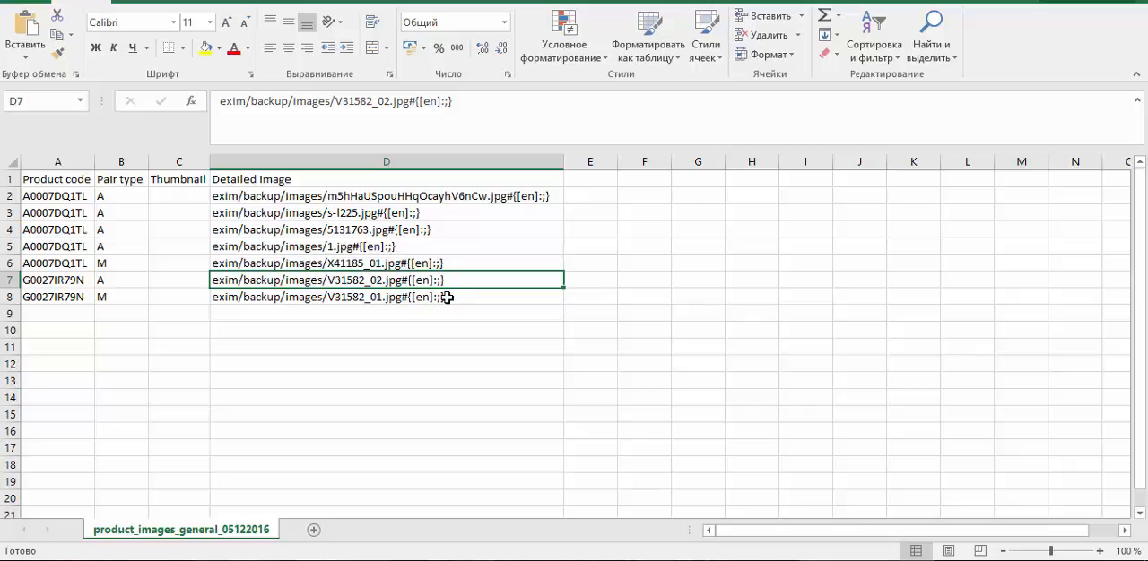
mouse_move(402, 183)
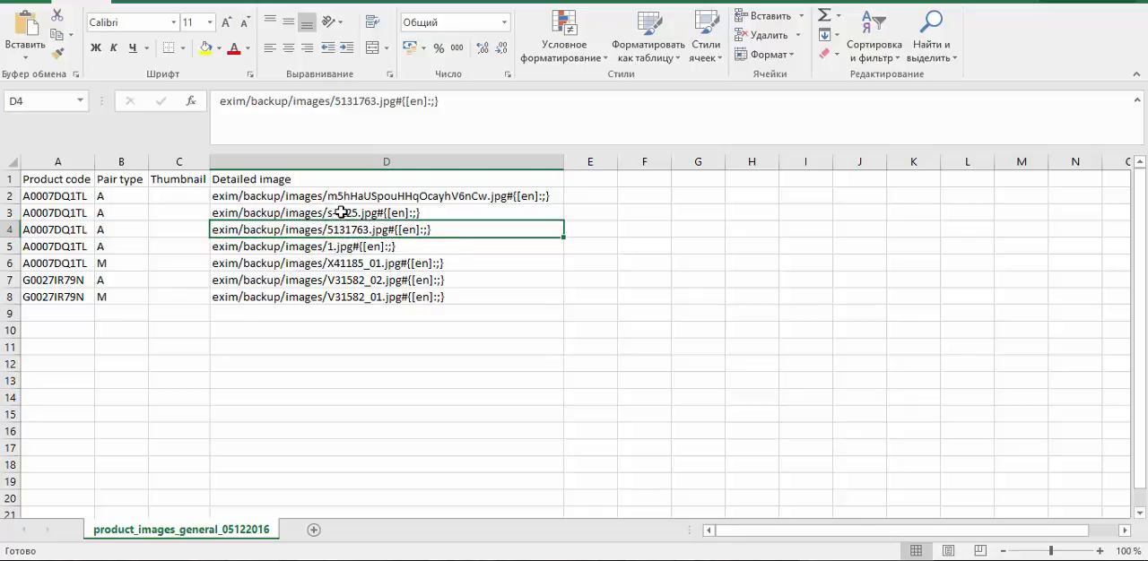
click(386, 195)
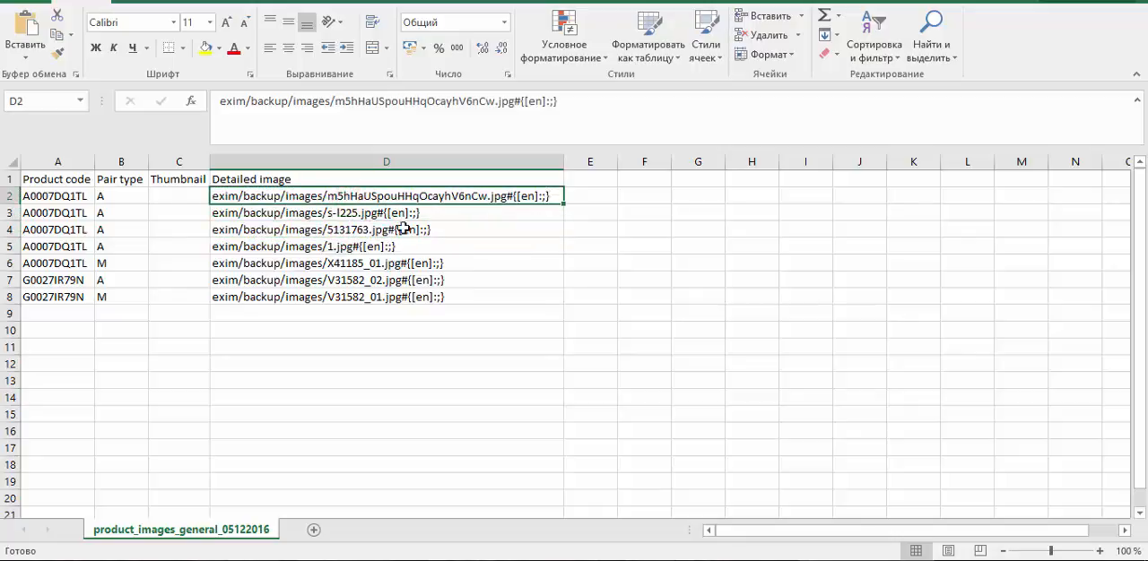
mouse_move(611, 228)
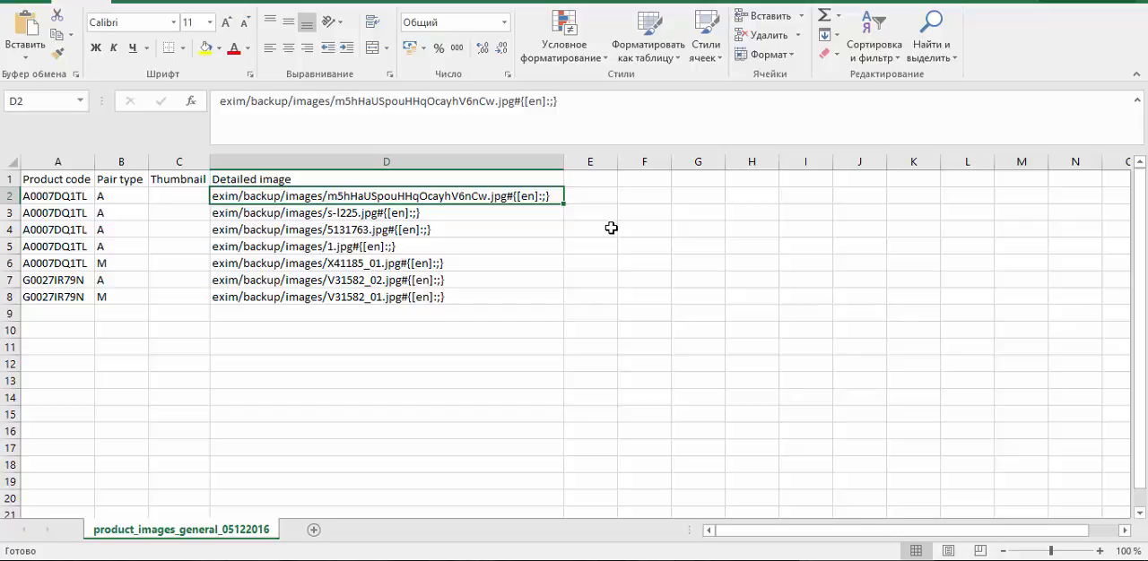
mouse_move(628, 285)
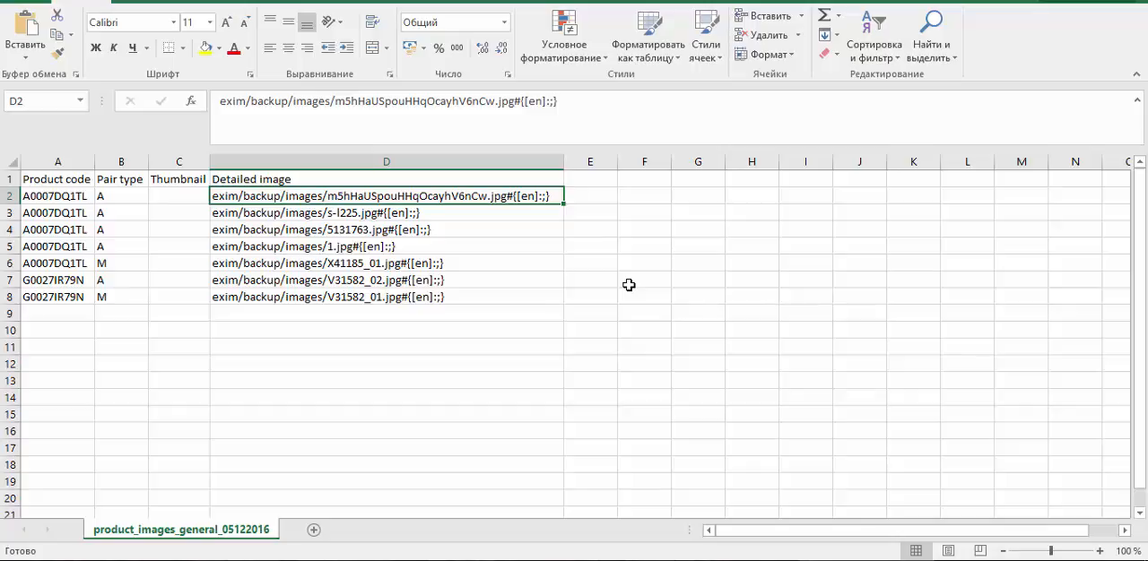
click(385, 213)
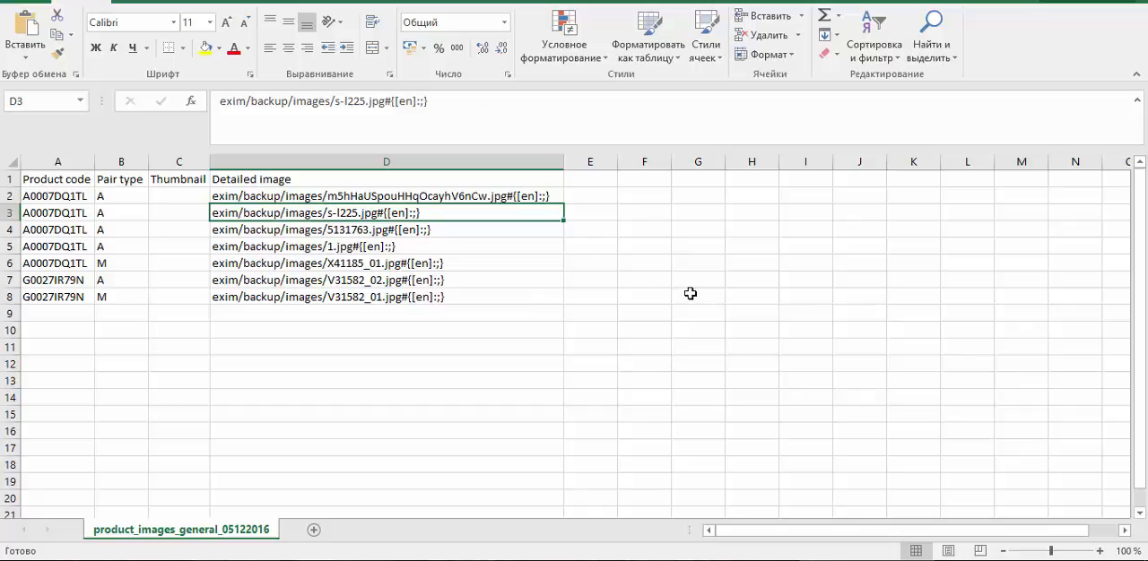
mouse_move(569, 269)
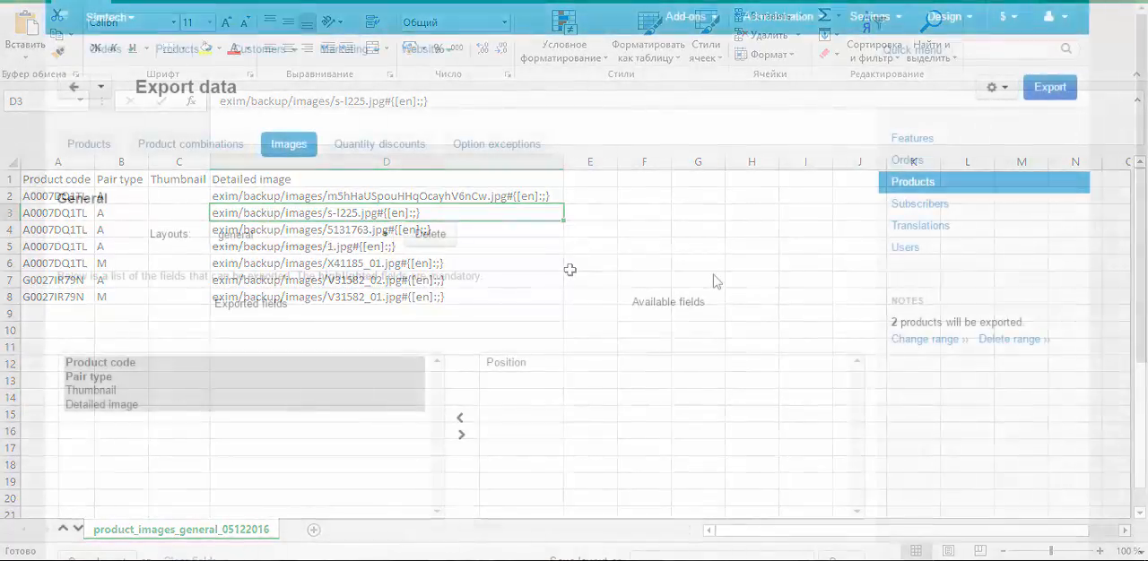
Go to Import data for product images and check the exim/backup/images/ directory
click(780, 16)
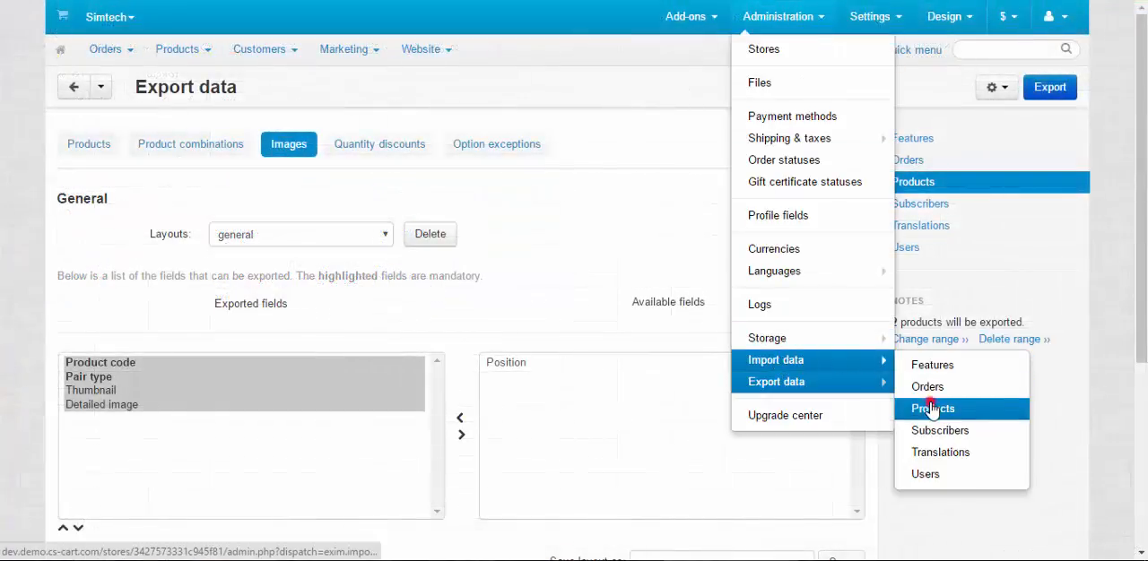
click(932, 408)
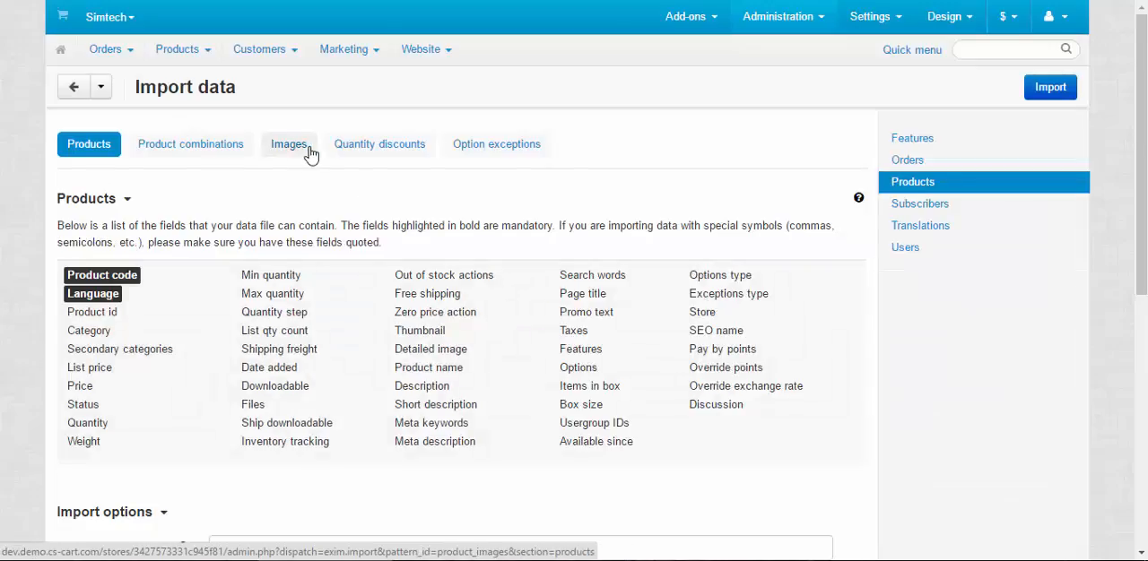
click(289, 143)
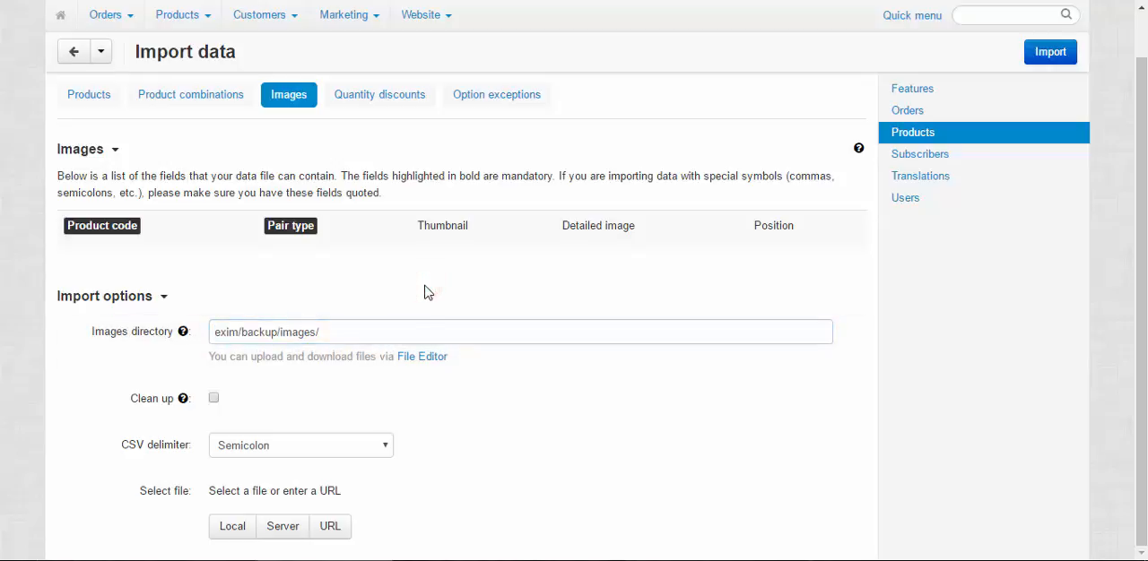
click(319, 332)
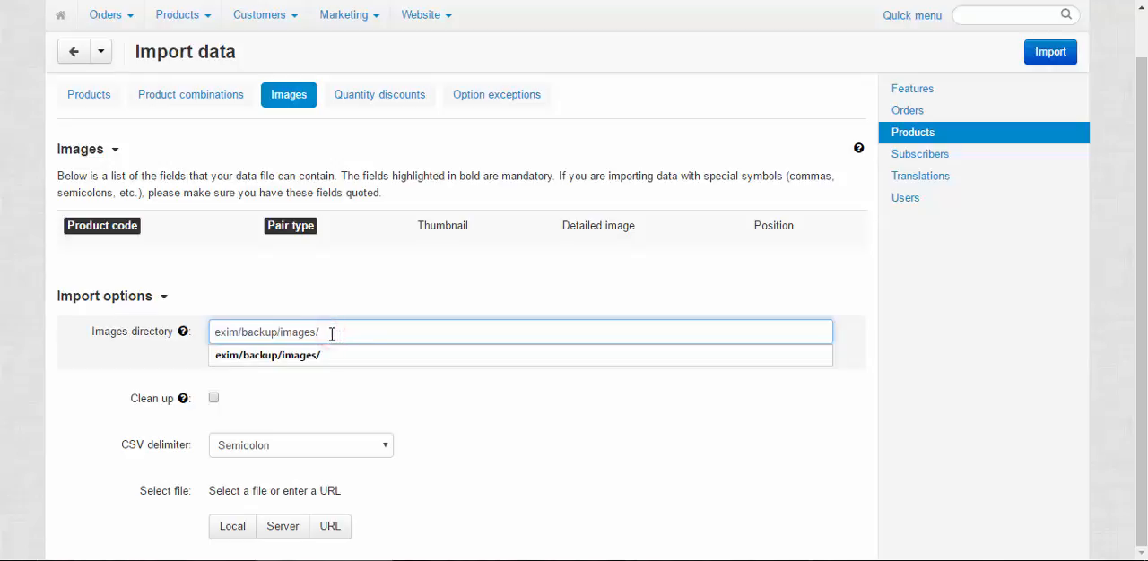
Attach the local product_images_general_05122016 (1).csv file and run the import
click(231, 527)
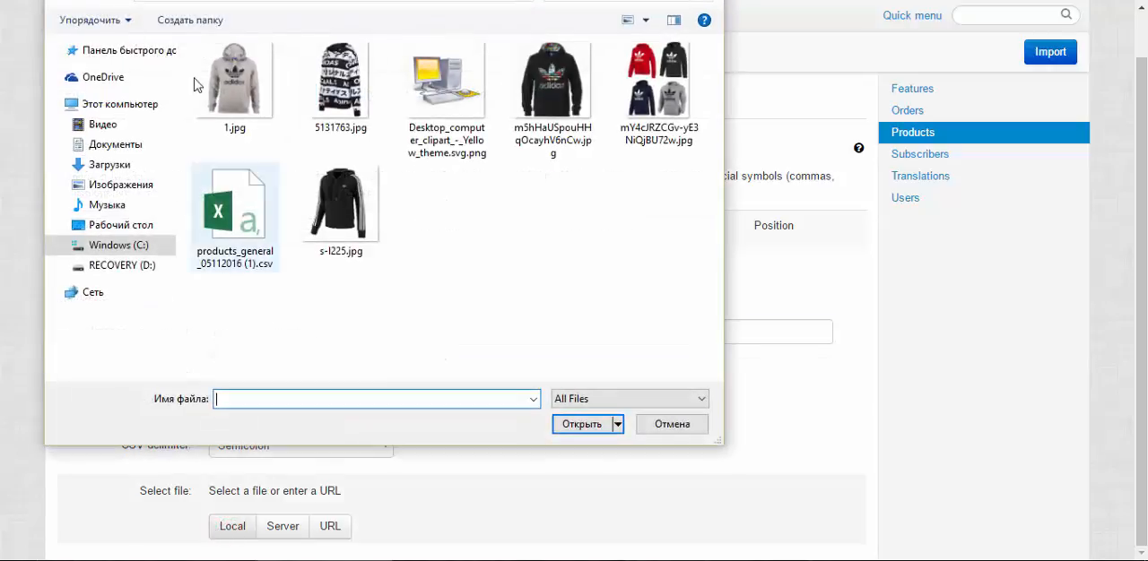
click(117, 245)
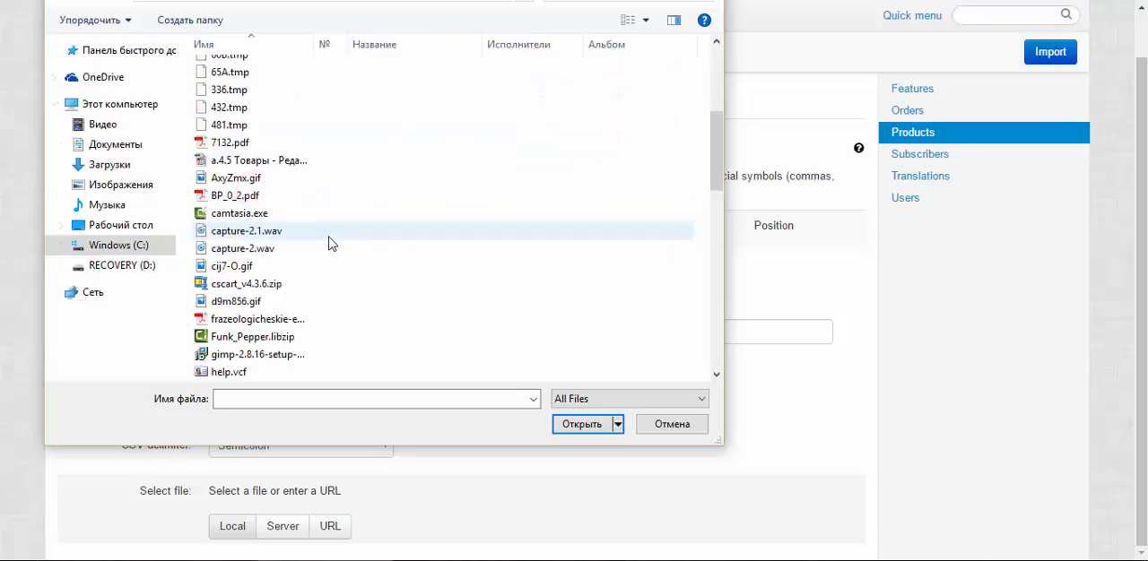
scroll(down, 3)
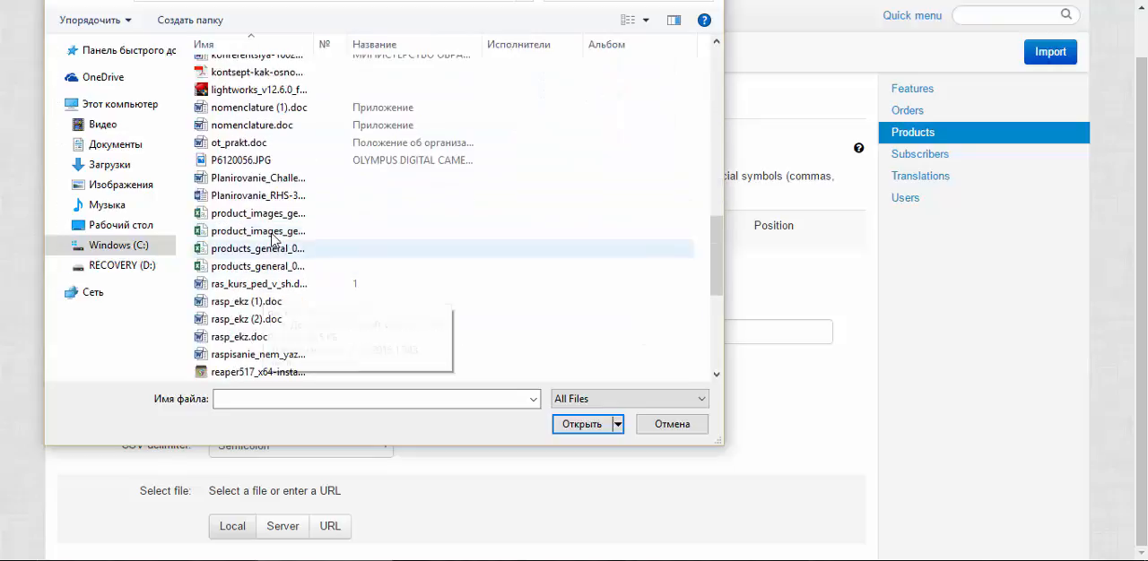
click(258, 213)
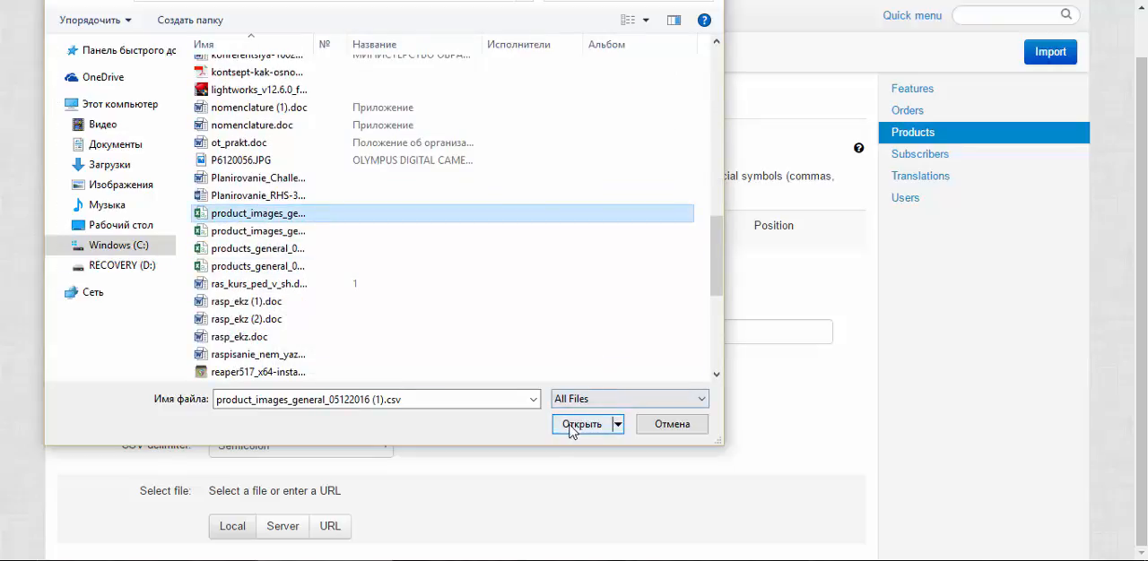
click(577, 425)
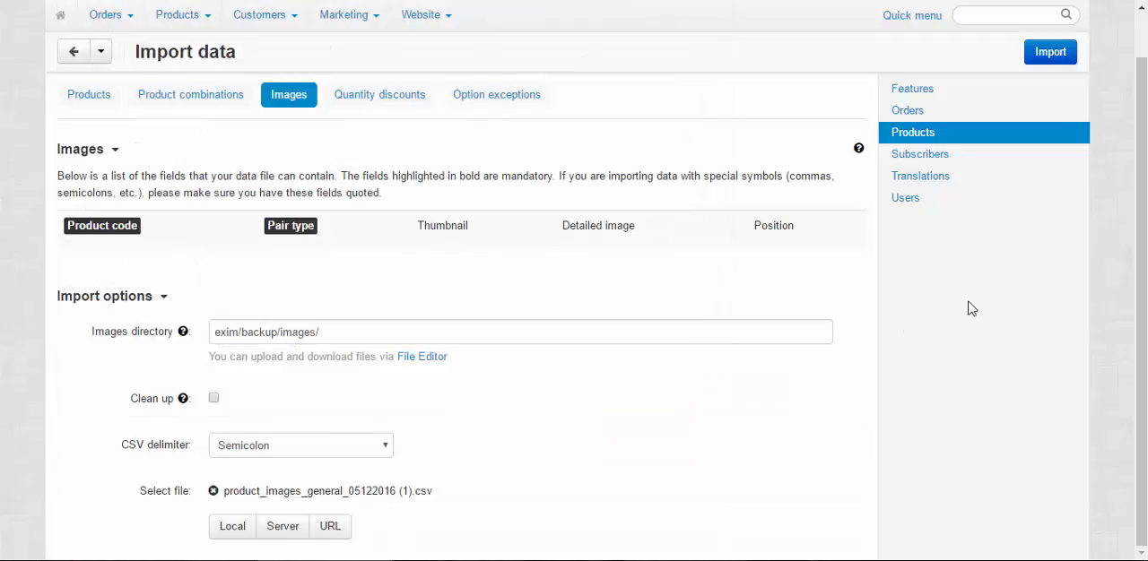
click(1051, 51)
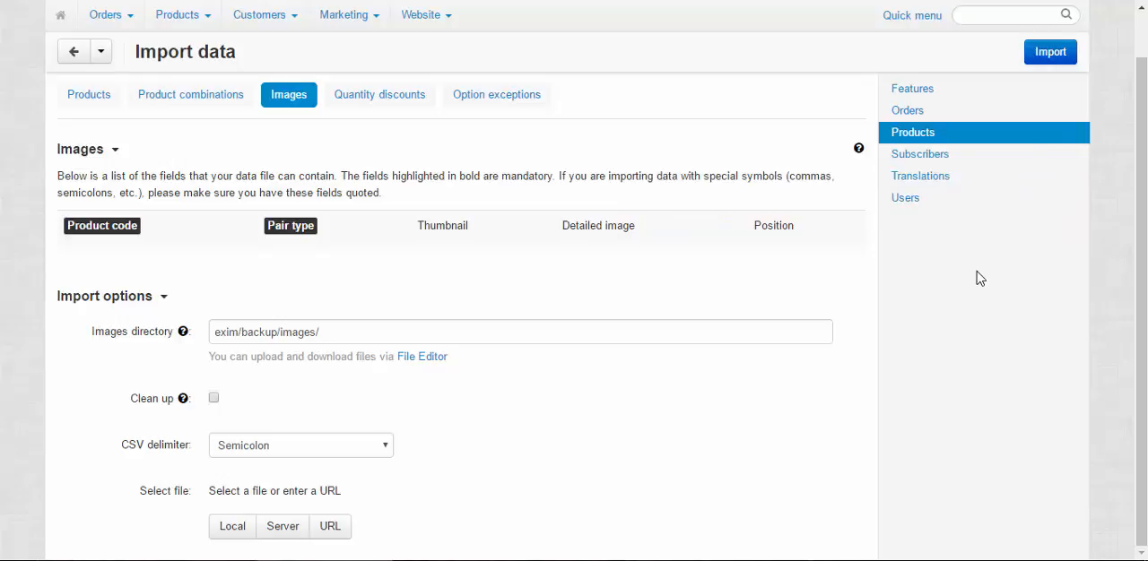
click(179, 15)
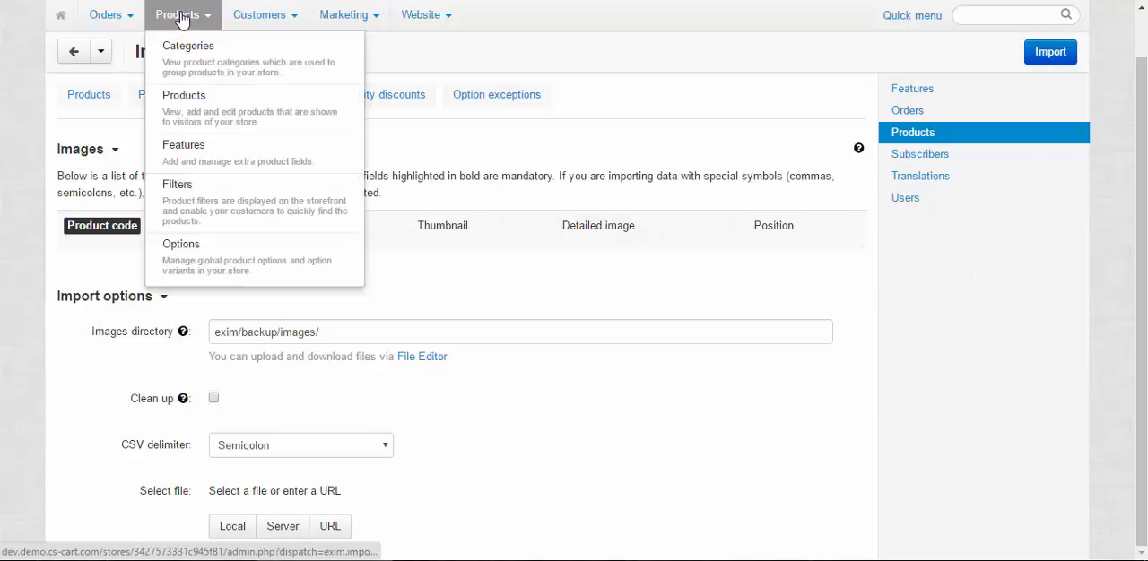
Search products for 'hoodie' and scroll through Trefoil Hoodie's additional images
click(184, 96)
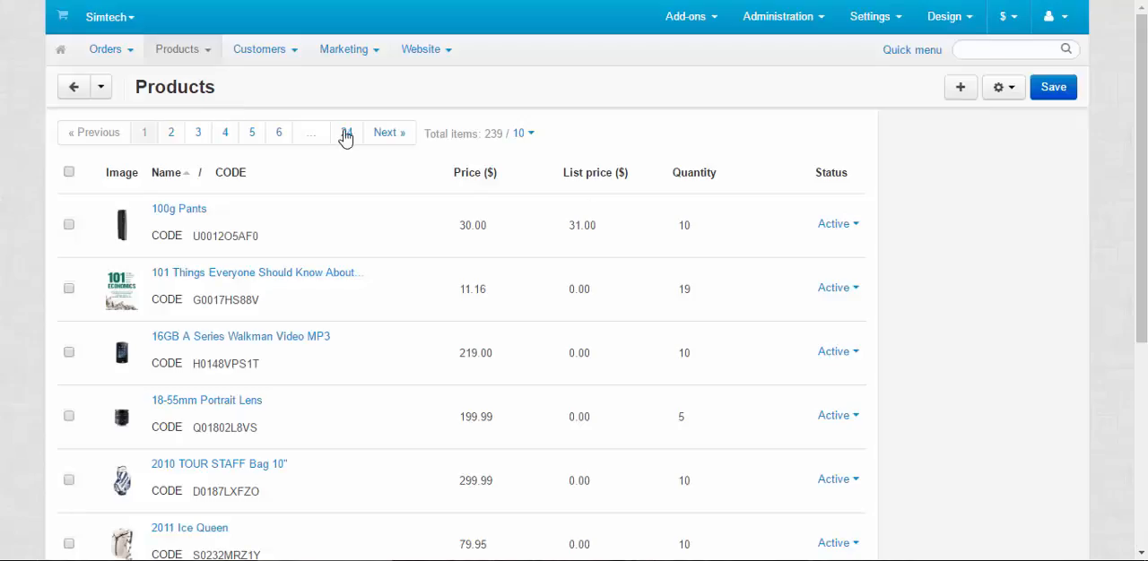
text(h)
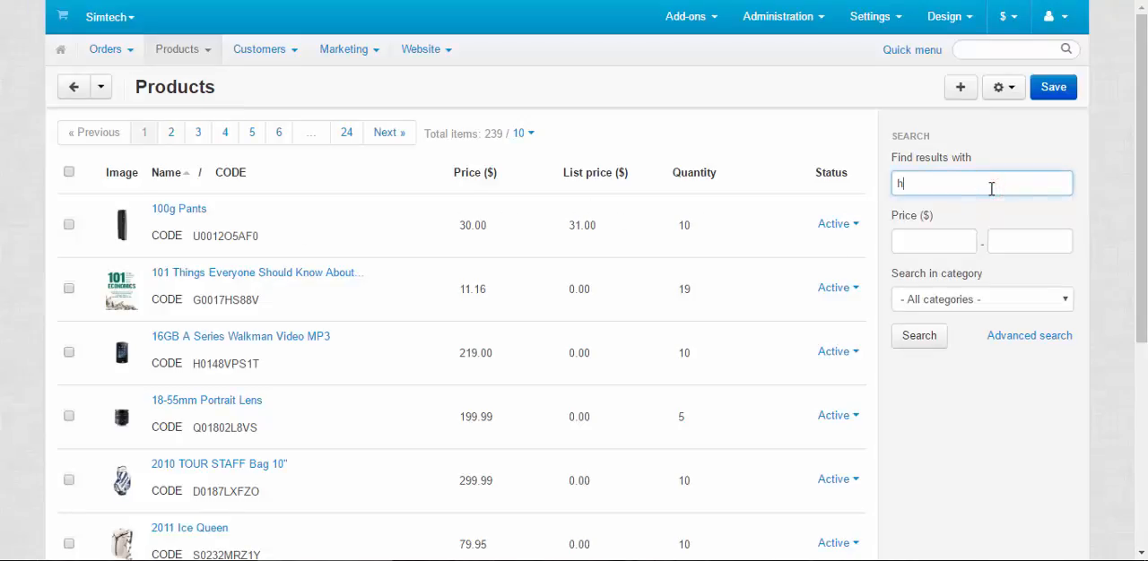
text(oodie)
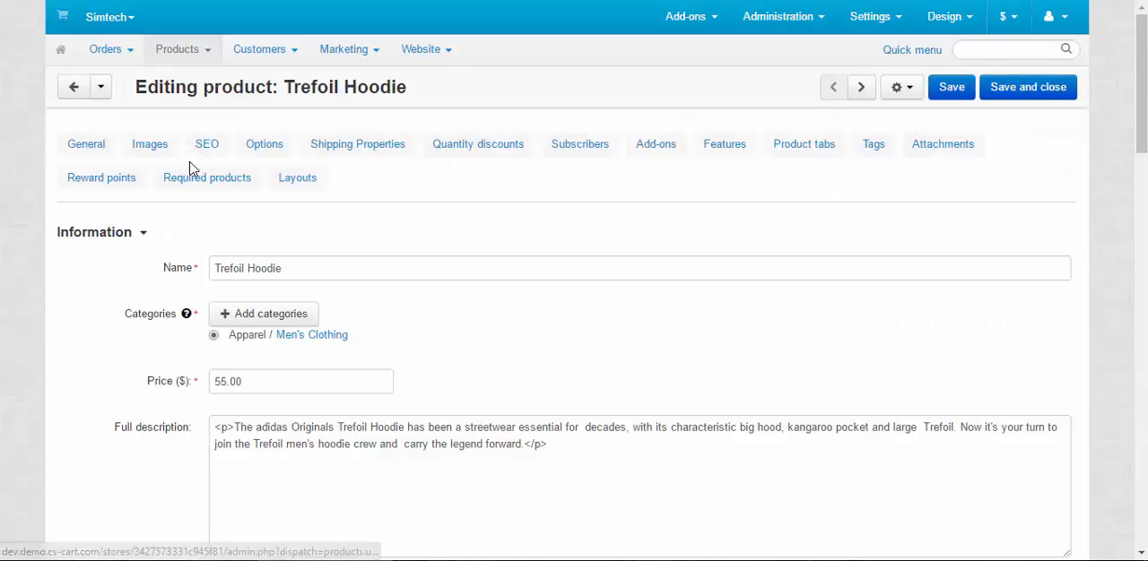
click(150, 144)
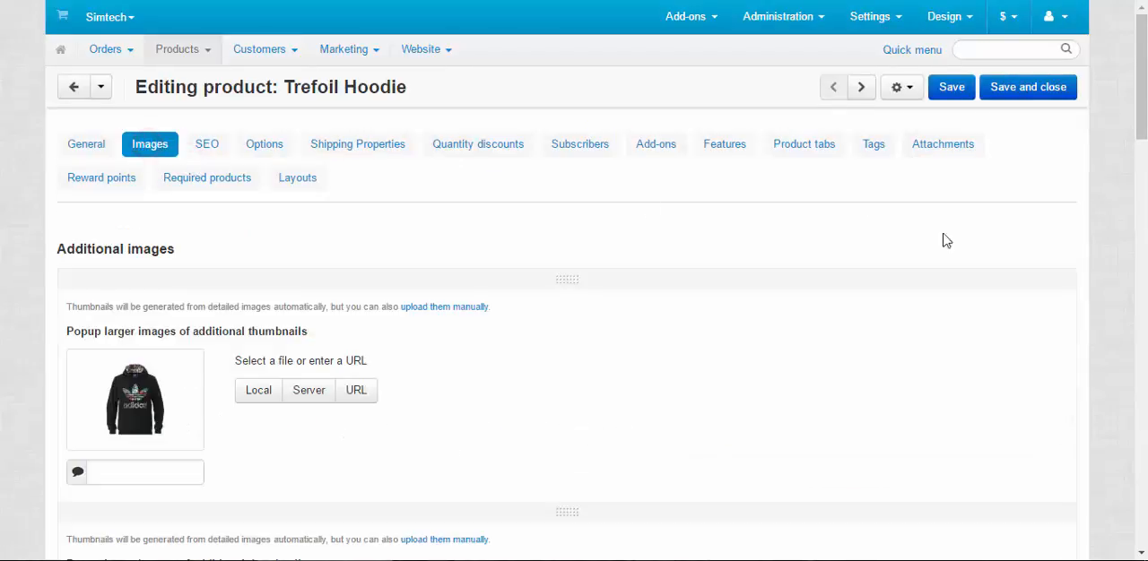
scroll(down, 3)
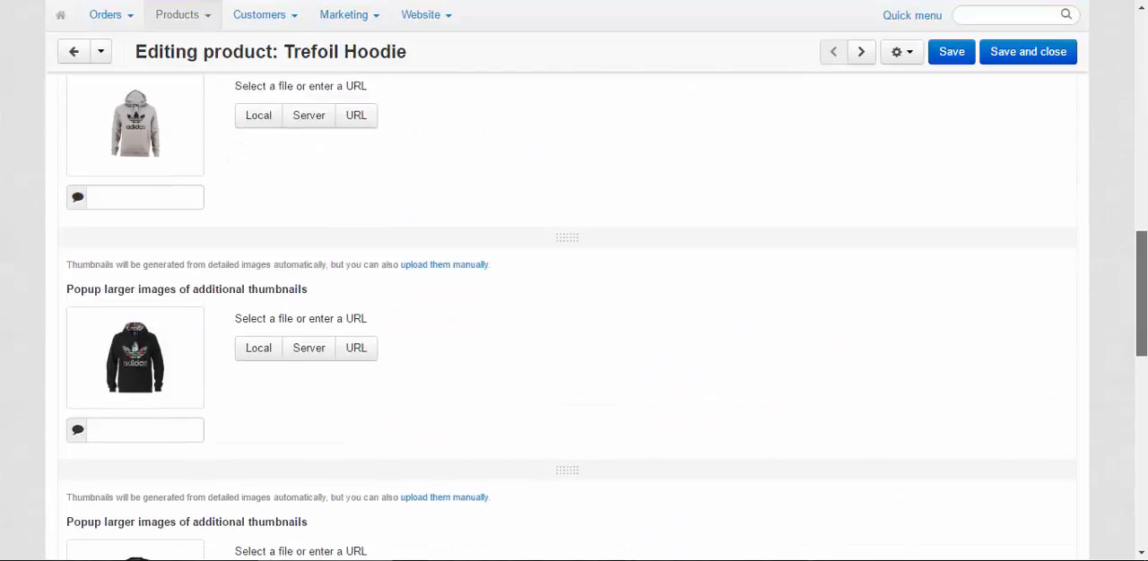
scroll(down, 3)
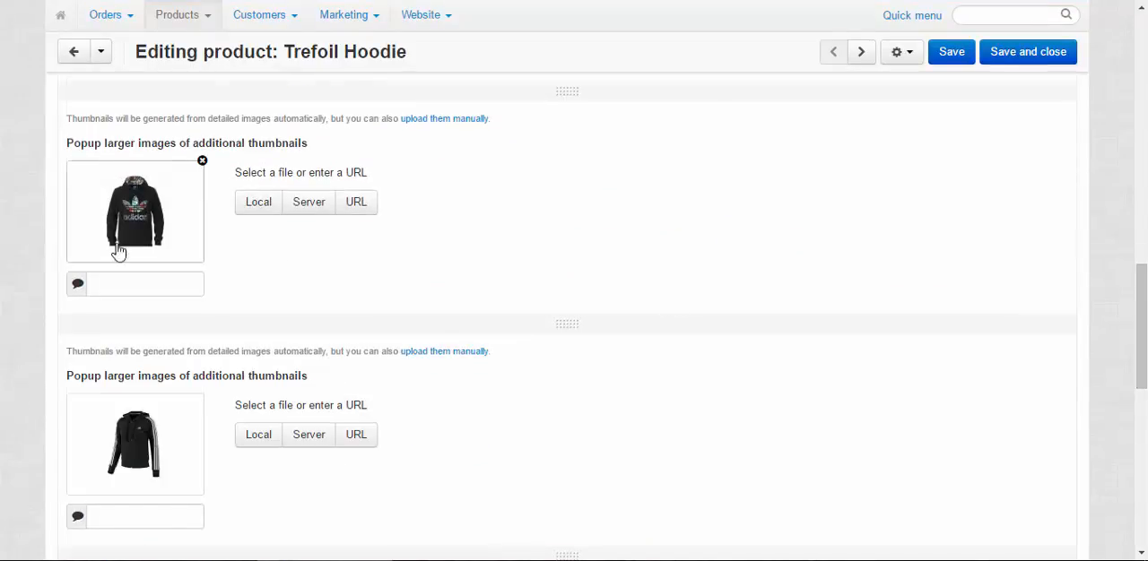
scroll(down, 3)
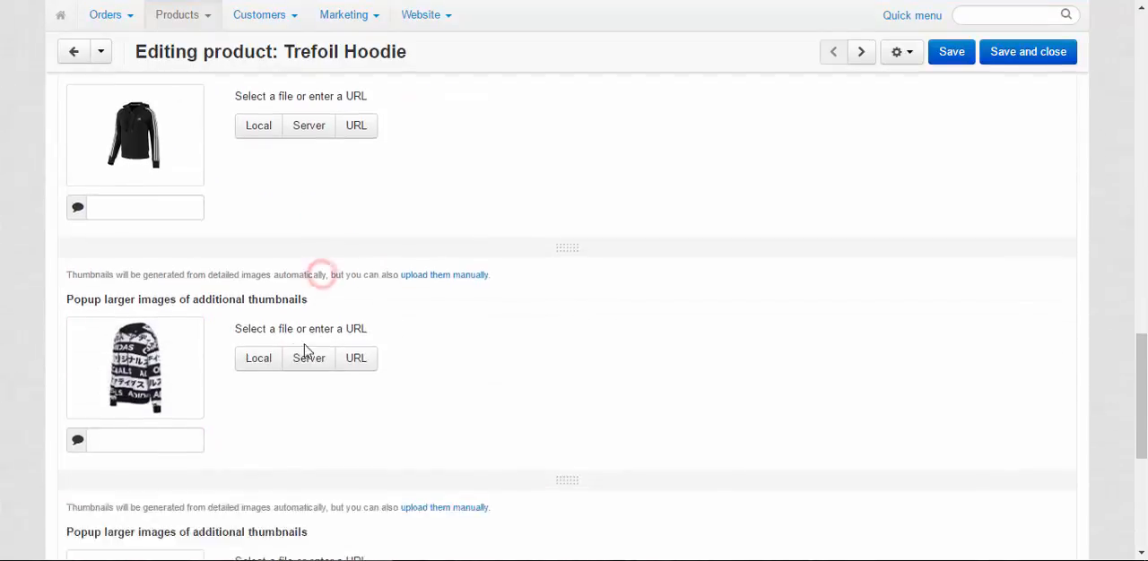
scroll(down, 3)
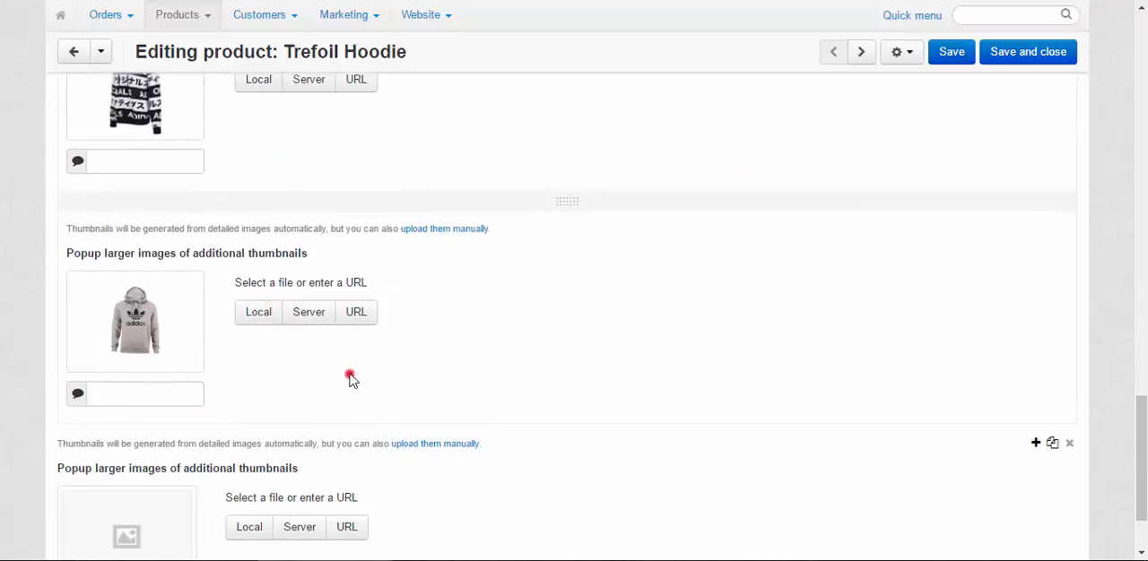
mouse_move(359, 379)
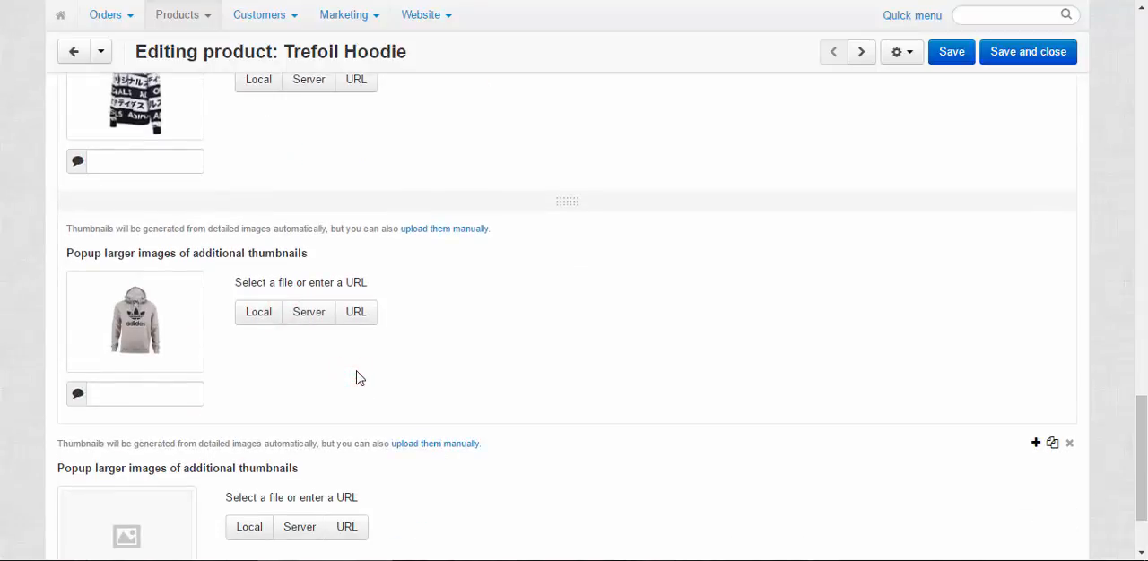